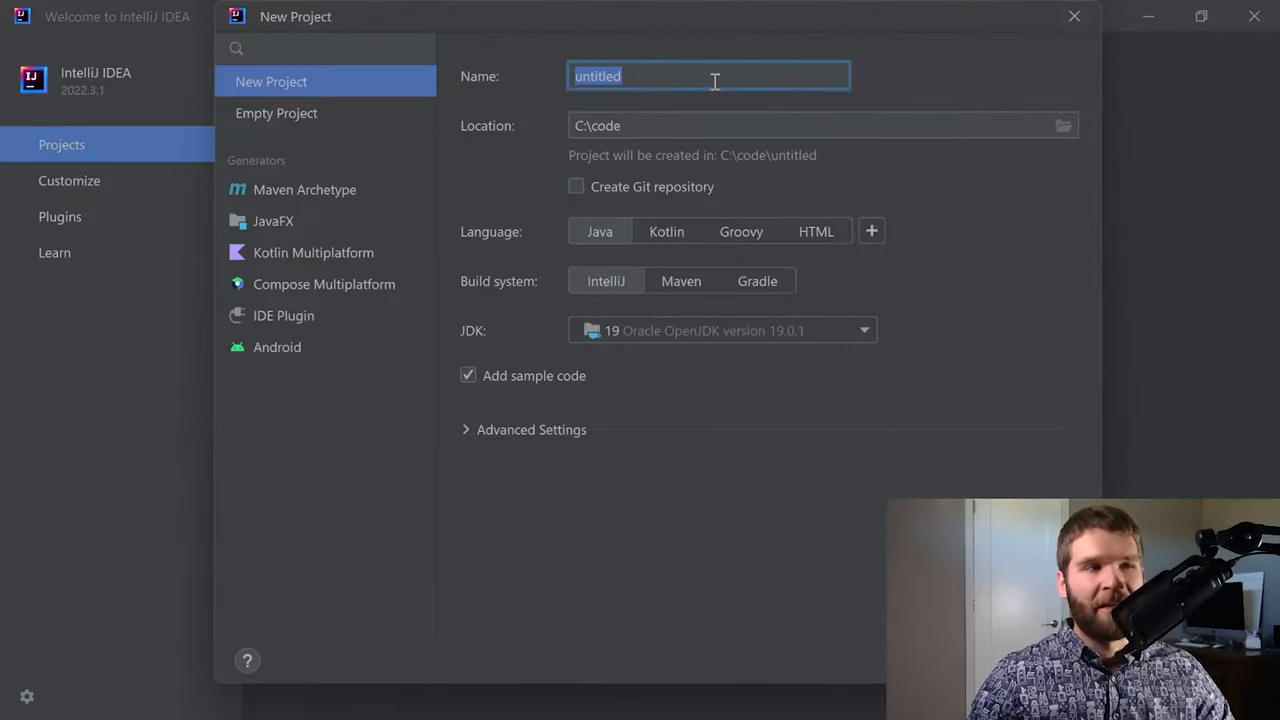
- Create a new Java project named InheritanceDemo in C:\code with sample code
type("InheritanceDemo")
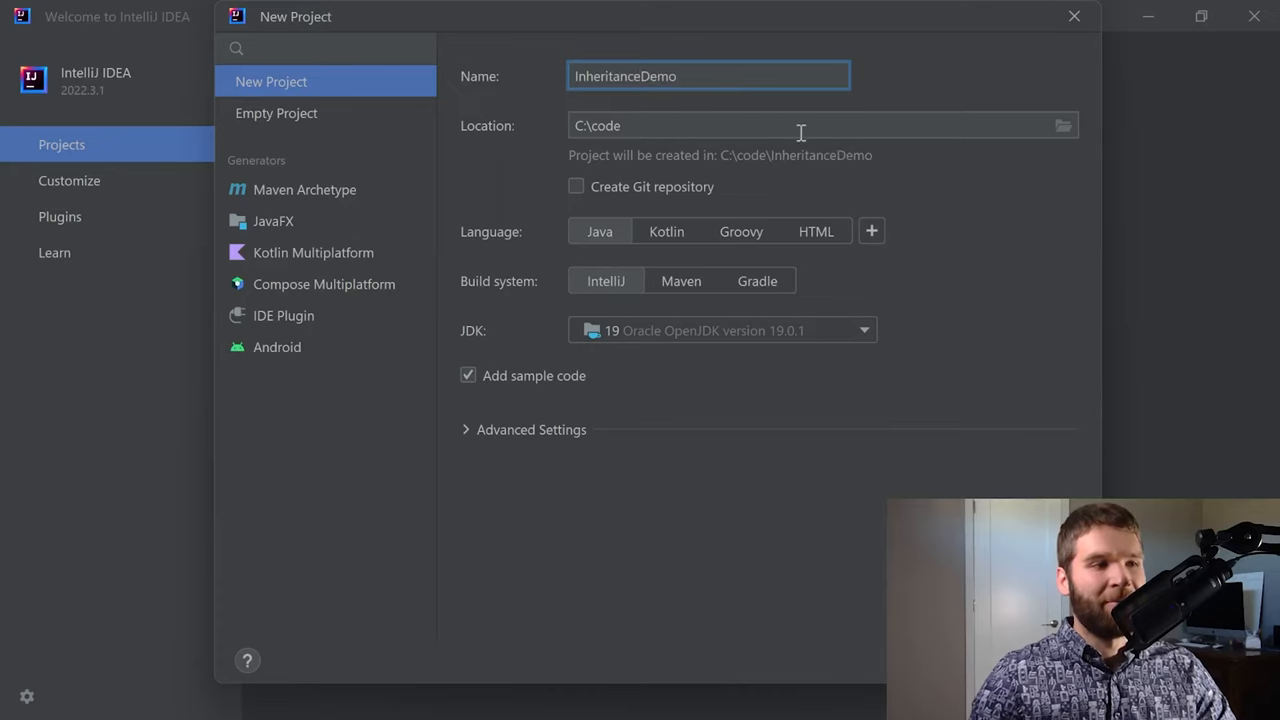
left_click(1074, 16)
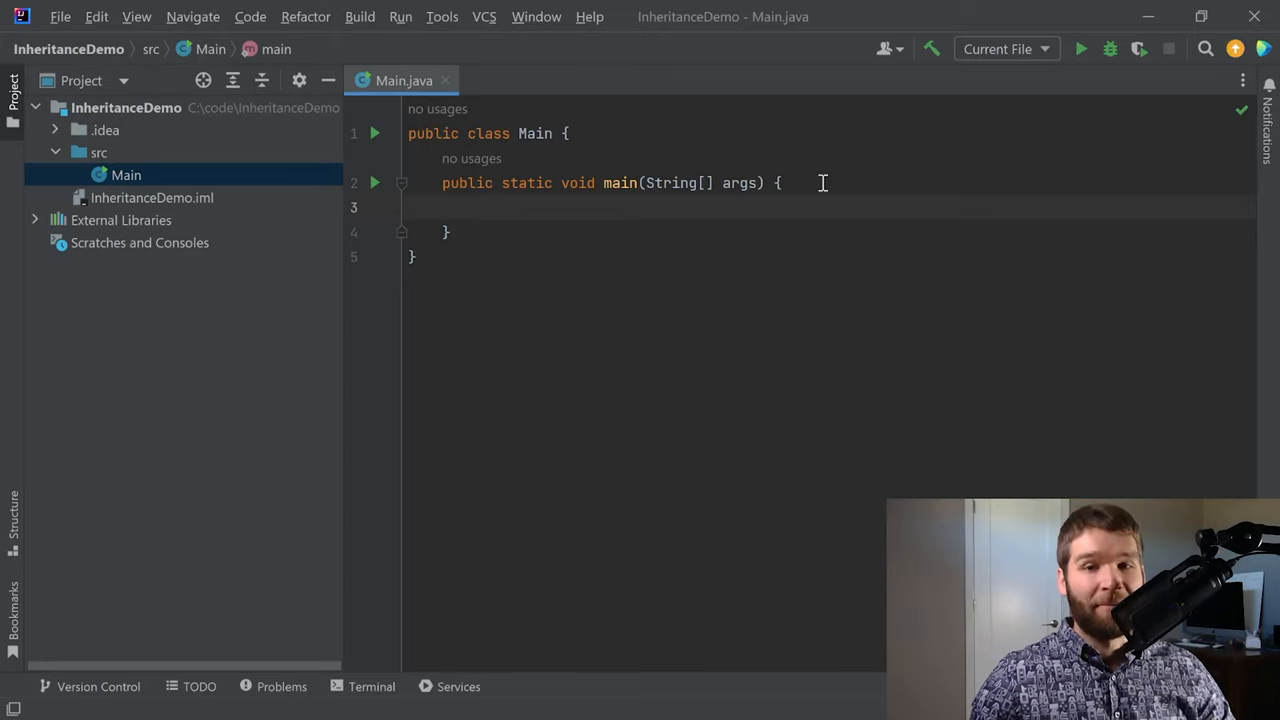
mouse_move(708, 162)
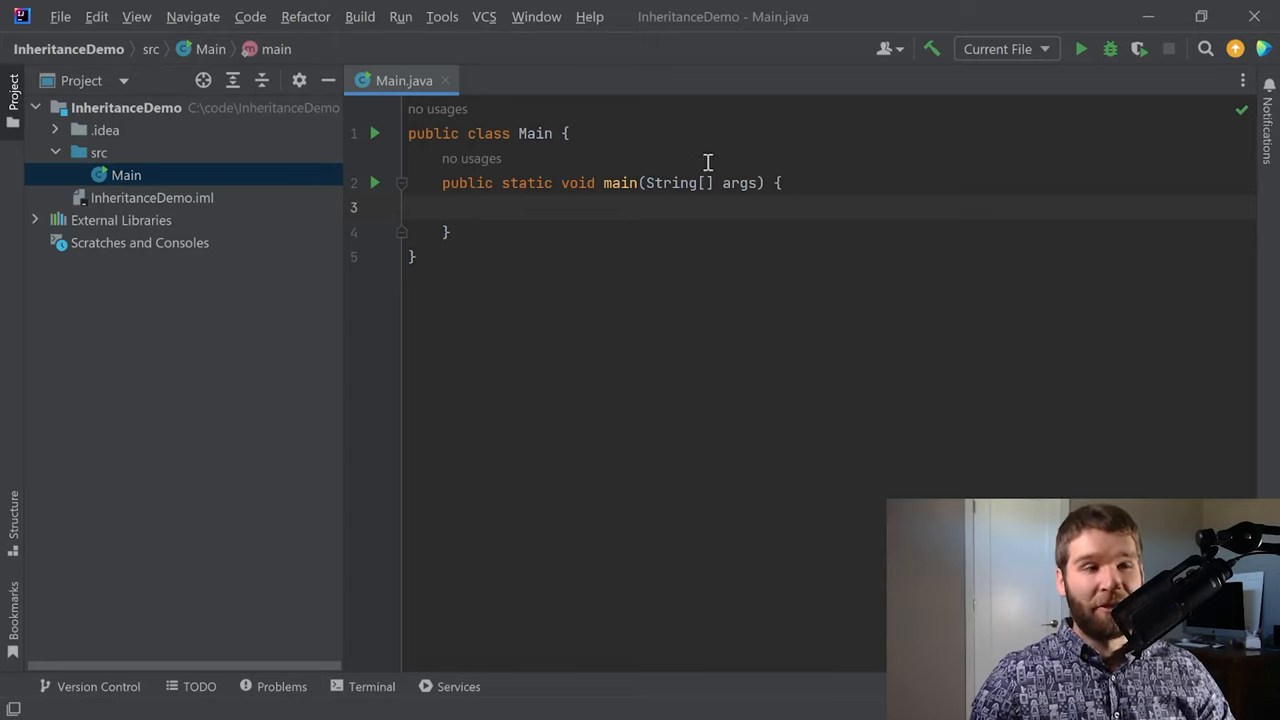
- Create new Java classes Dancer, BaseballPlayer and BasketballPlayer in the src folder
right_click(126, 174)
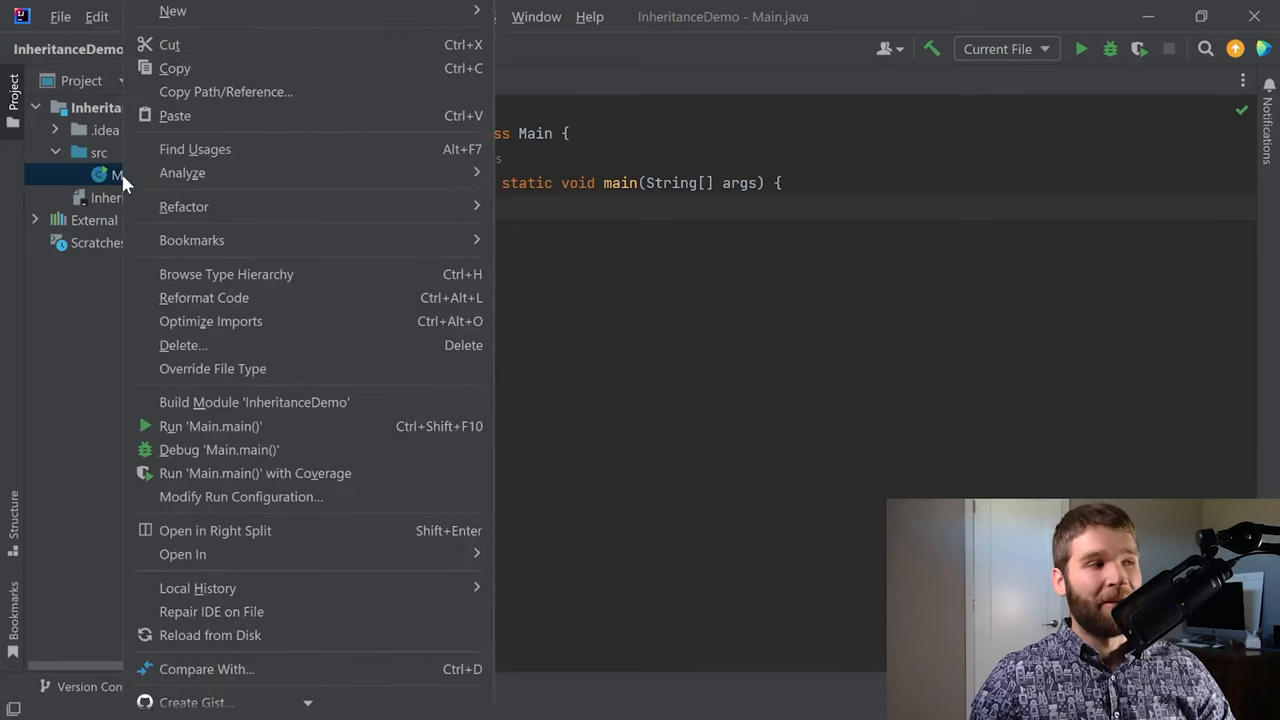
mouse_move(172, 12)
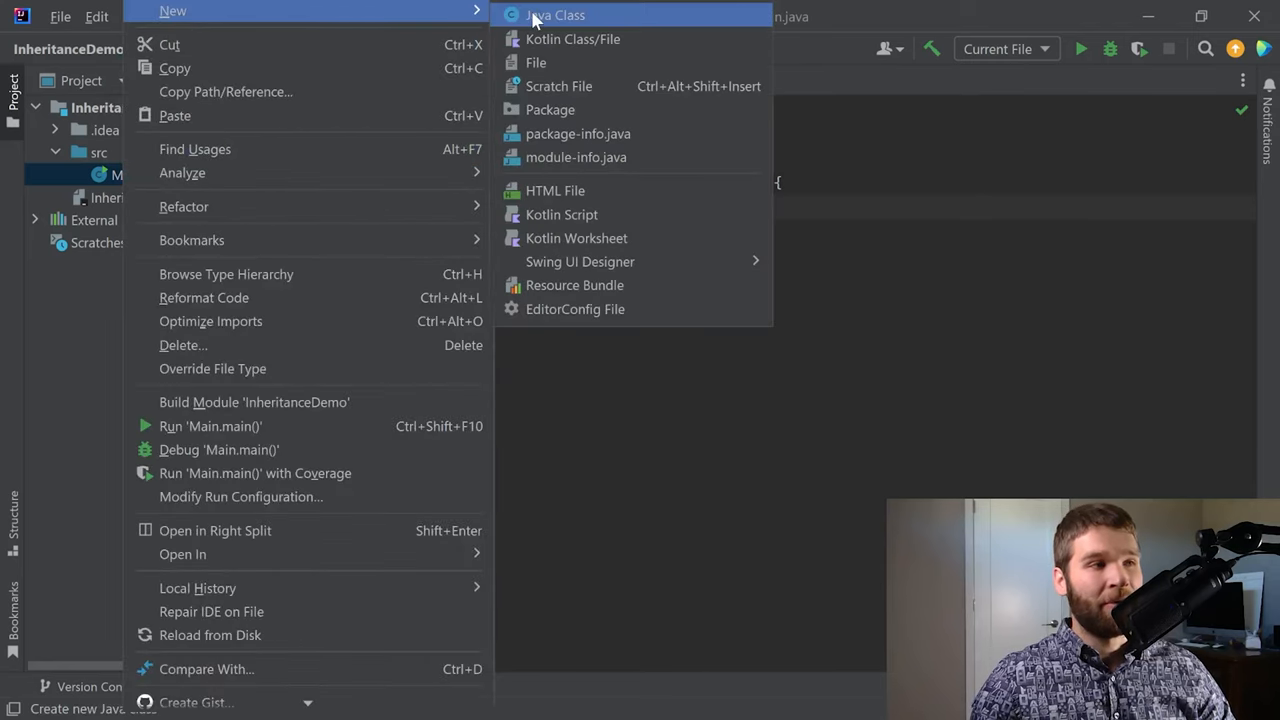
left_click(554, 14)
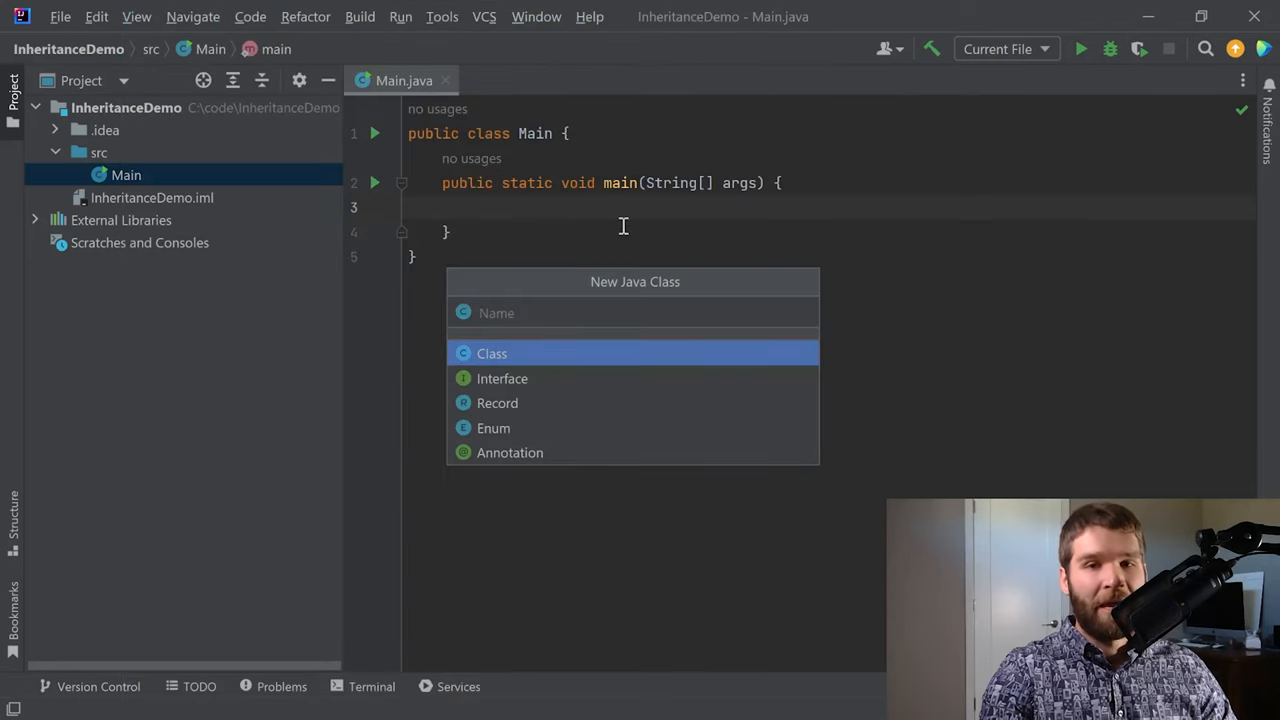
type("Dancer")
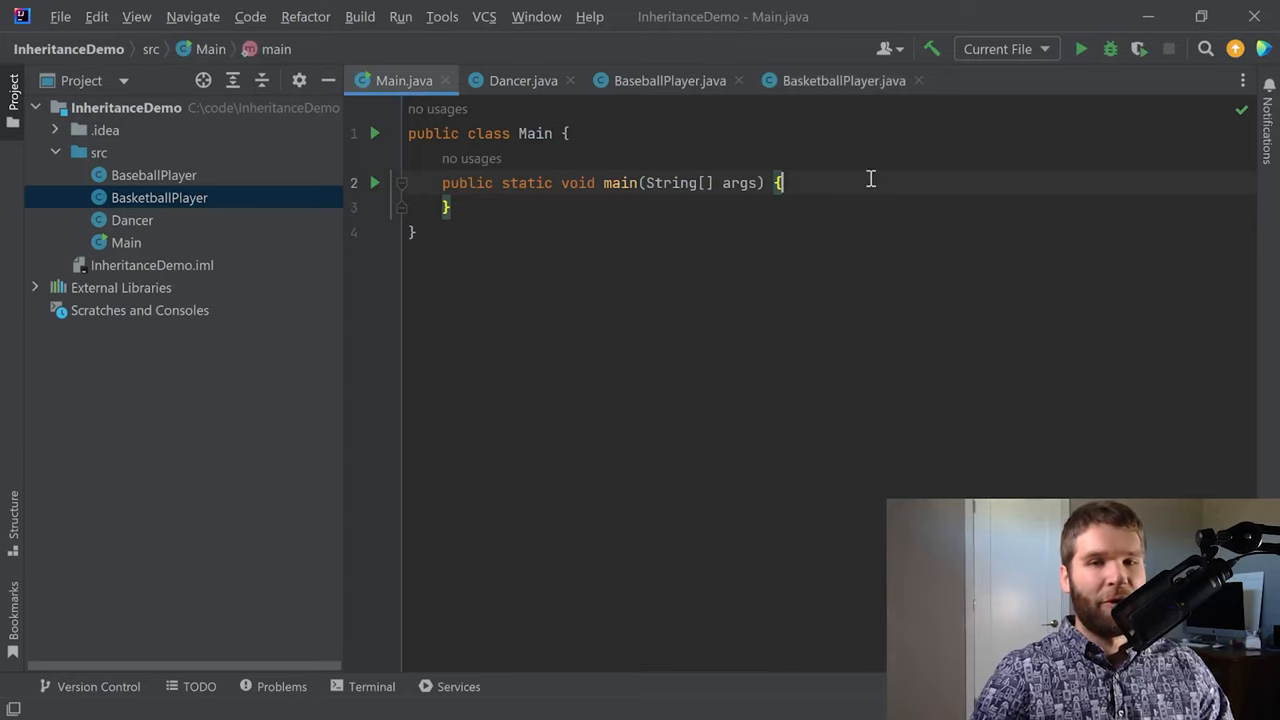
- Instantiate Dancer, BaseballPlayer and BasketballPlayer objects in main, fixing the doubled parentheses
type("Dancer dance1")
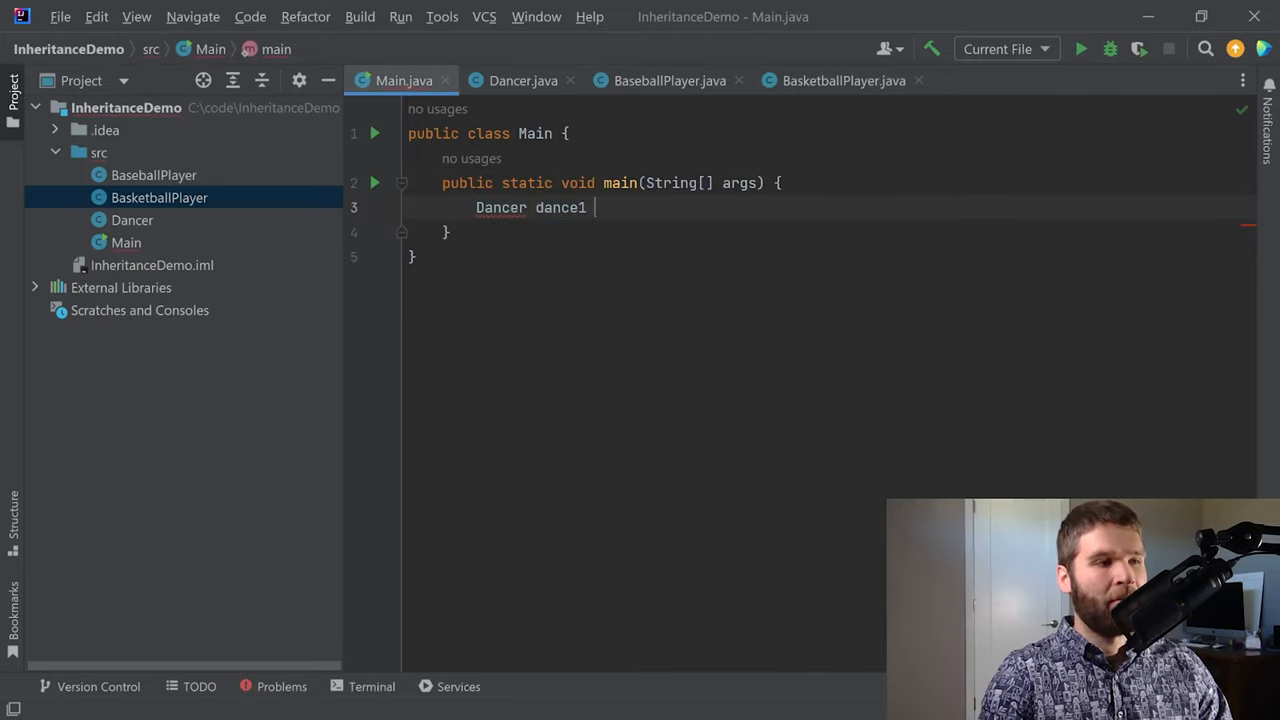
type("= new Dancer();")
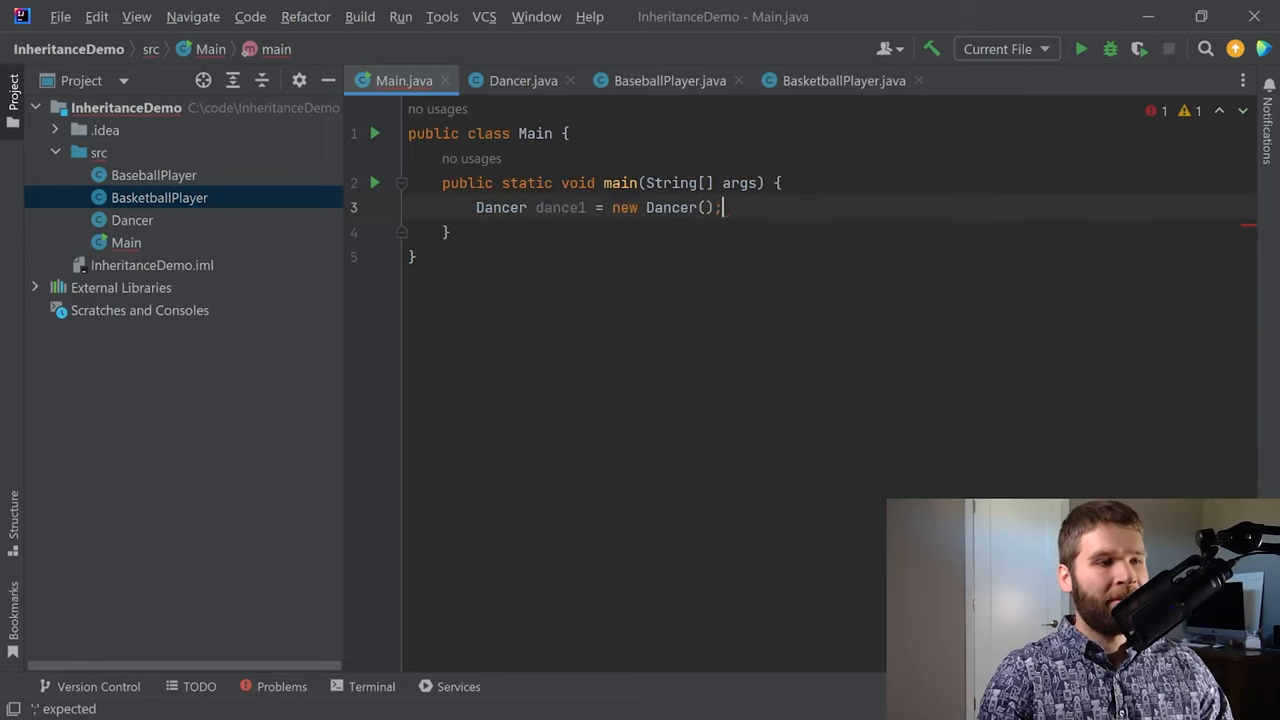
type("BaseballPlayer")
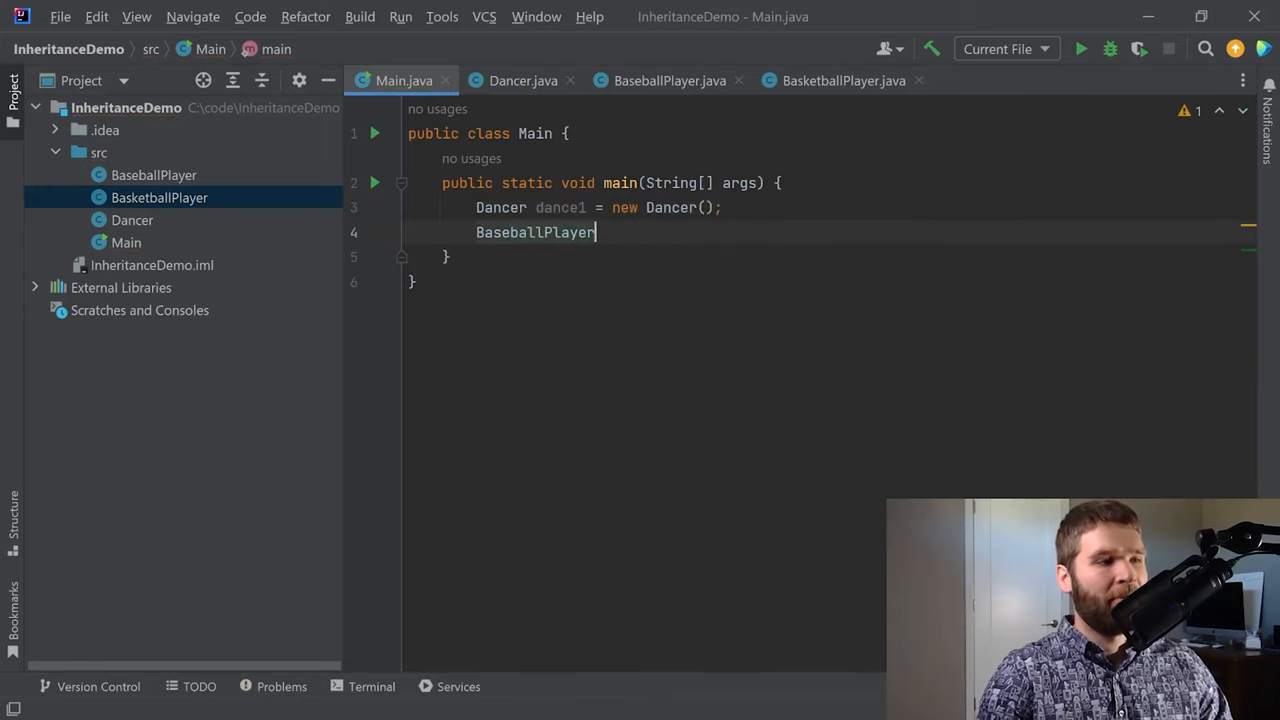
type("baseballPlayer1 = new BaseballPlayer();")
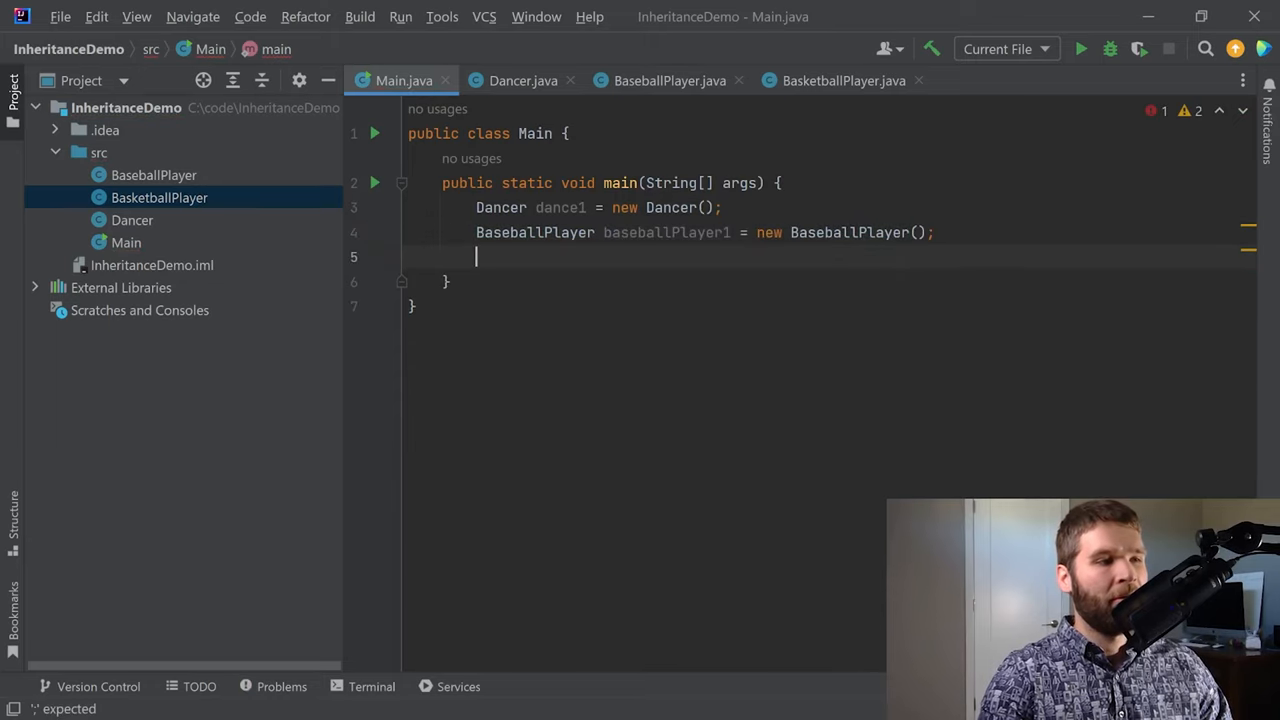
type("BasketballPlayer")
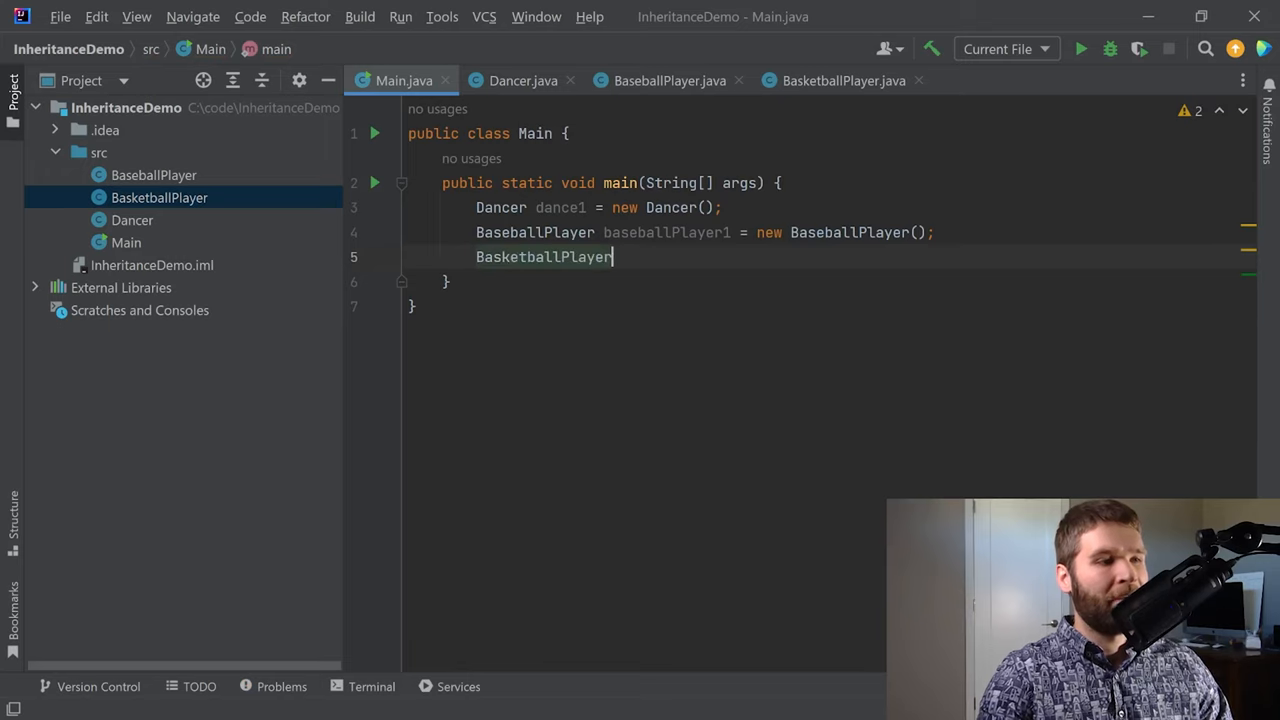
type("basketballPlayer1 = new")
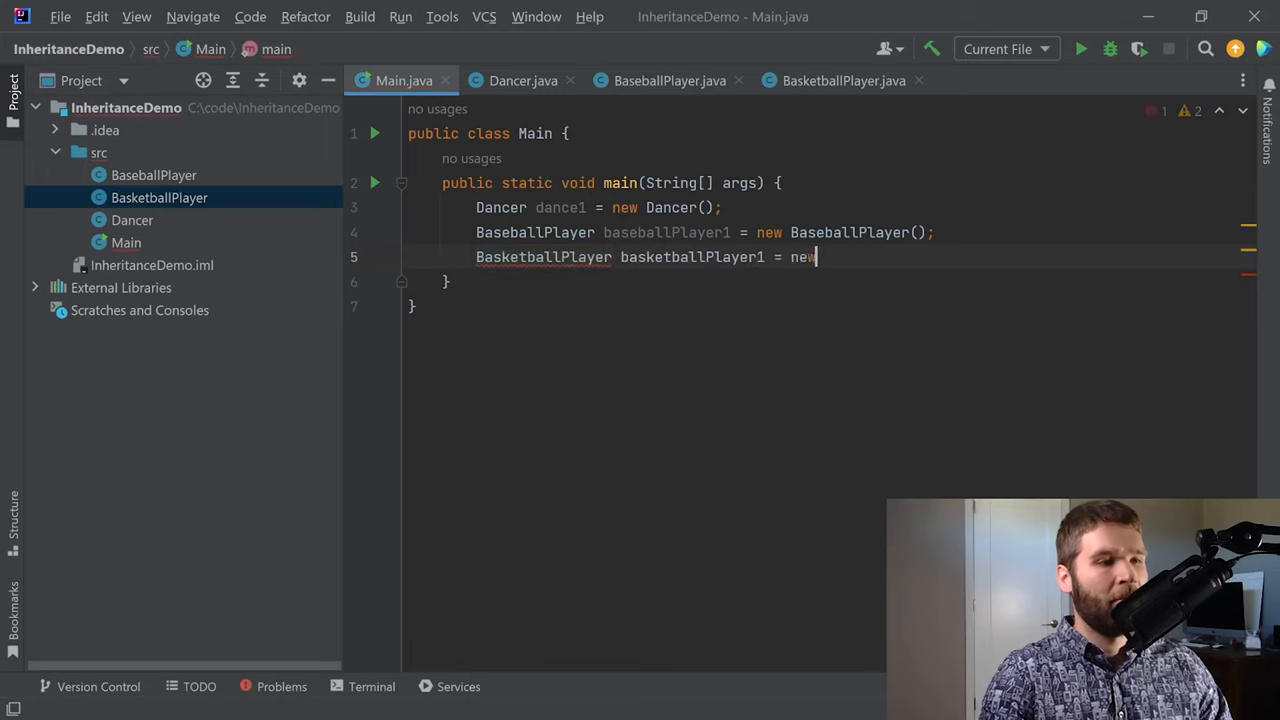
type("BasketballPlayer()();")
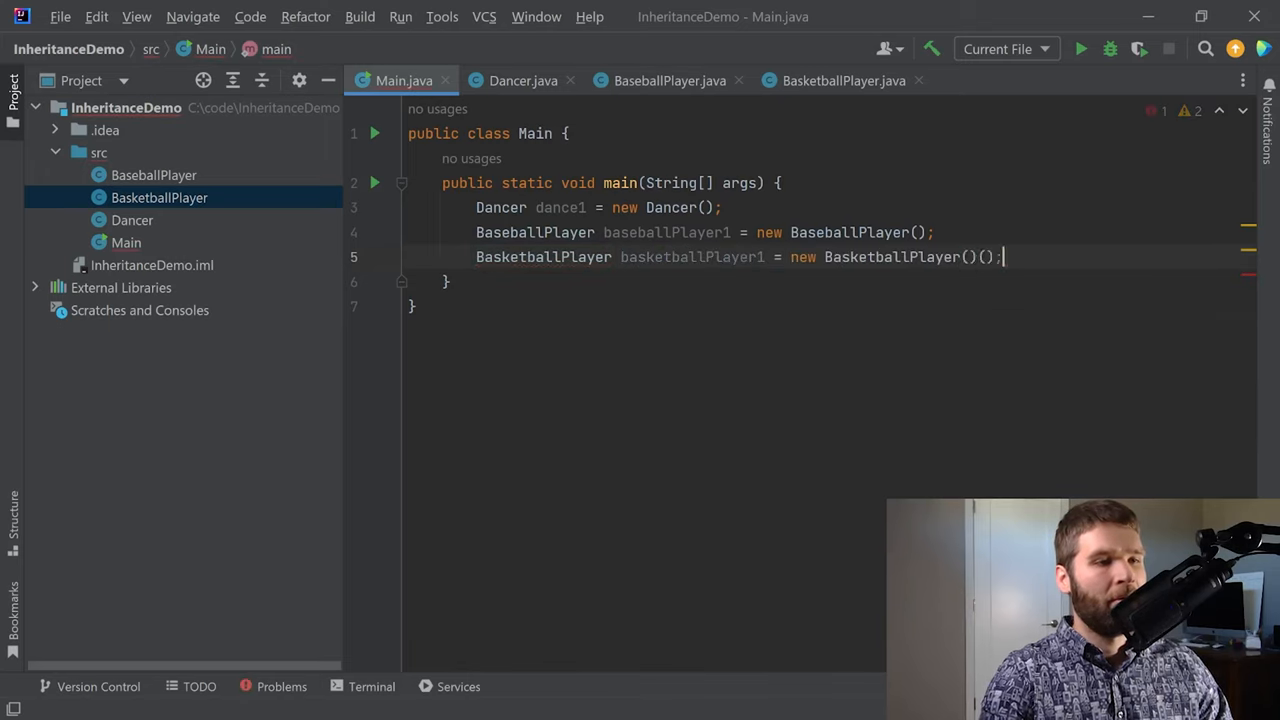
key("Backspace")
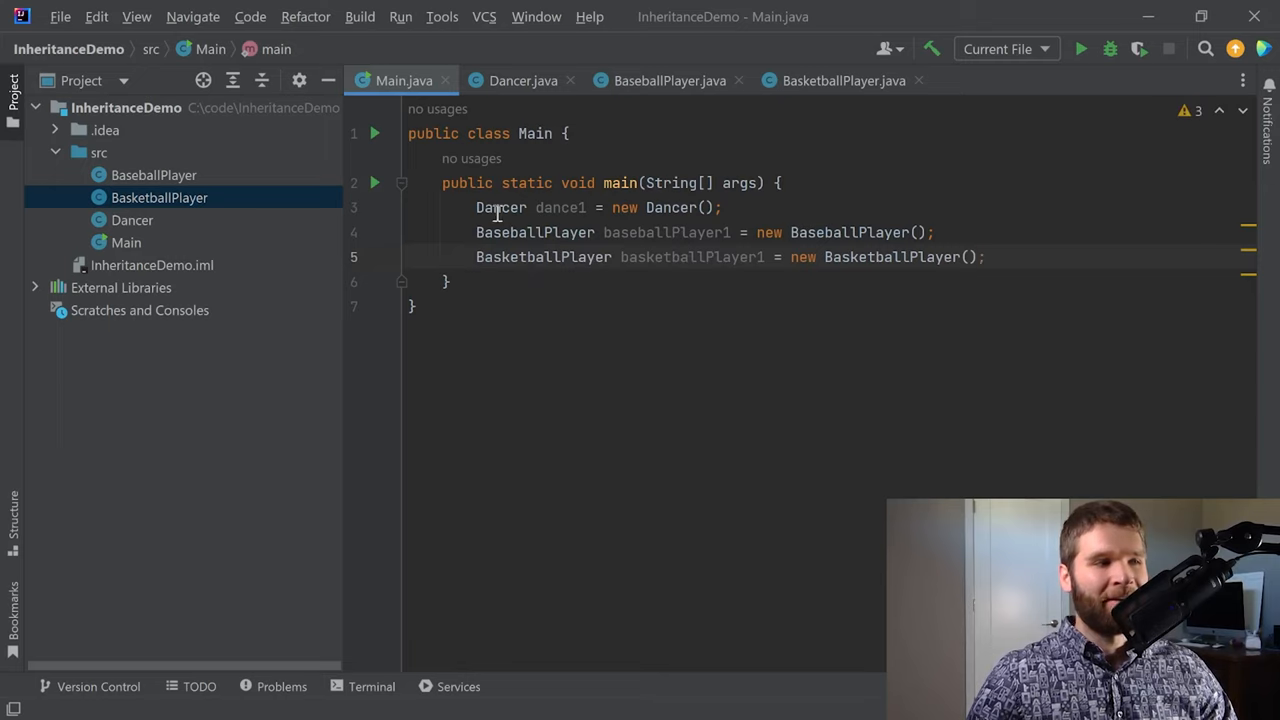
- Rename the variable dance1 to dancer1
double_click(560, 206)
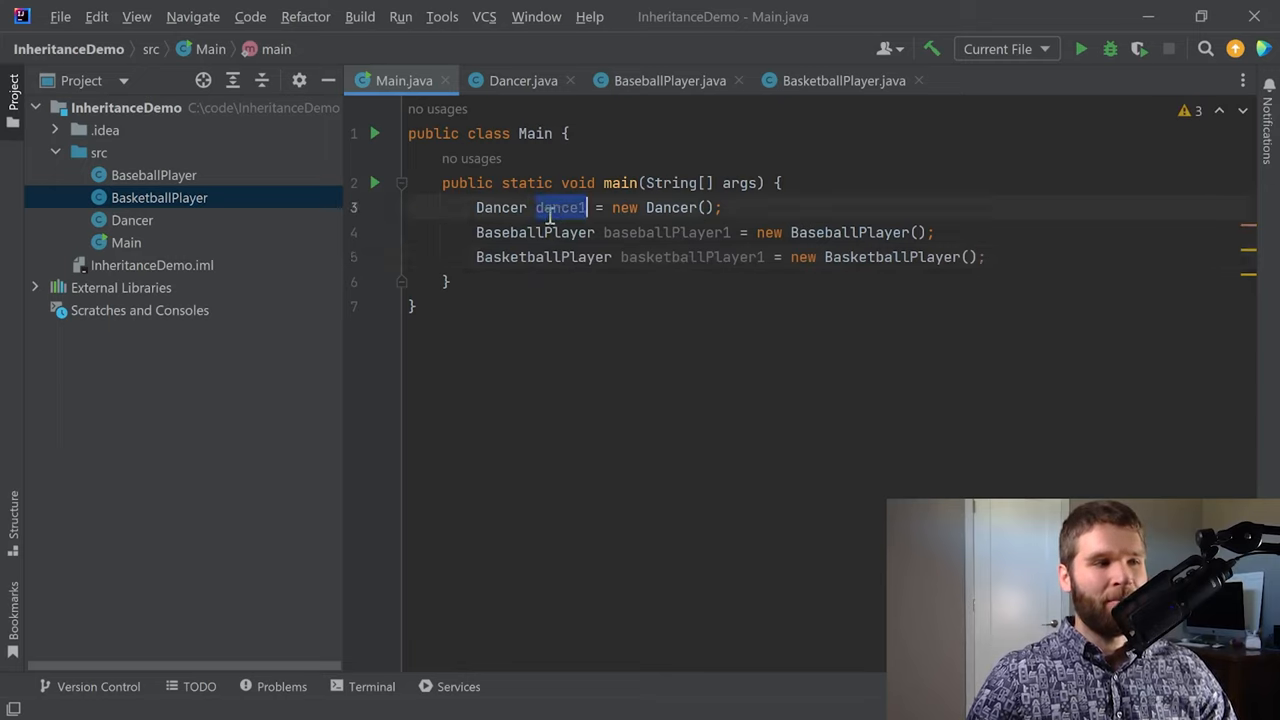
type("t")
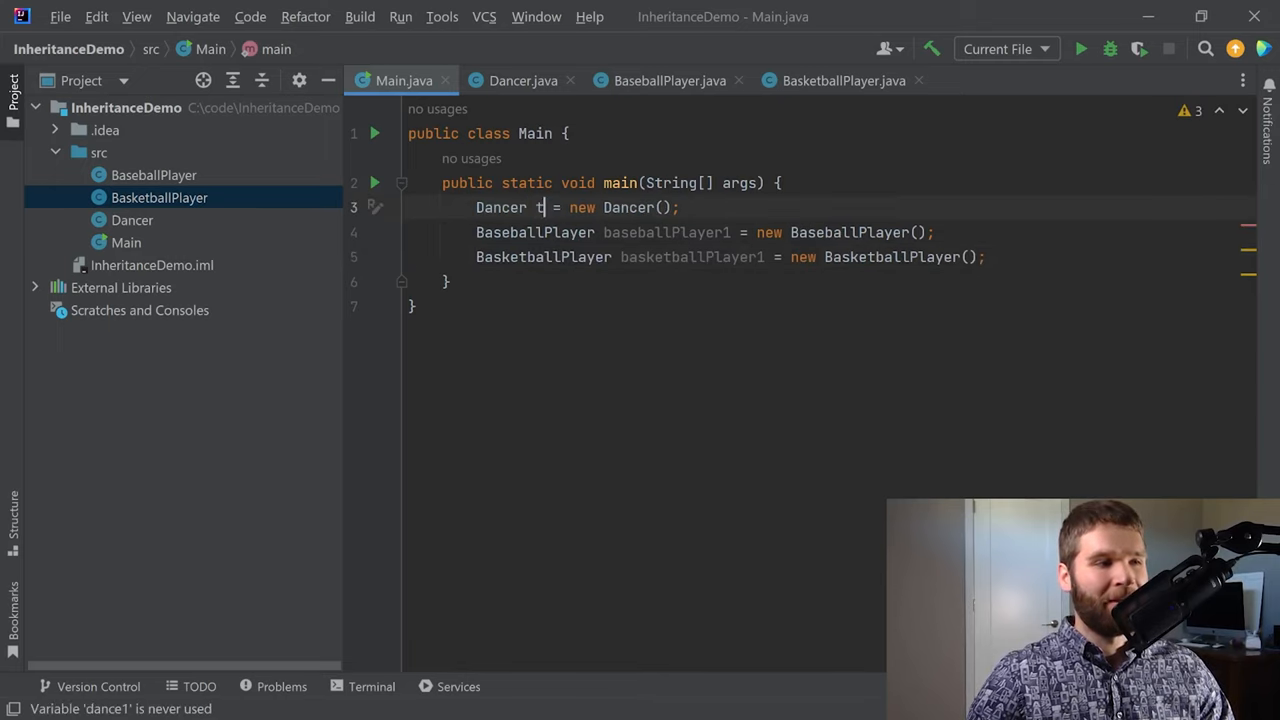
type("ancer1")
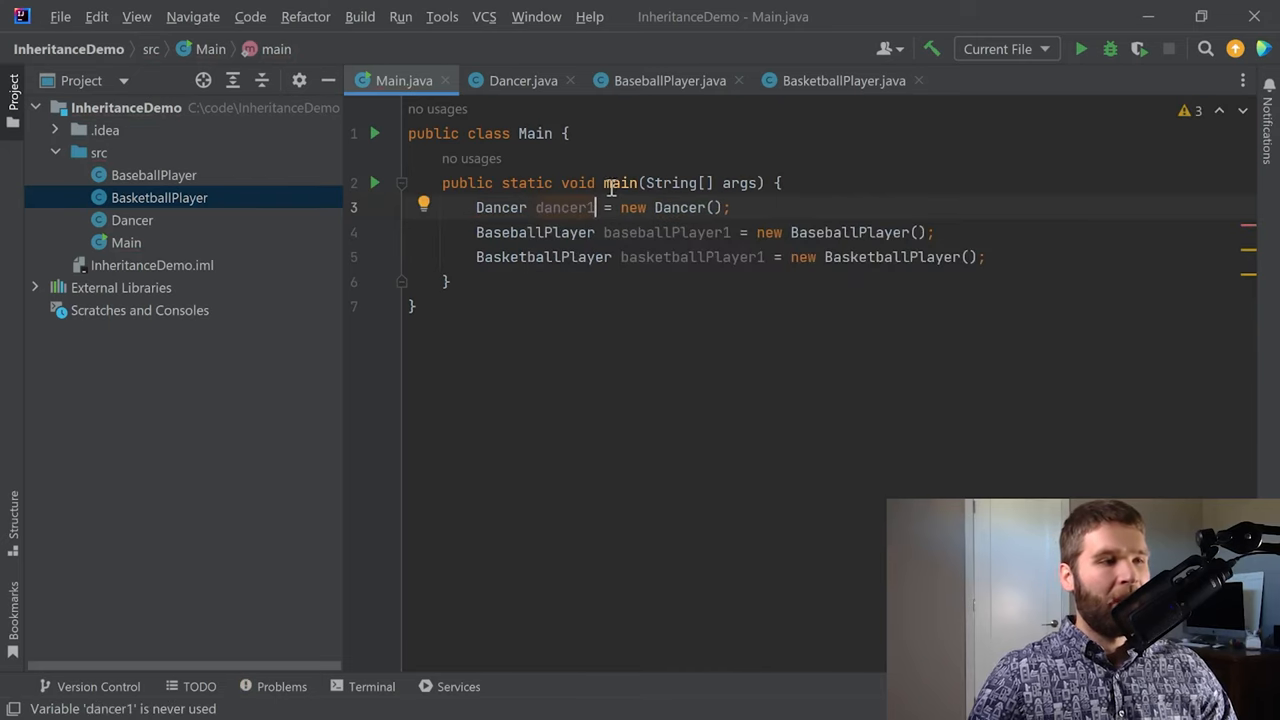
double_click(680, 206)
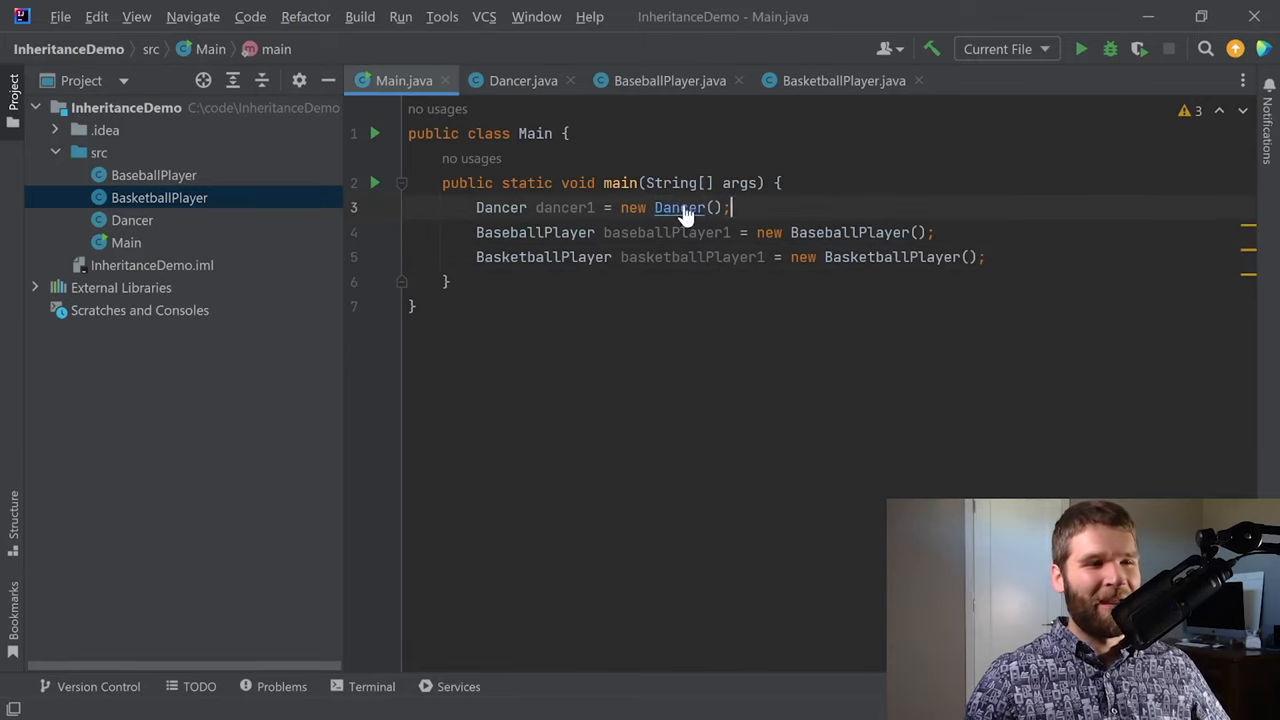
- Add a dance() method to Dancer that prints "Dancing"
left_click(524, 80)
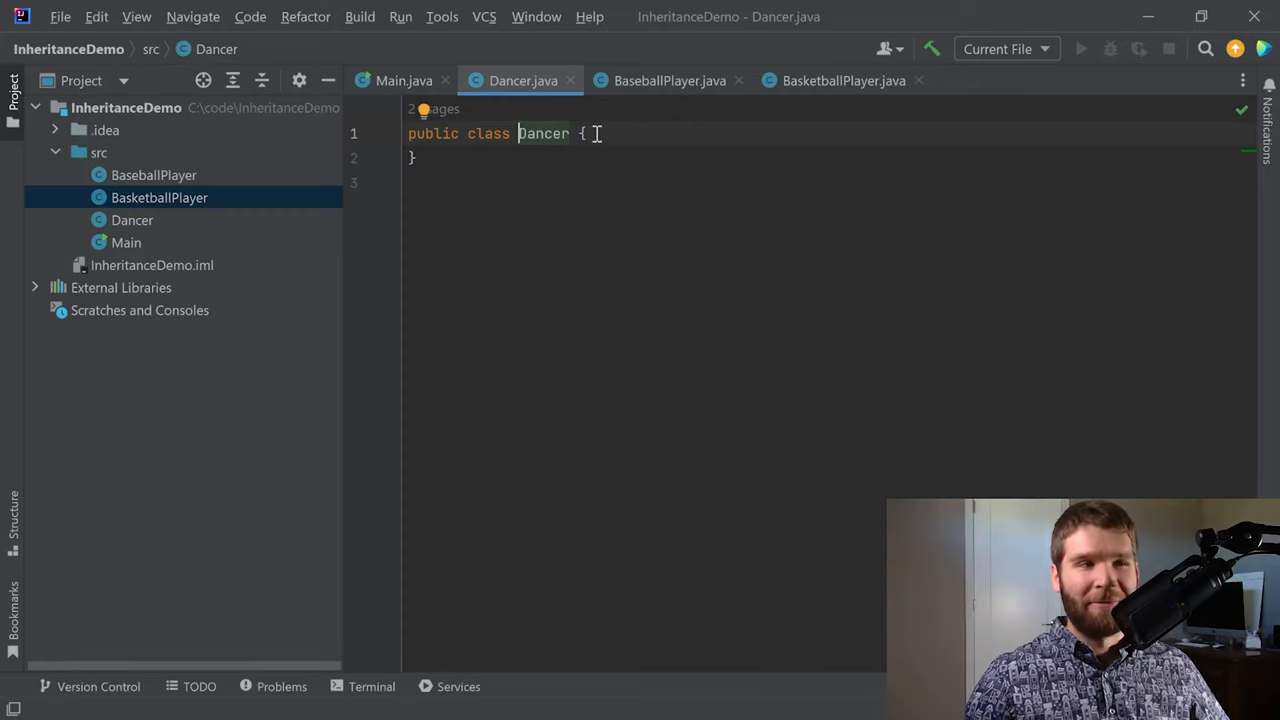
key("Enter")
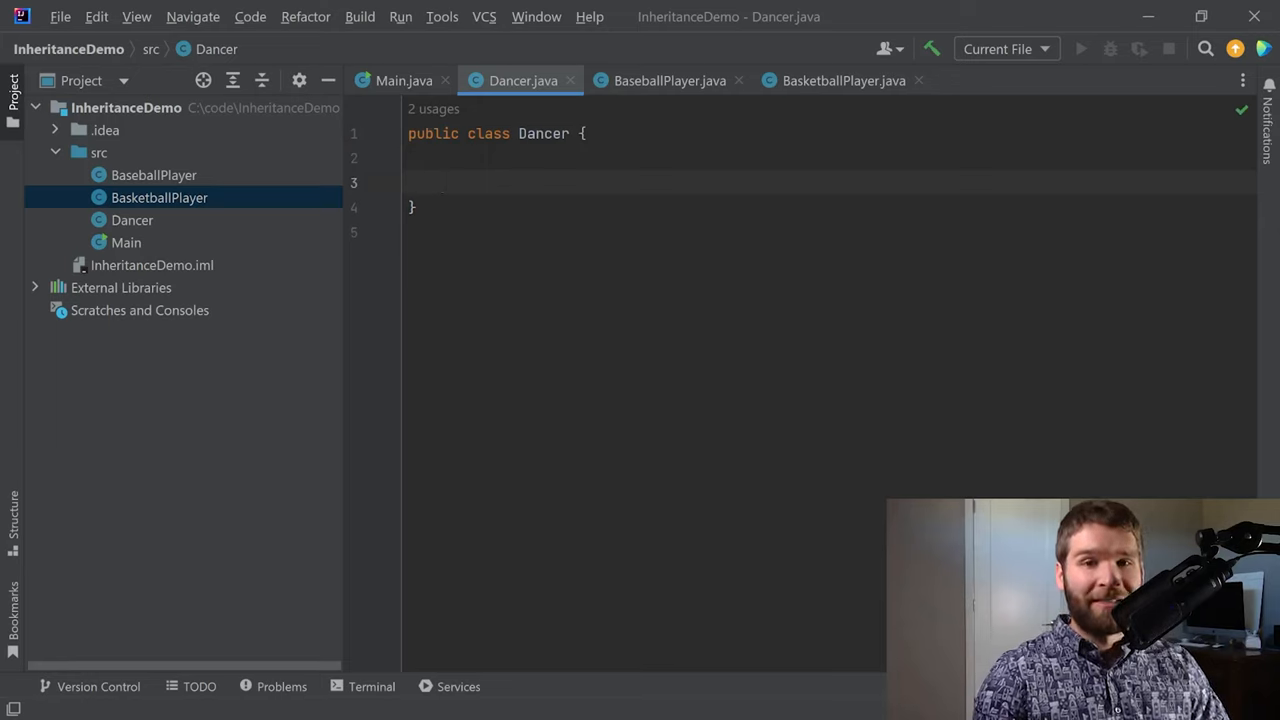
type("public void dance(")
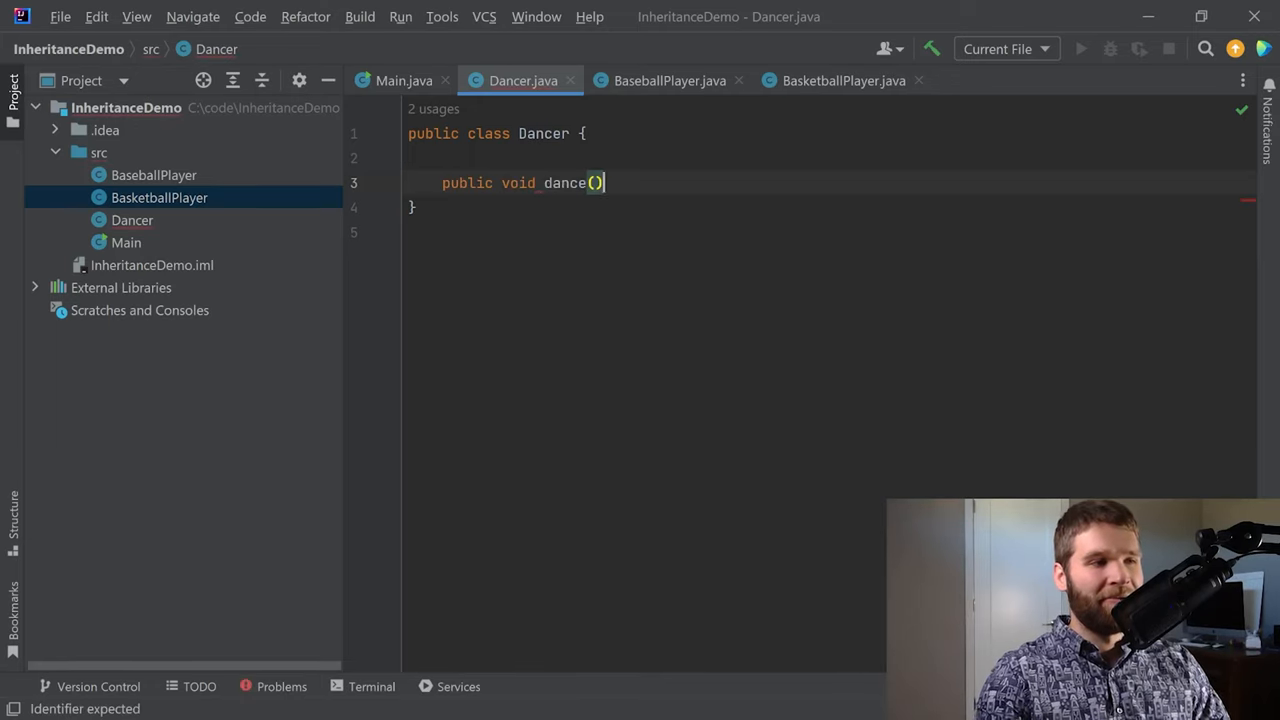
type("{")
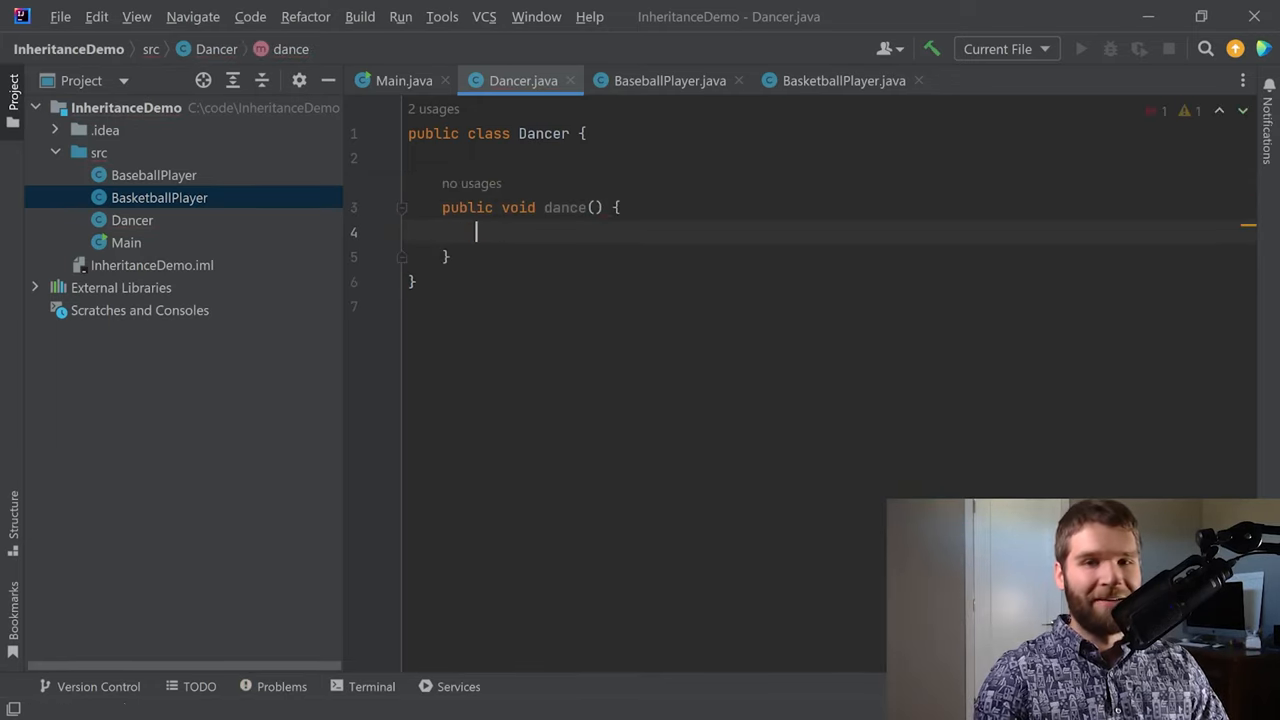
type("sou")
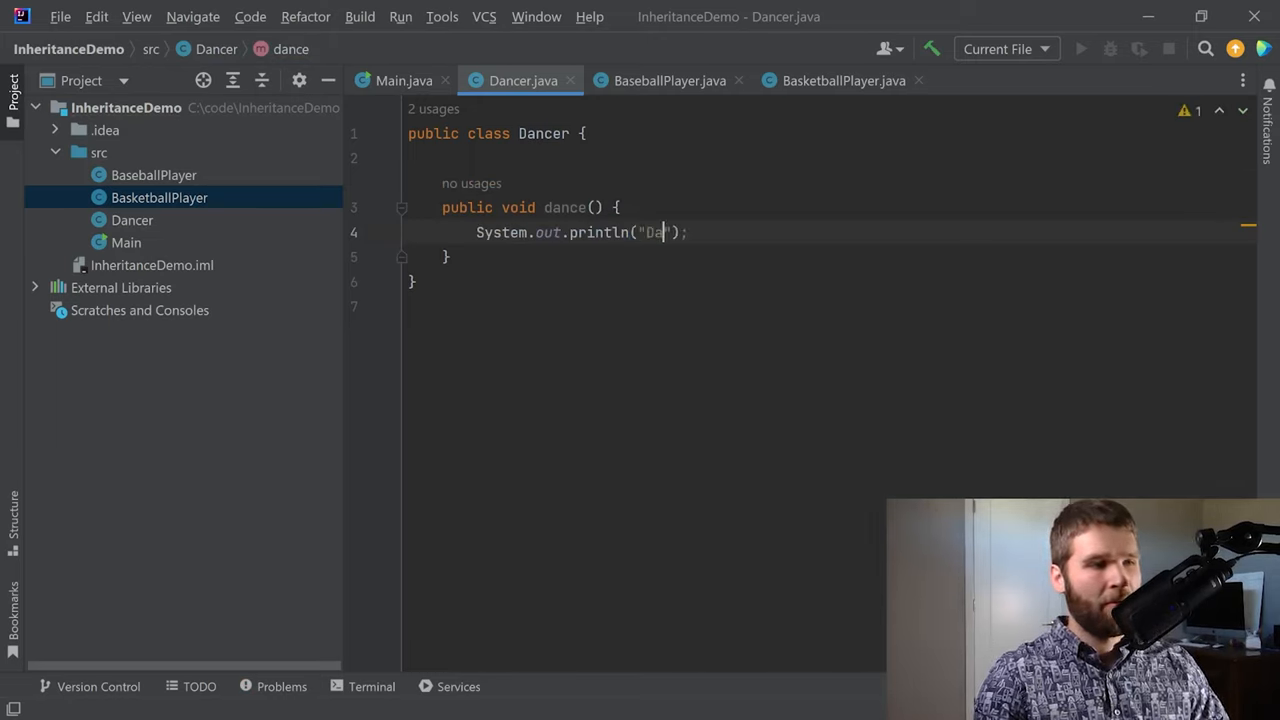
type("ncing")
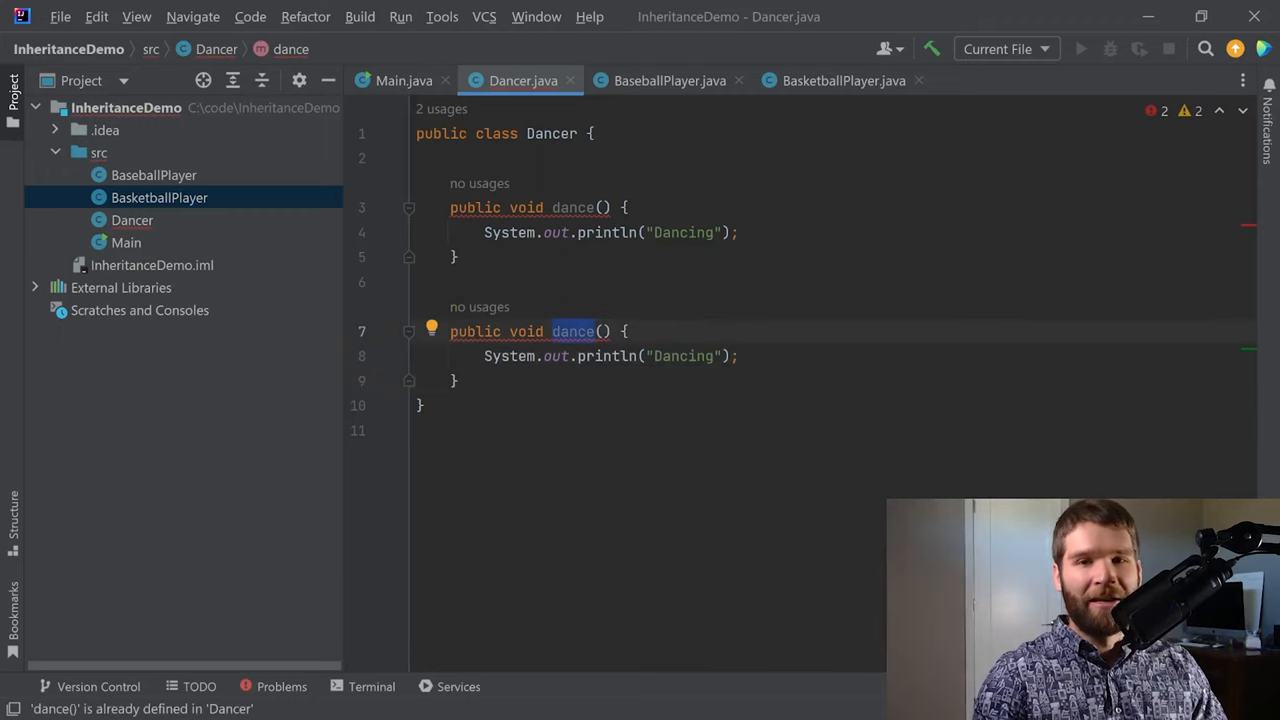
- Add rest() and eat() methods printing "Resting" and "Eating", and copy them
type("rest")
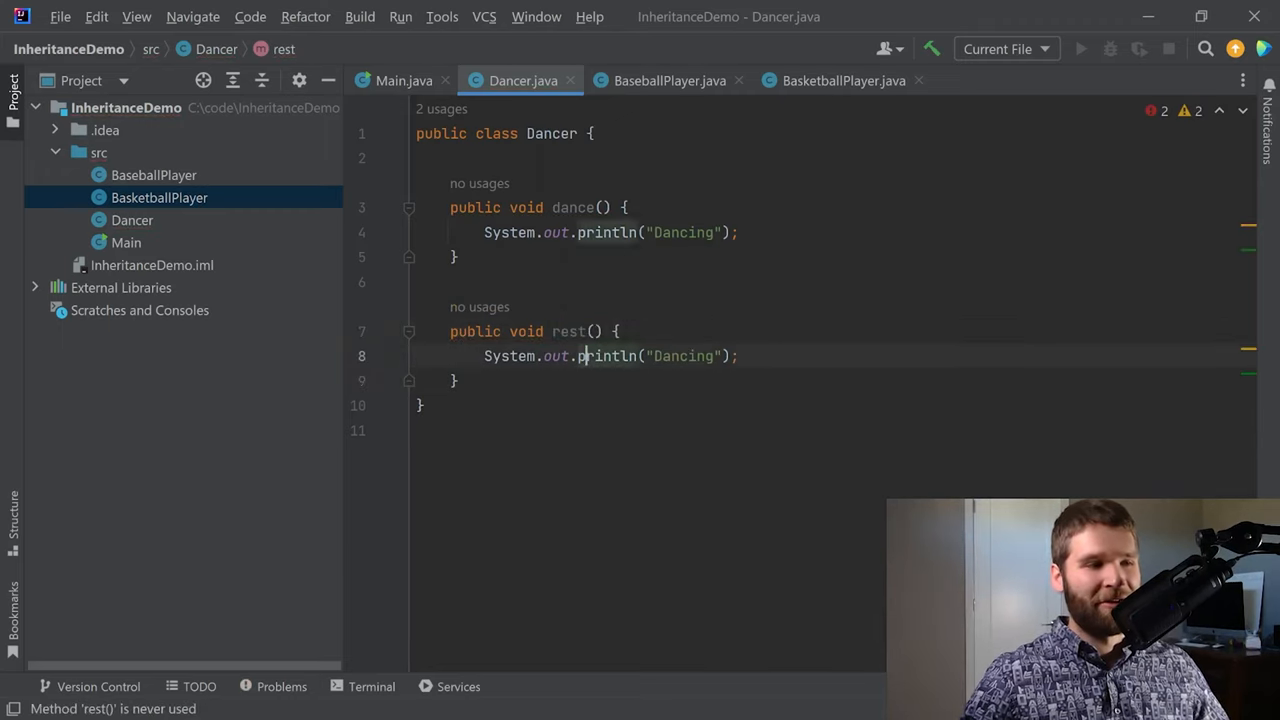
type("Resting")
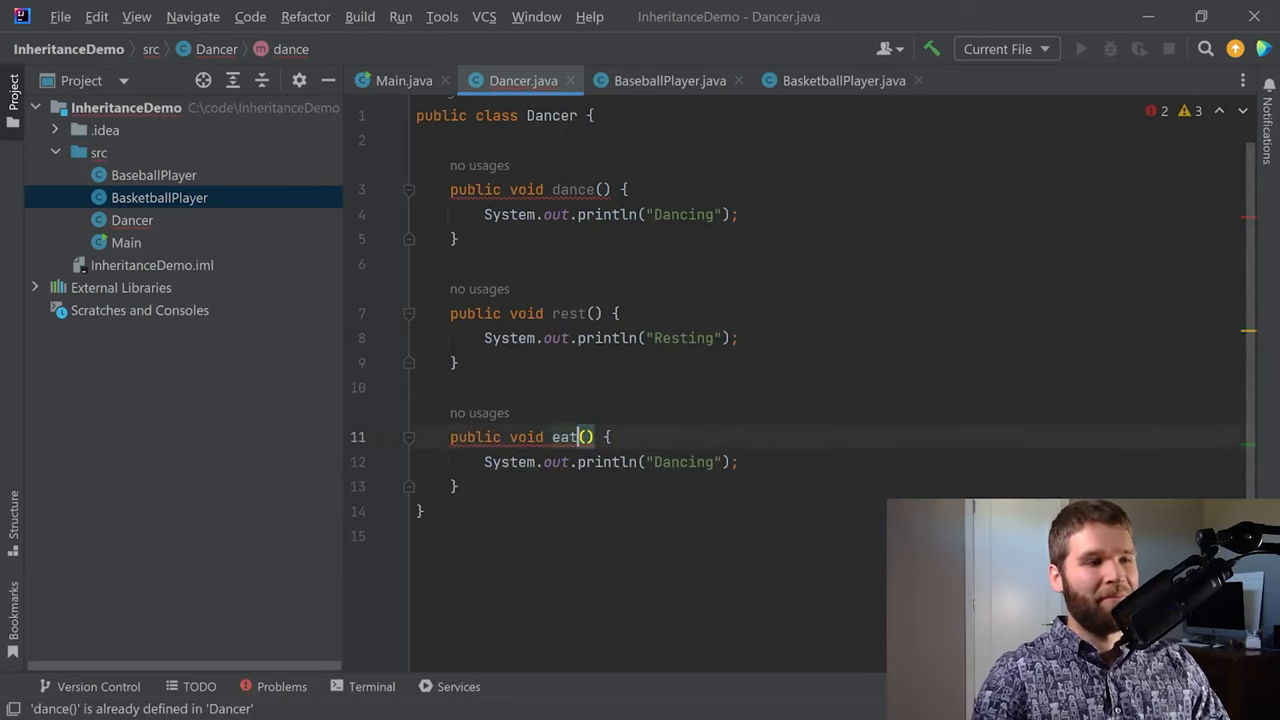
type("Eating")
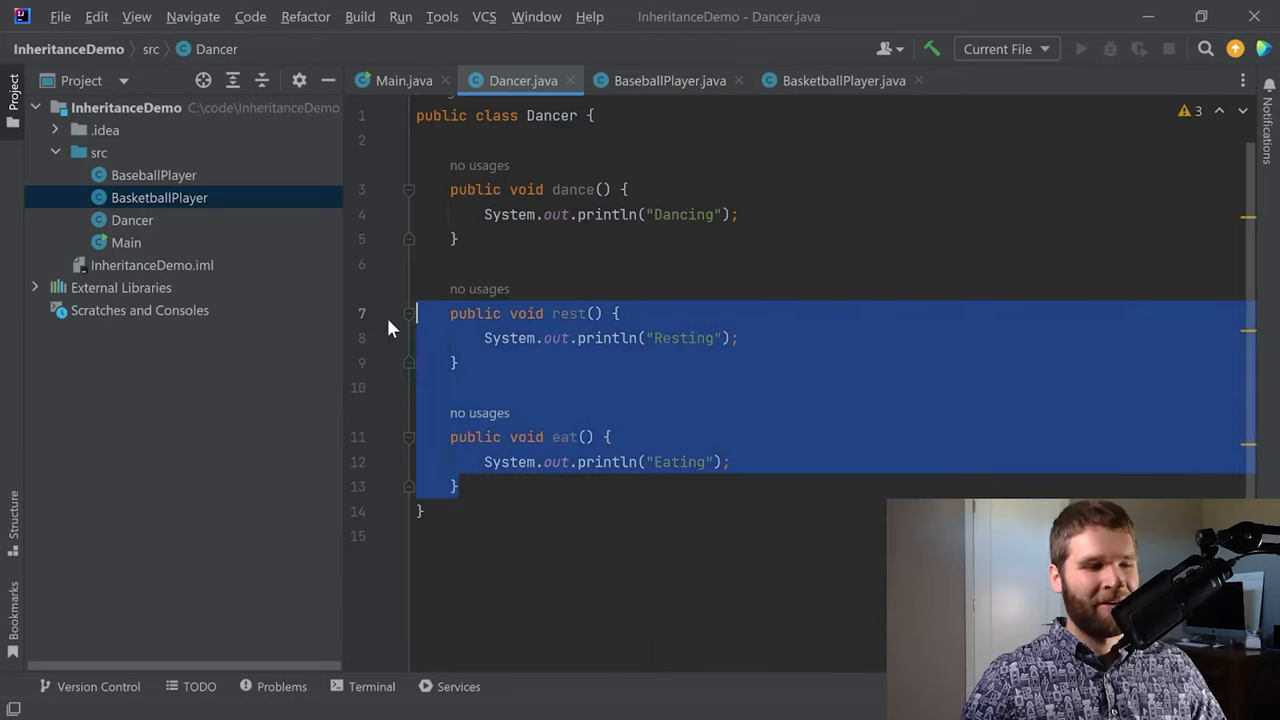
- Paste rest() and eat() into BaseballPlayer and add playBall() printing "Playing baseball!"
left_click(668, 80)
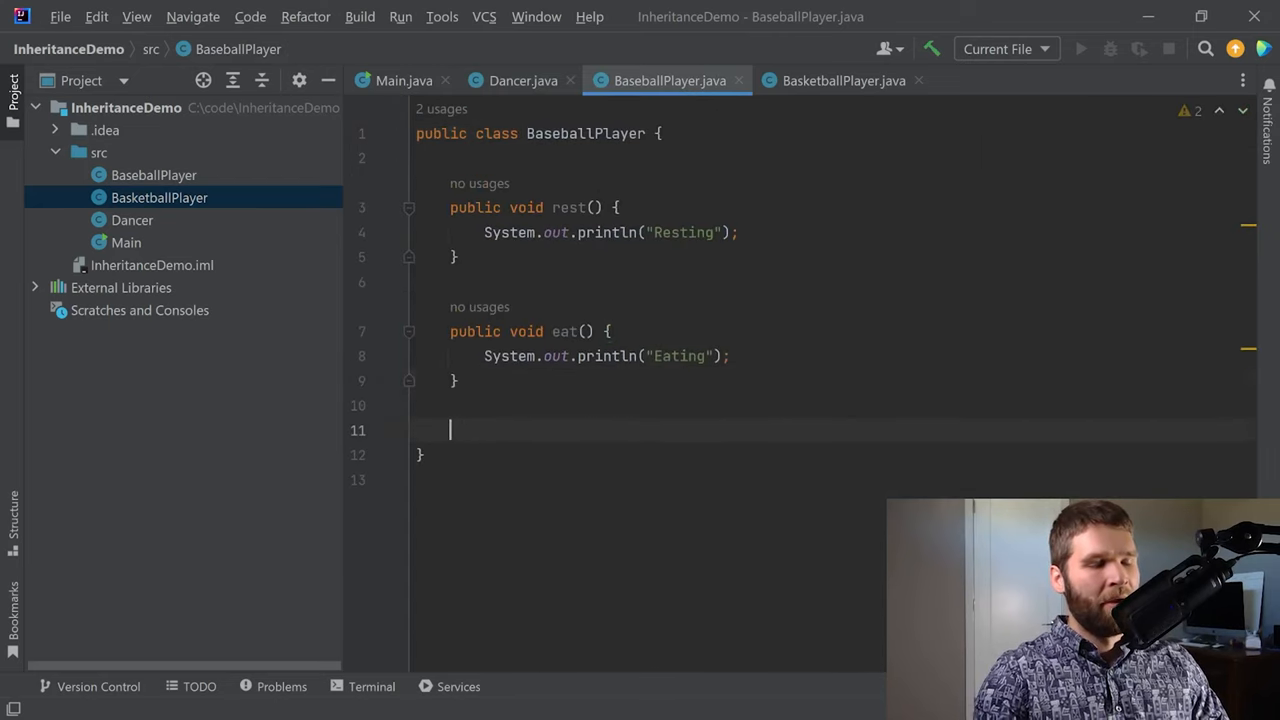
type("public void")
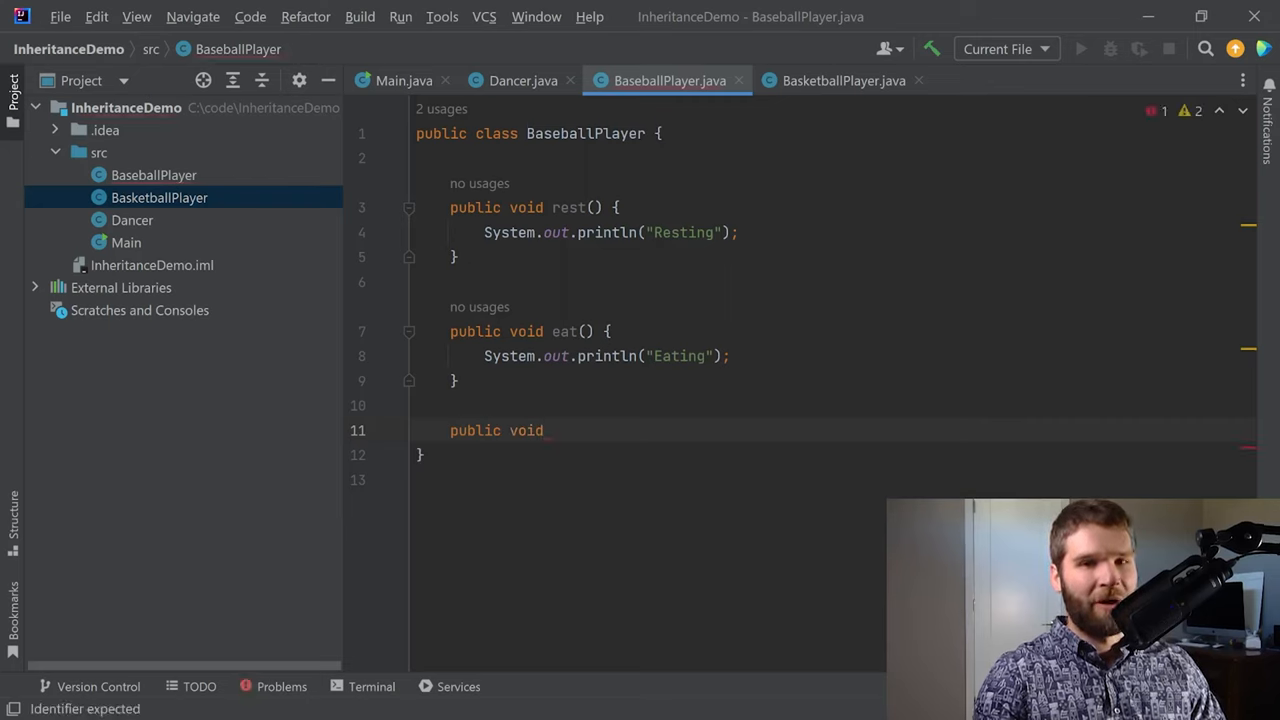
type("playBall() {")
type("System.out.println(\"Playing baseball!\");")
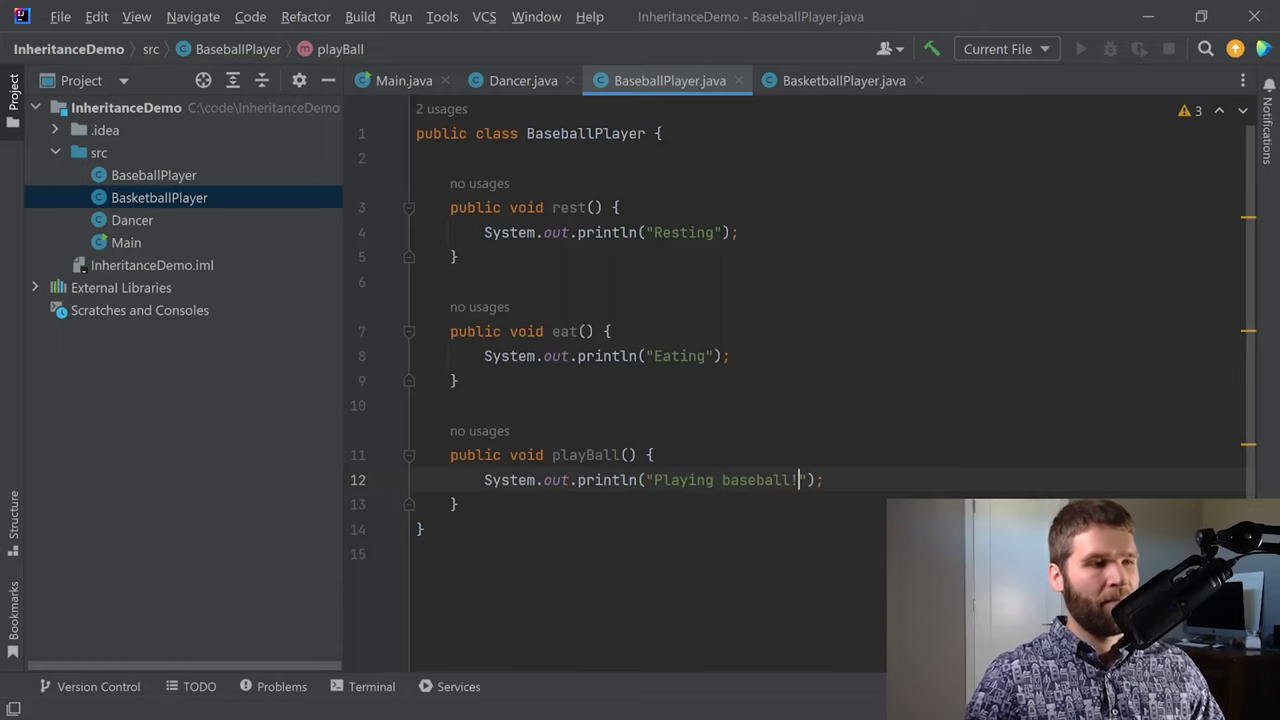
mouse_move(844, 80)
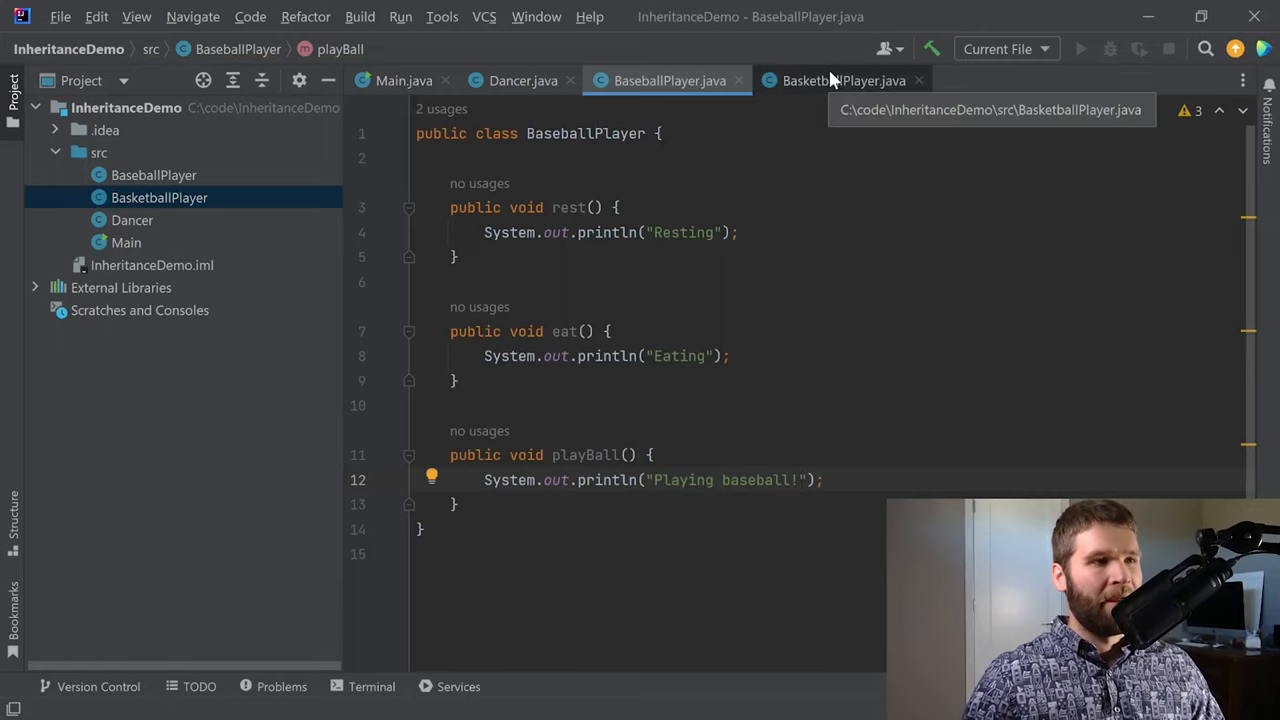
- Paste rest() and eat() into BasketballPlayer and add shootHoops() printing "Shooting hoops!"
left_click(844, 80)
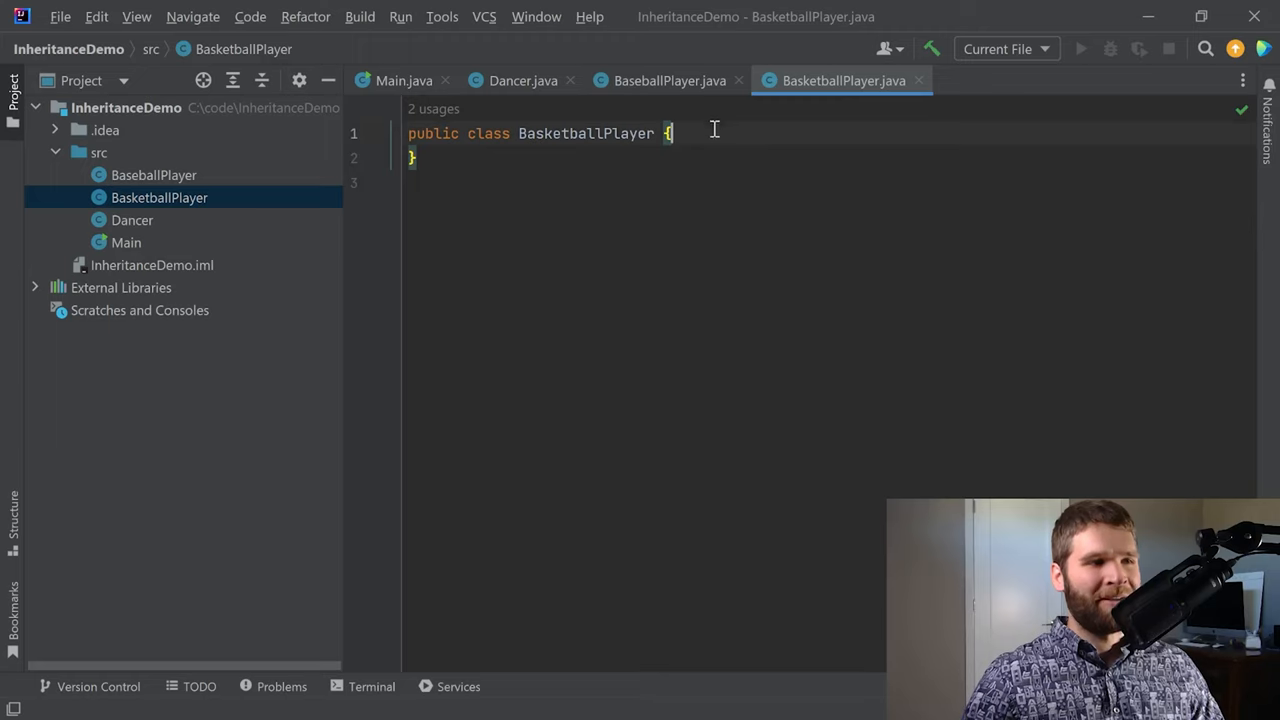
key("enter")
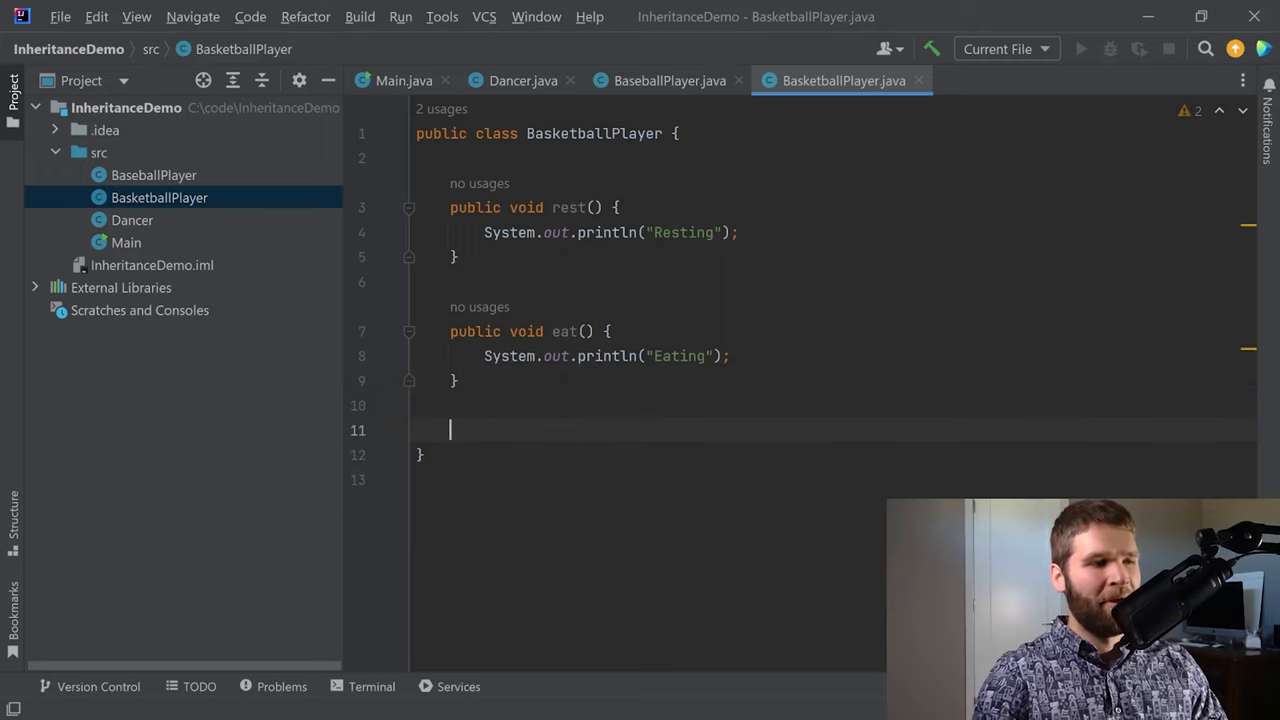
type("public void sh")
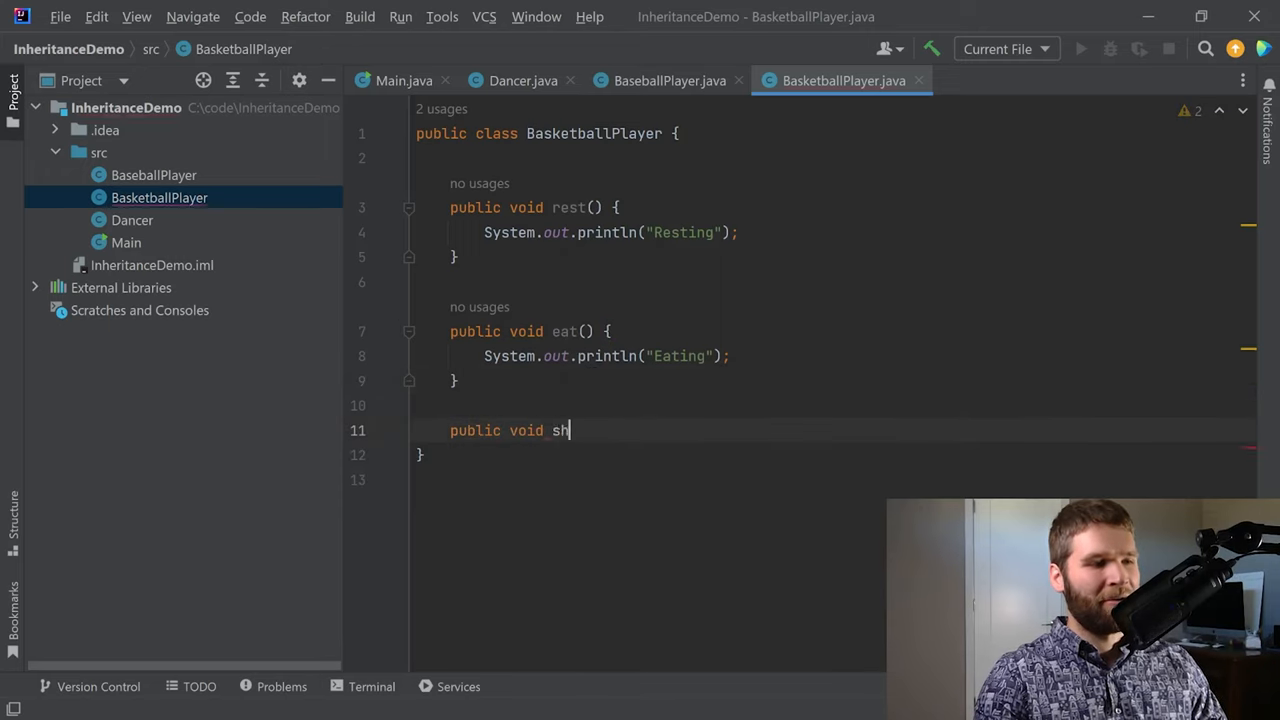
type("ootHoops(){")
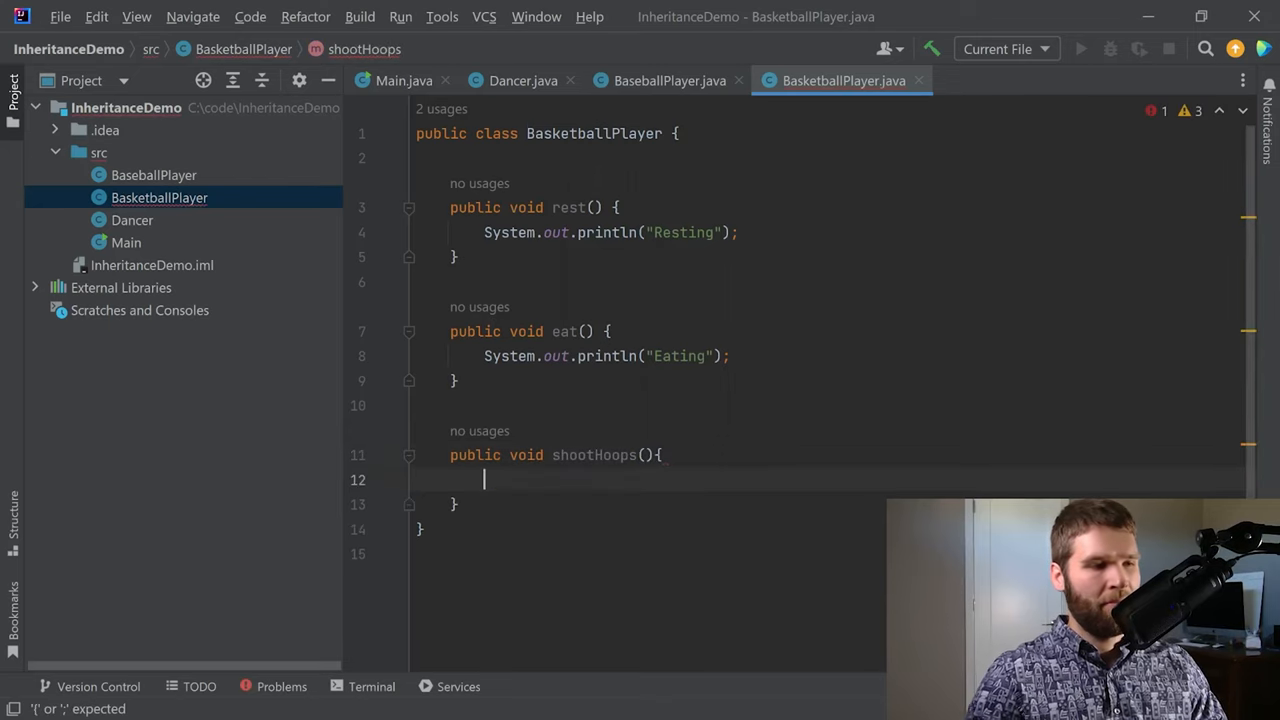
type("System.out.println();")
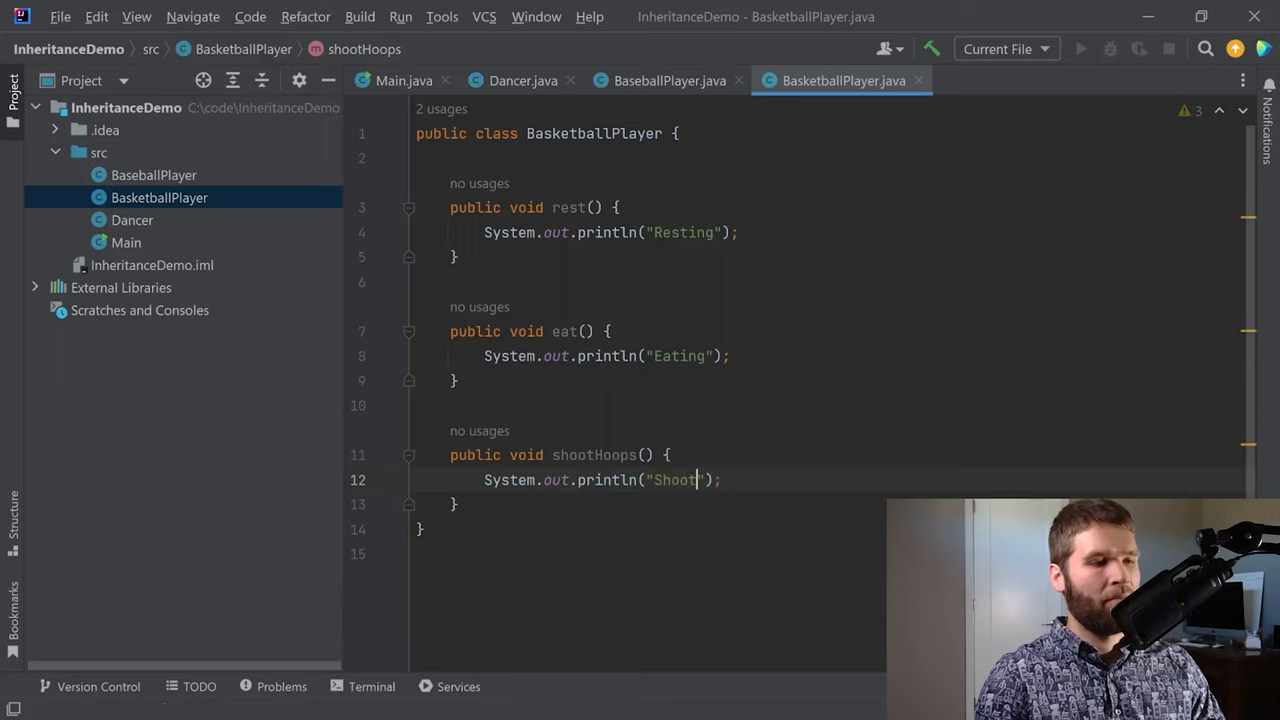
type("ing hoops!")
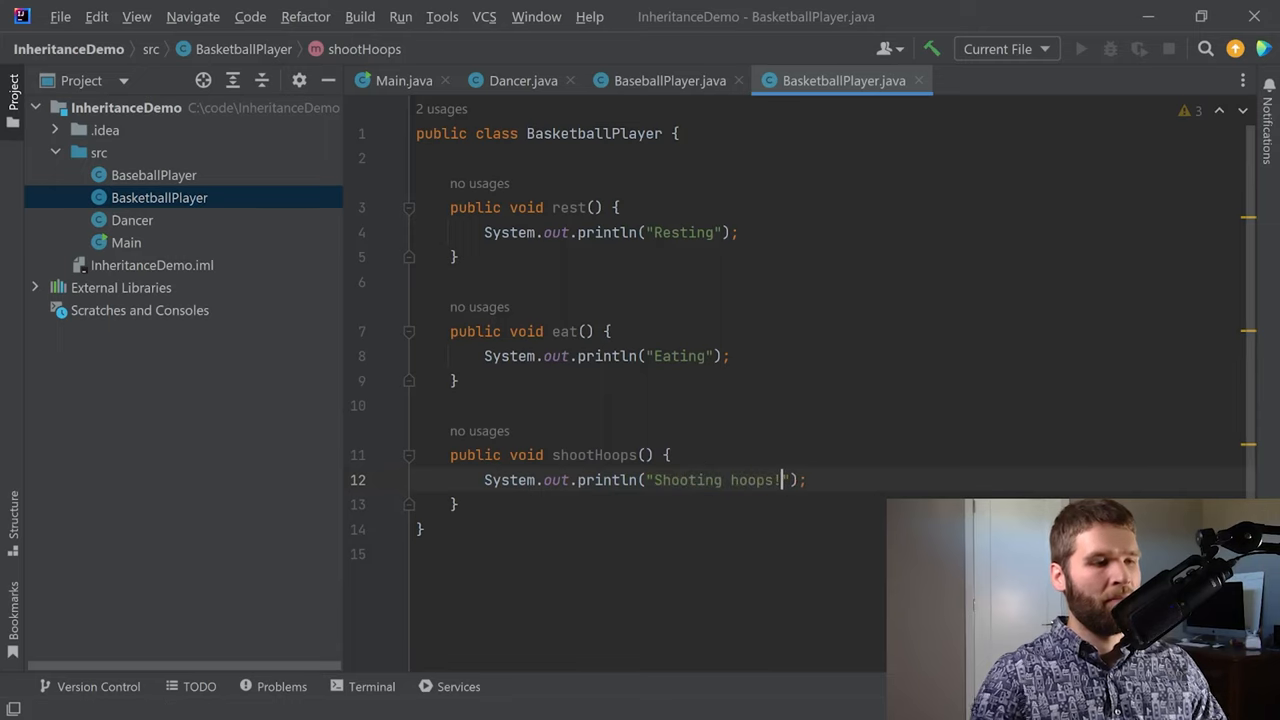
mouse_move(732, 244)
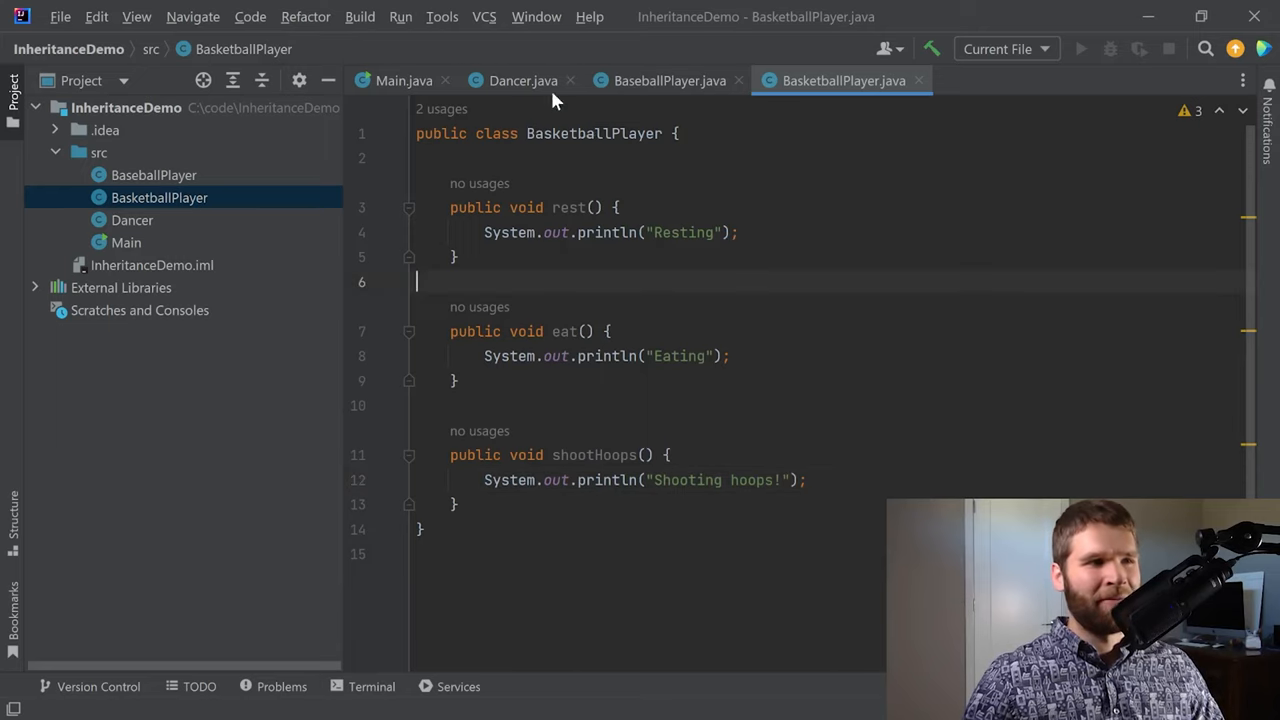
- Add a train() method printing "Training" to Dancer and paste it into the other player classes
left_click(524, 80)
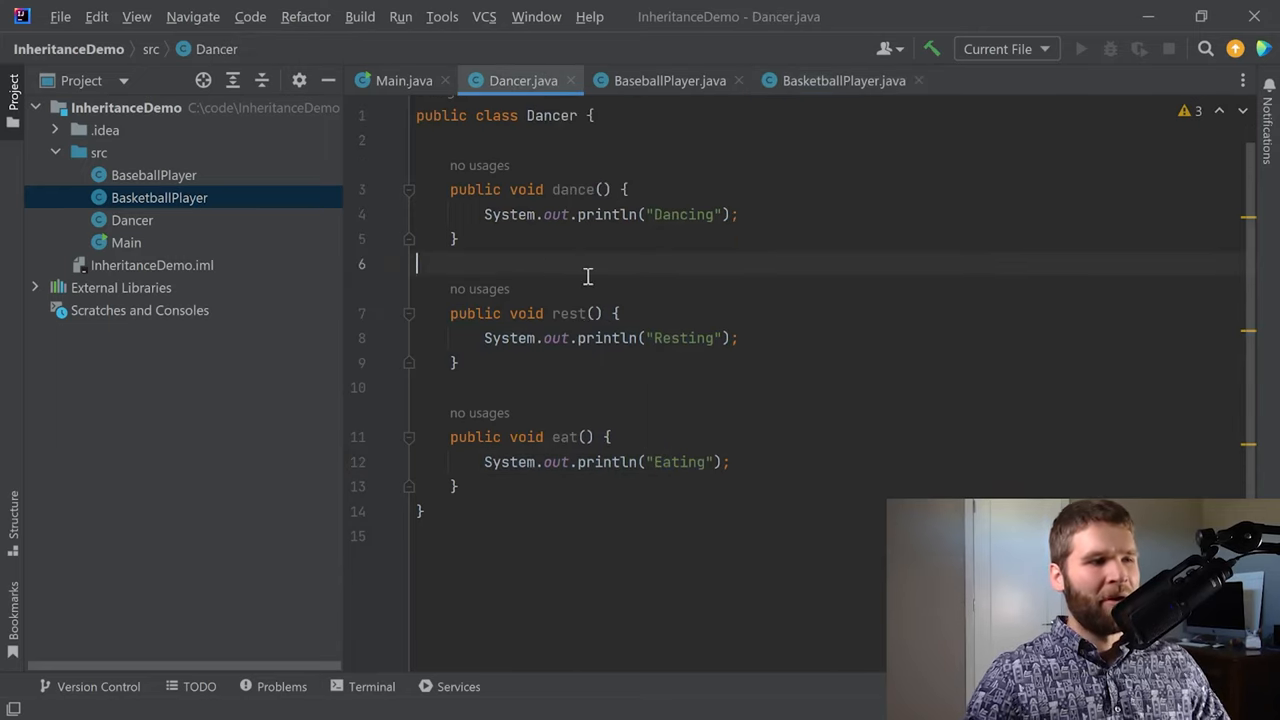
type("public void train(")
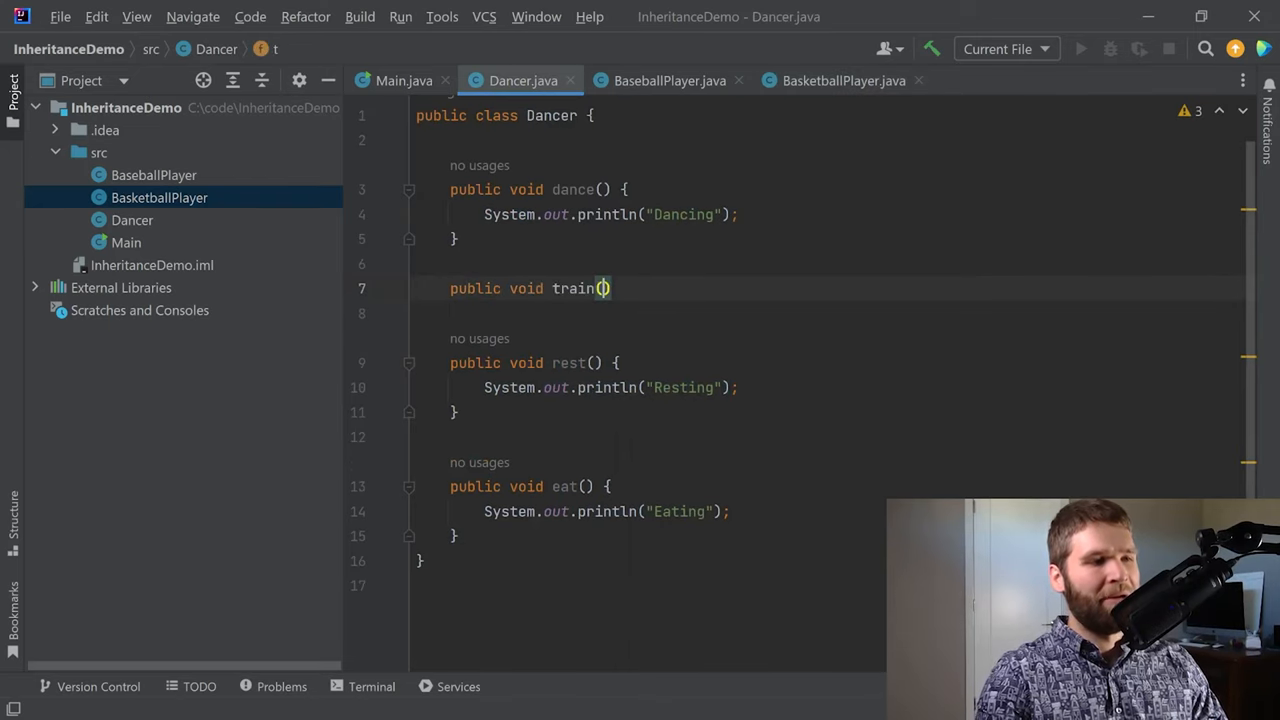
type("{")
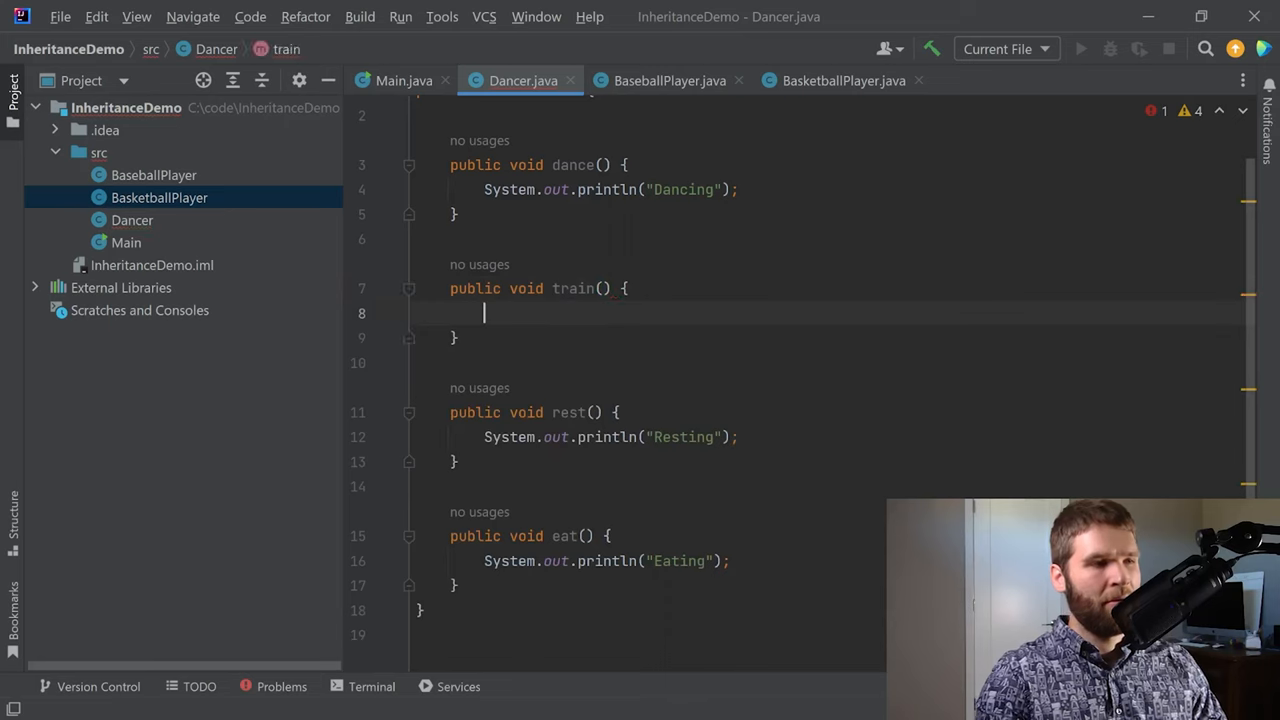
type("System.out.println(\"Tai\");")
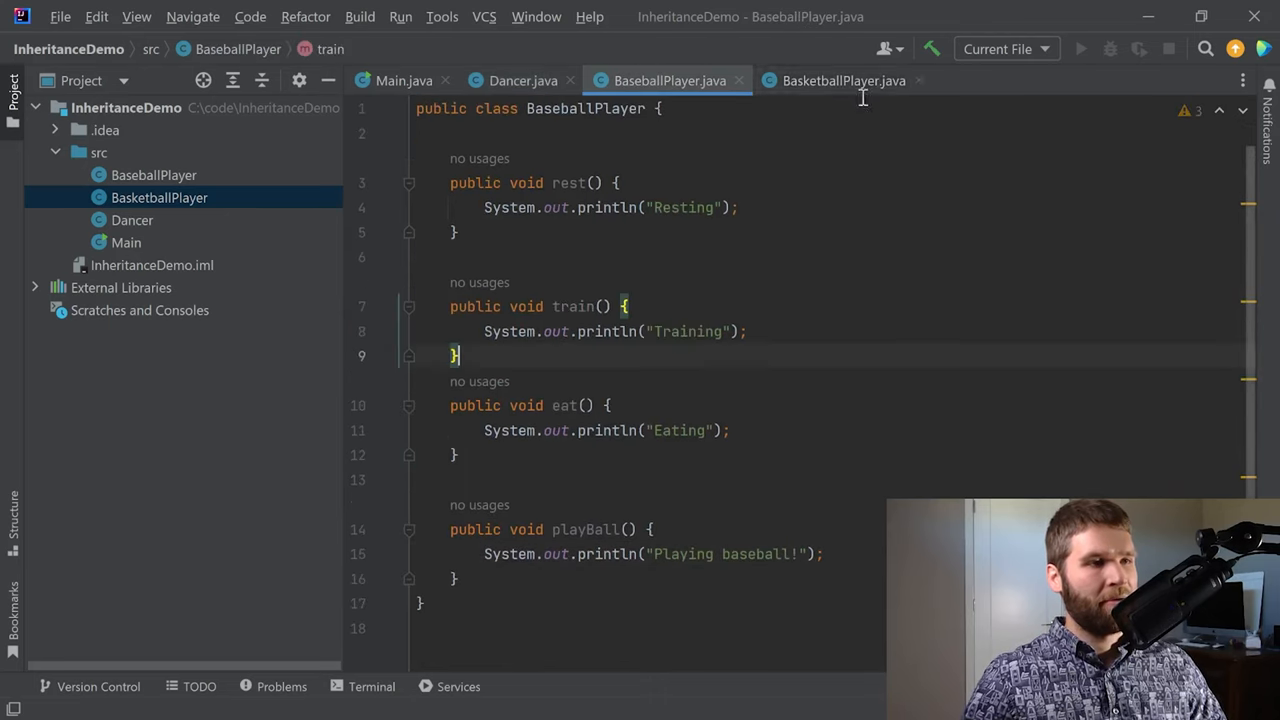
left_click(844, 80)
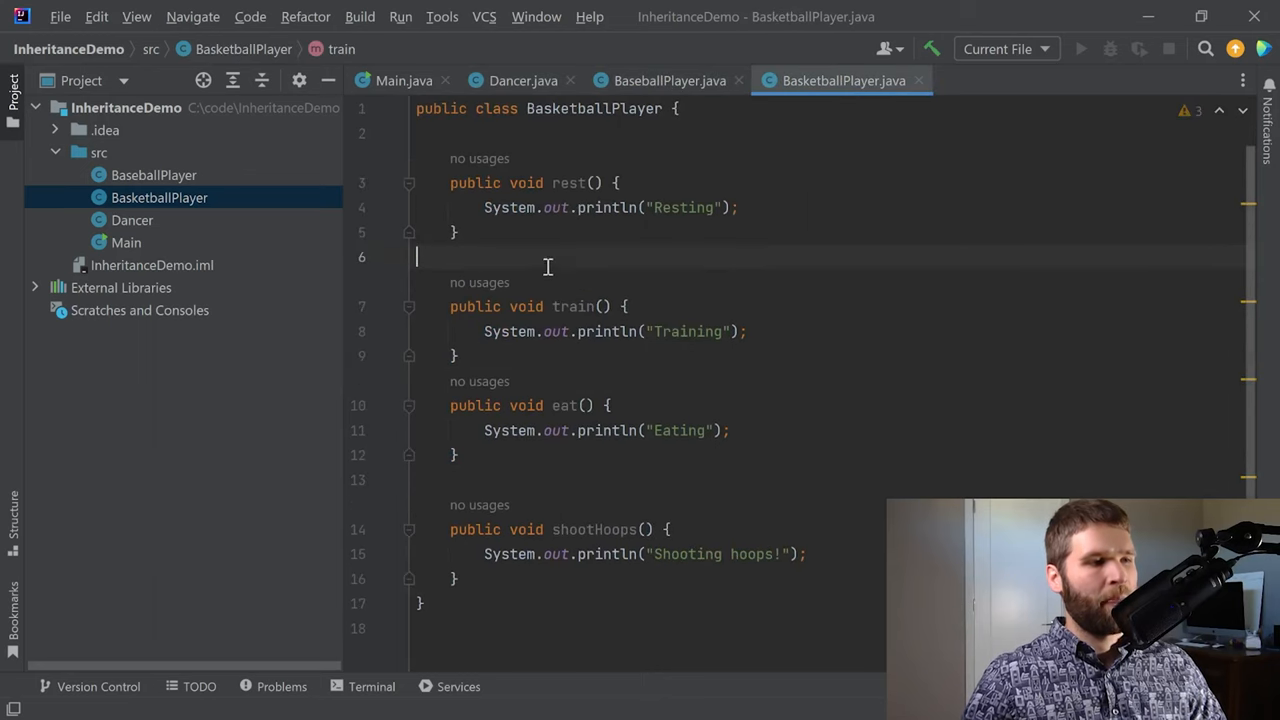
- Browse the autocomplete method lists of dancer1 and basketballPlayer1 in Main, then remove the unfinished calls
left_click(404, 80)
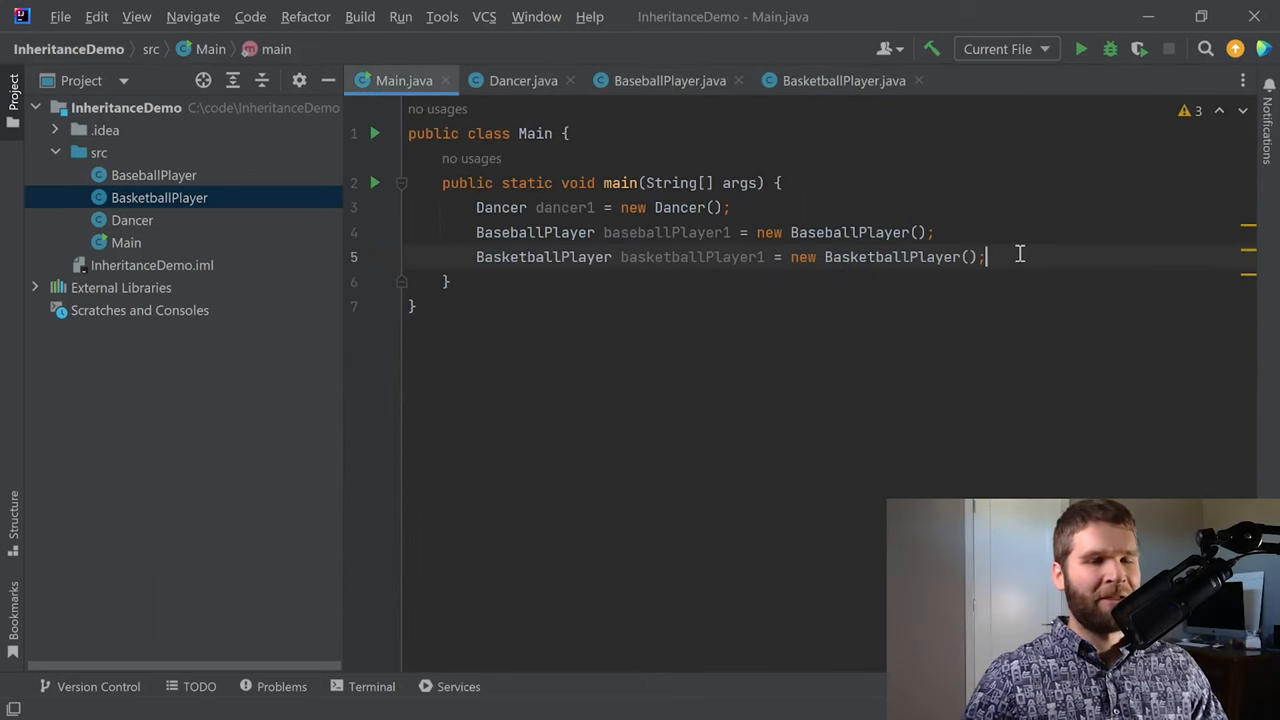
type("dan")
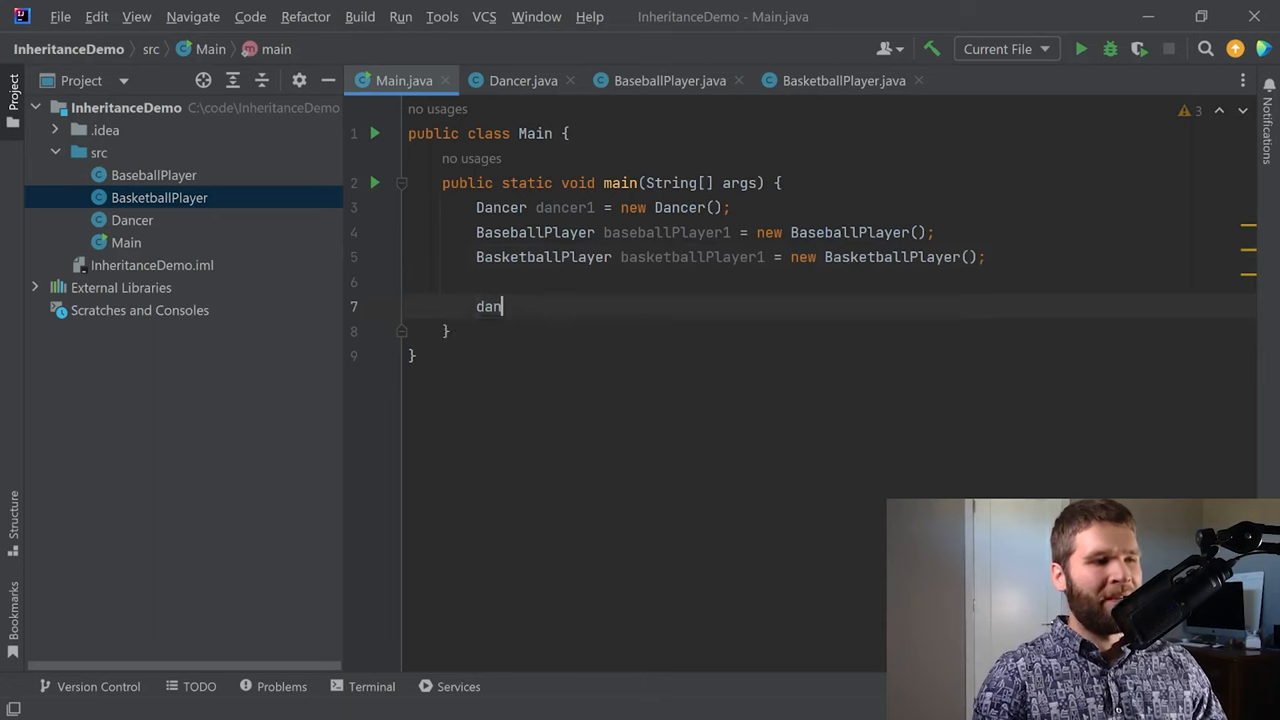
type("cer1.")
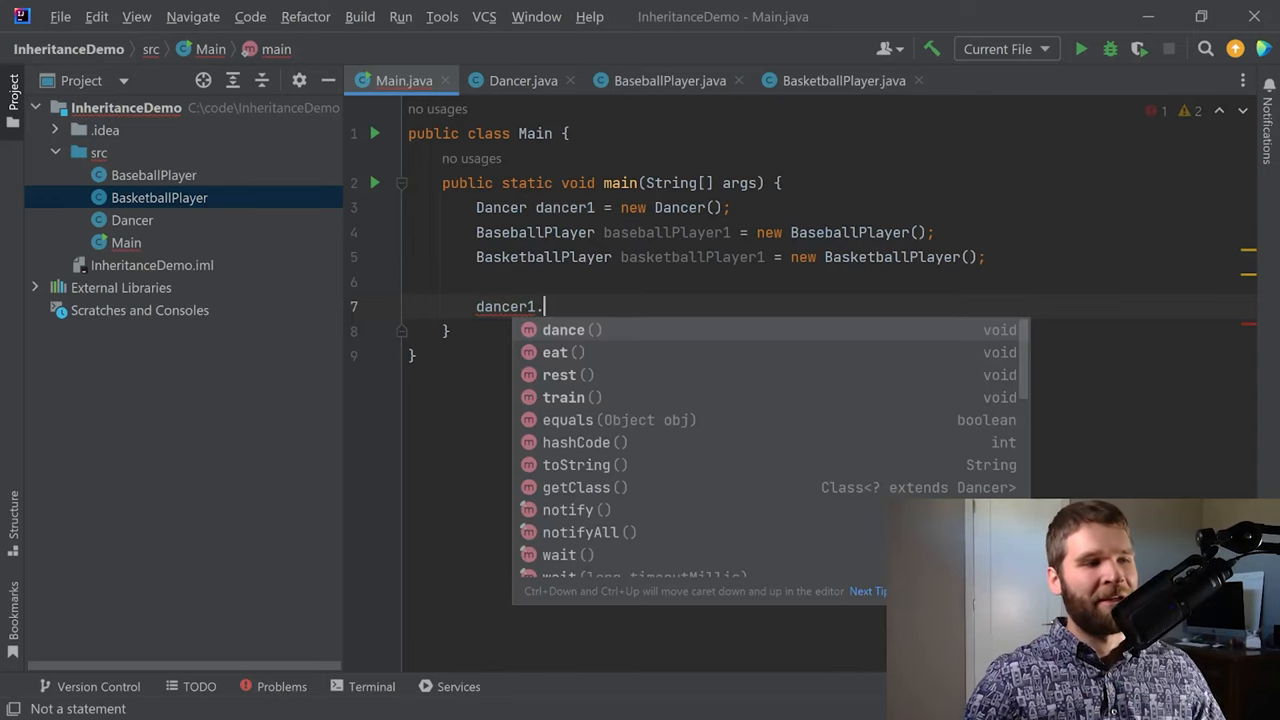
key("Down")
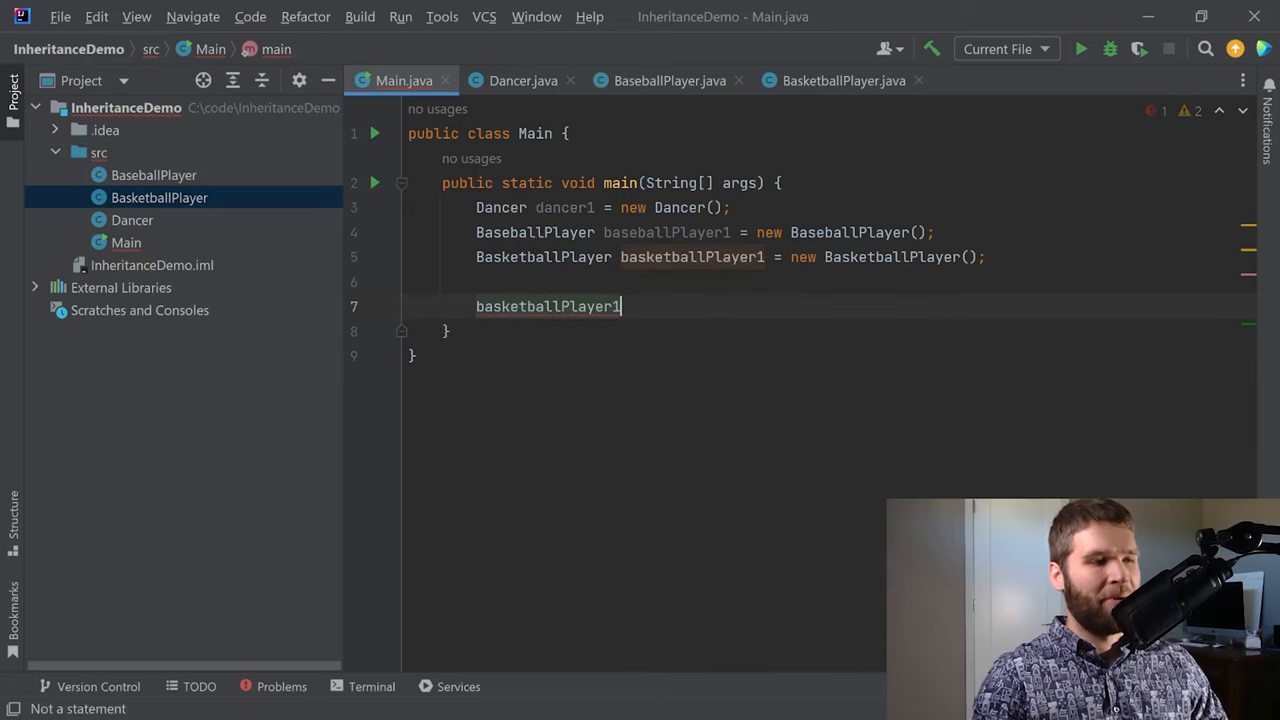
type(".")
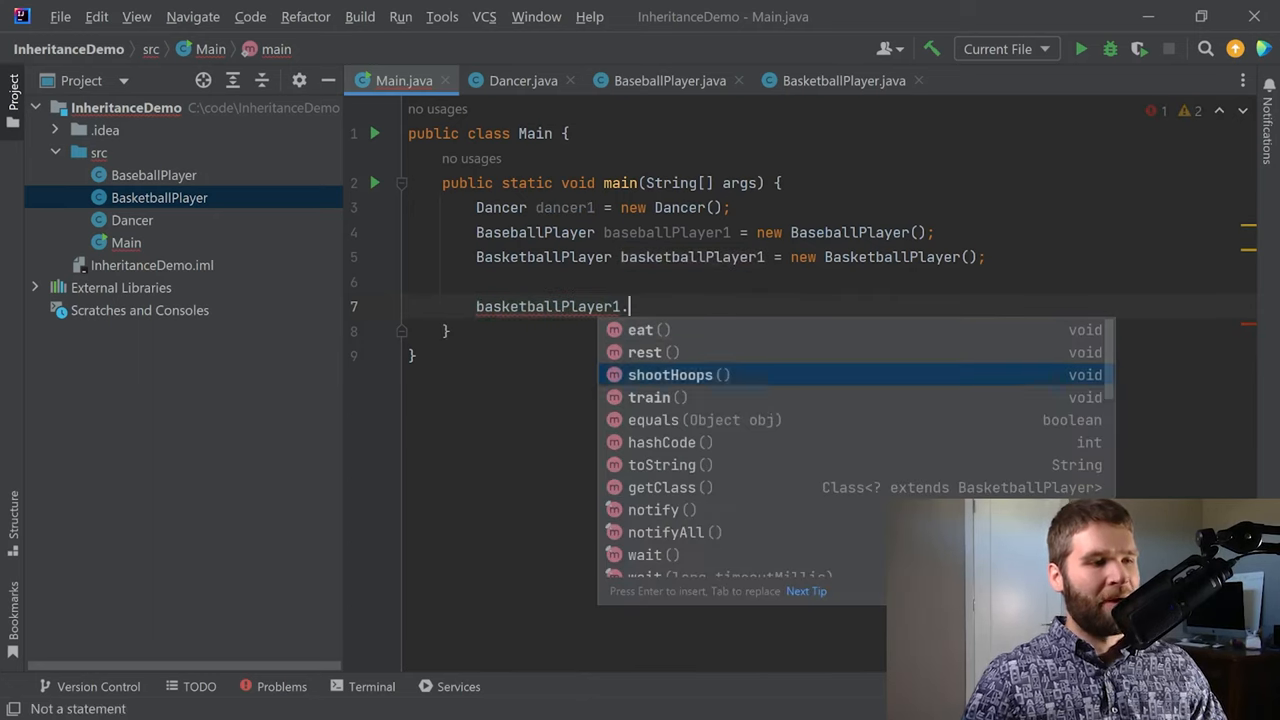
key("Down")
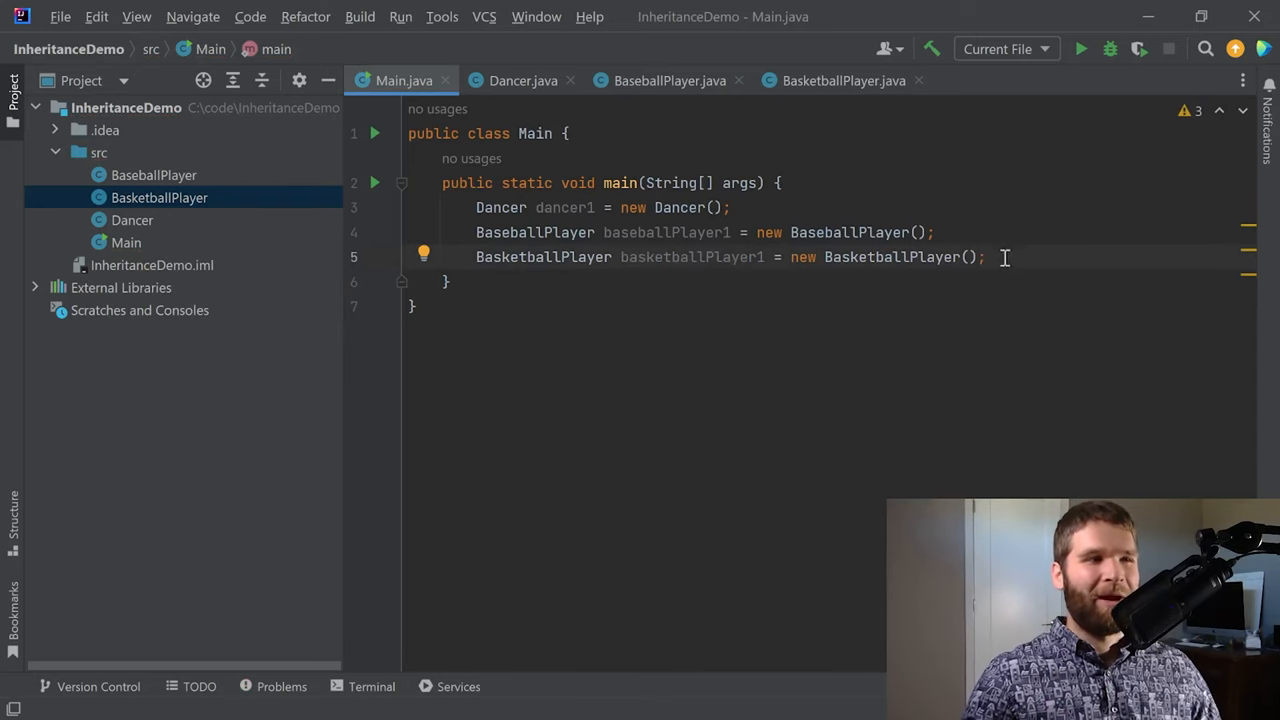
- Review the duplicated train, rest and eat methods in BaseballPlayer, BasketballPlayer and Dancer
left_click(668, 80)
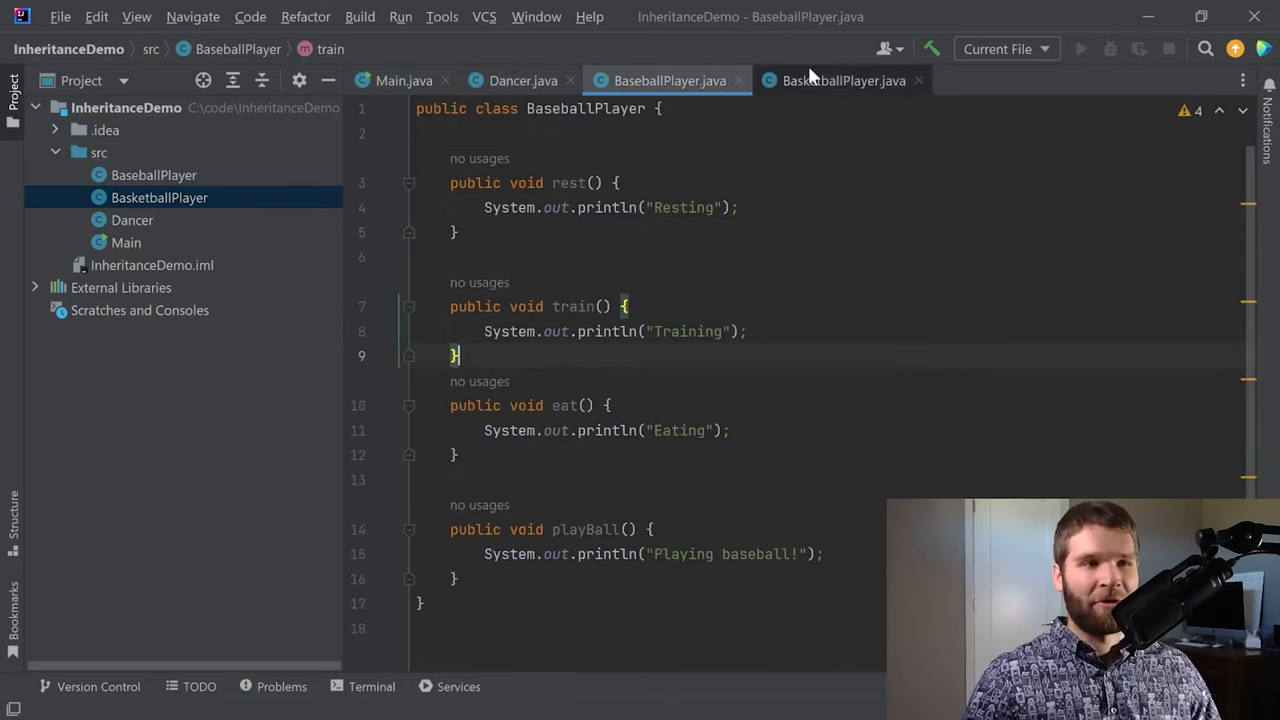
left_click(844, 80)
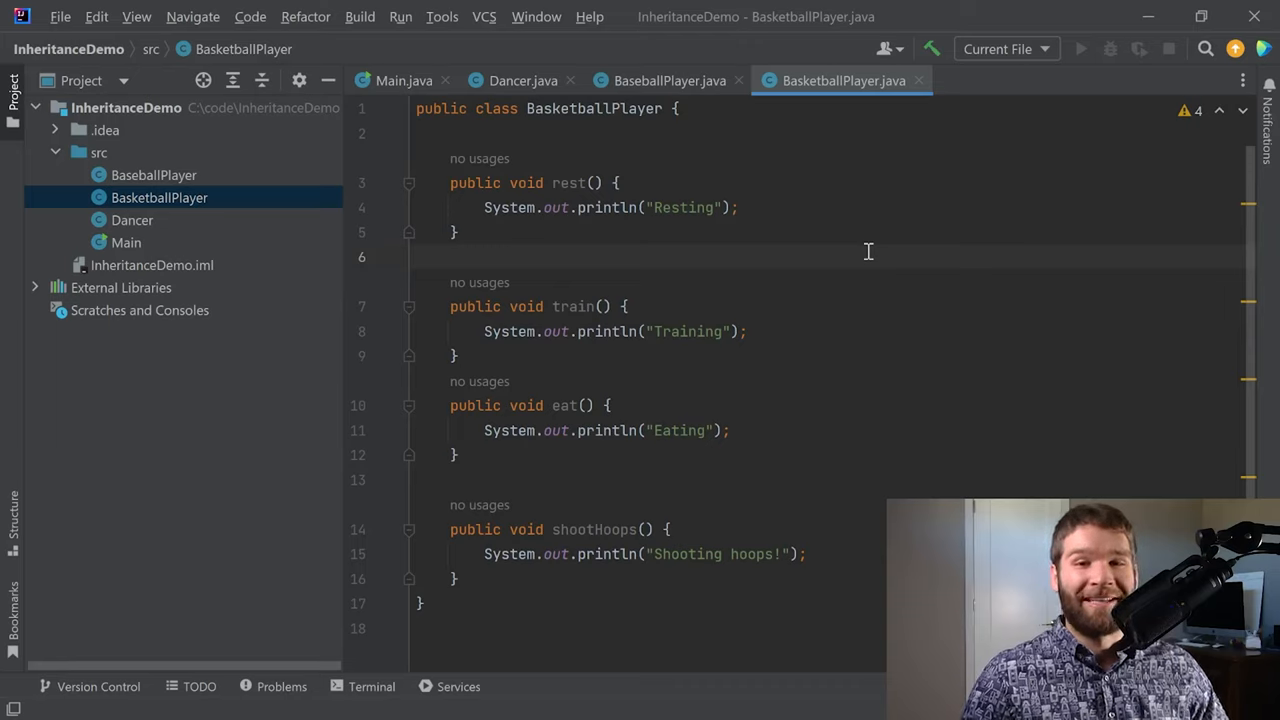
mouse_move(592, 306)
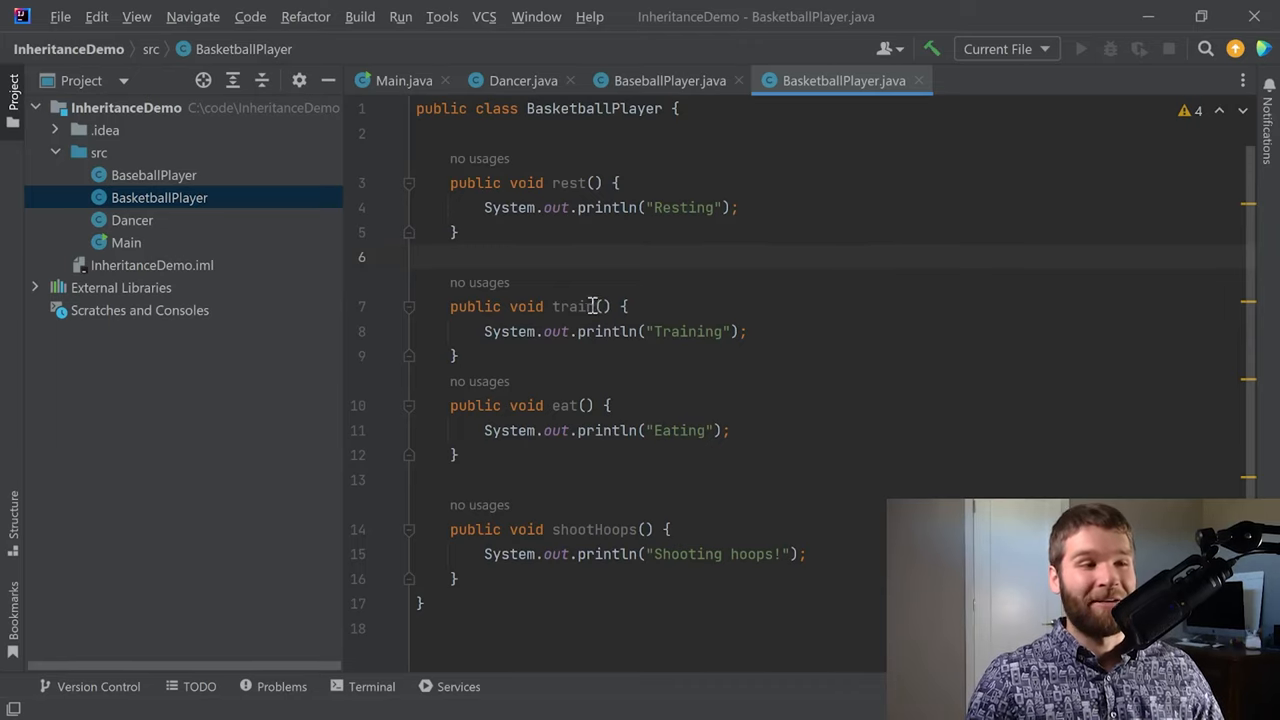
double_click(574, 306)
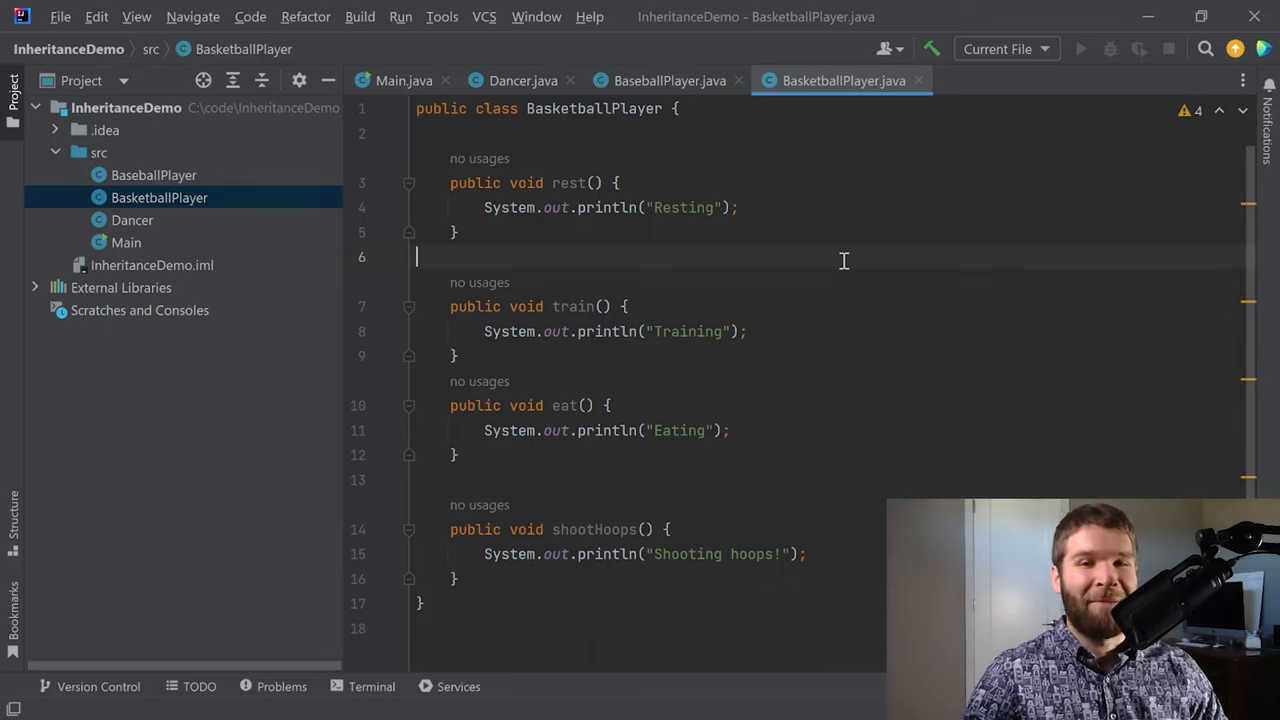
mouse_move(688, 72)
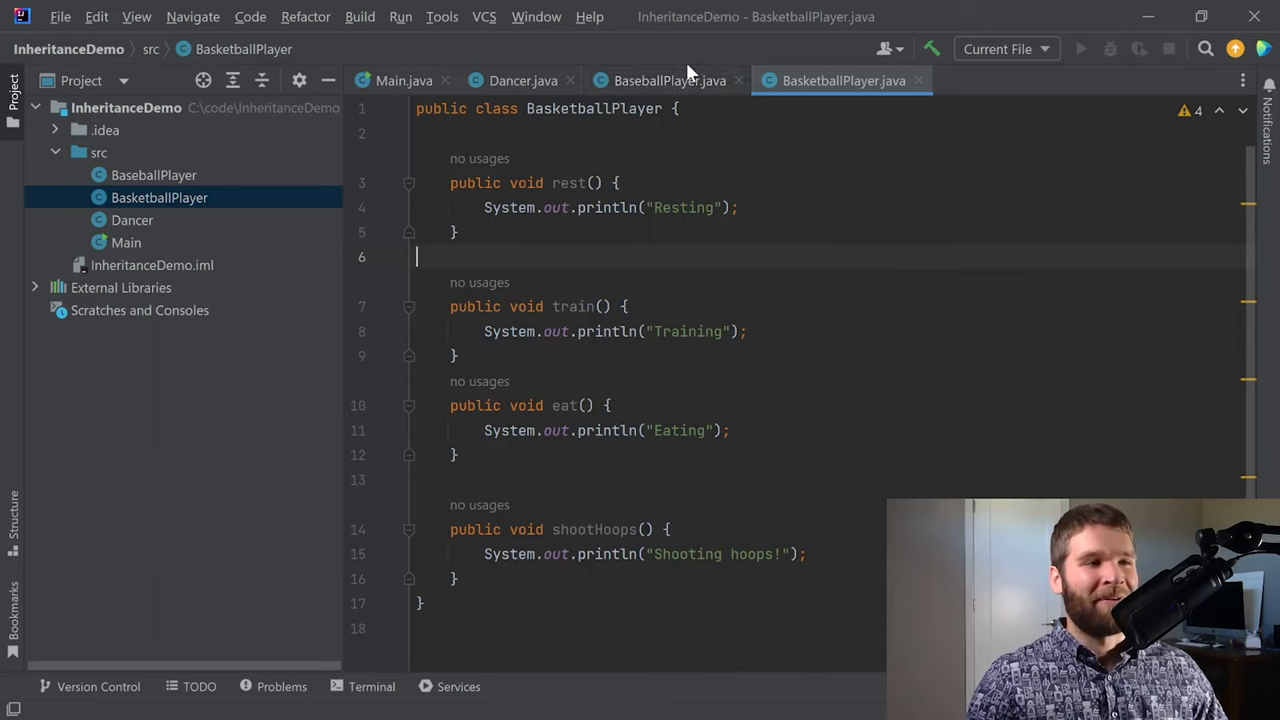
left_click(524, 80)
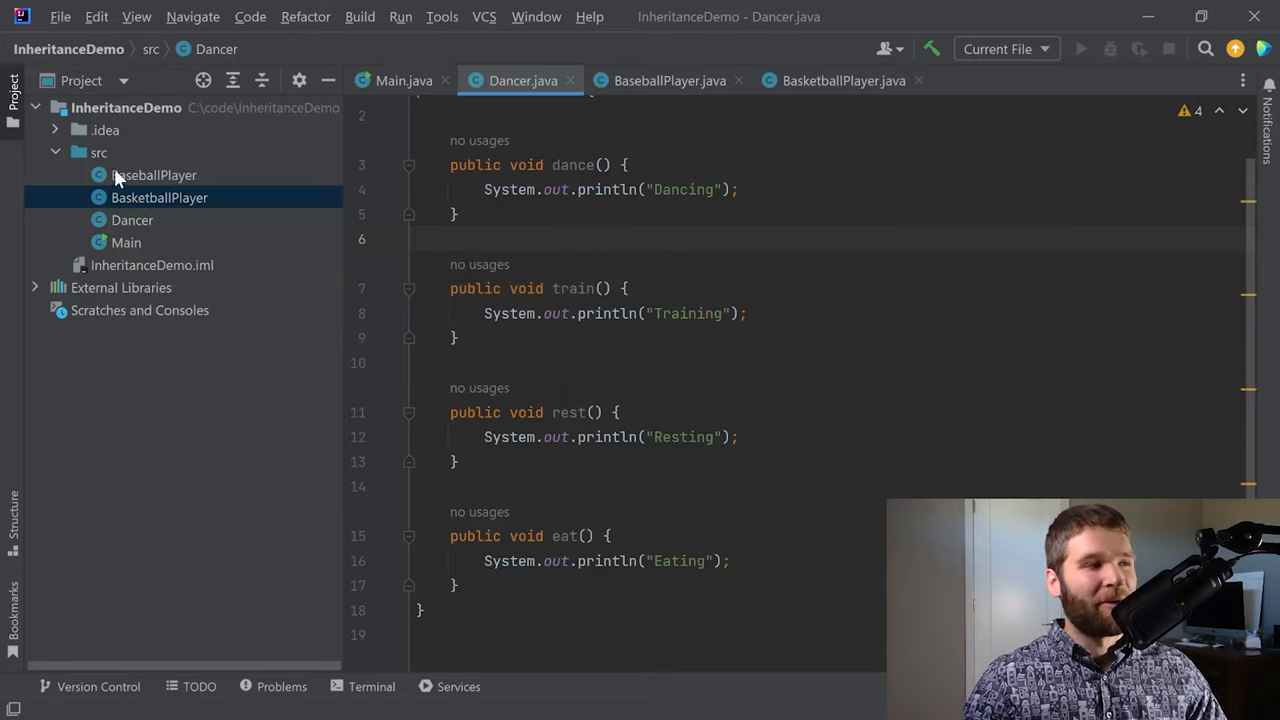
- Create an Athlete class in src and paste the train, rest and eat methods copied from Dancer
left_click(98, 152)
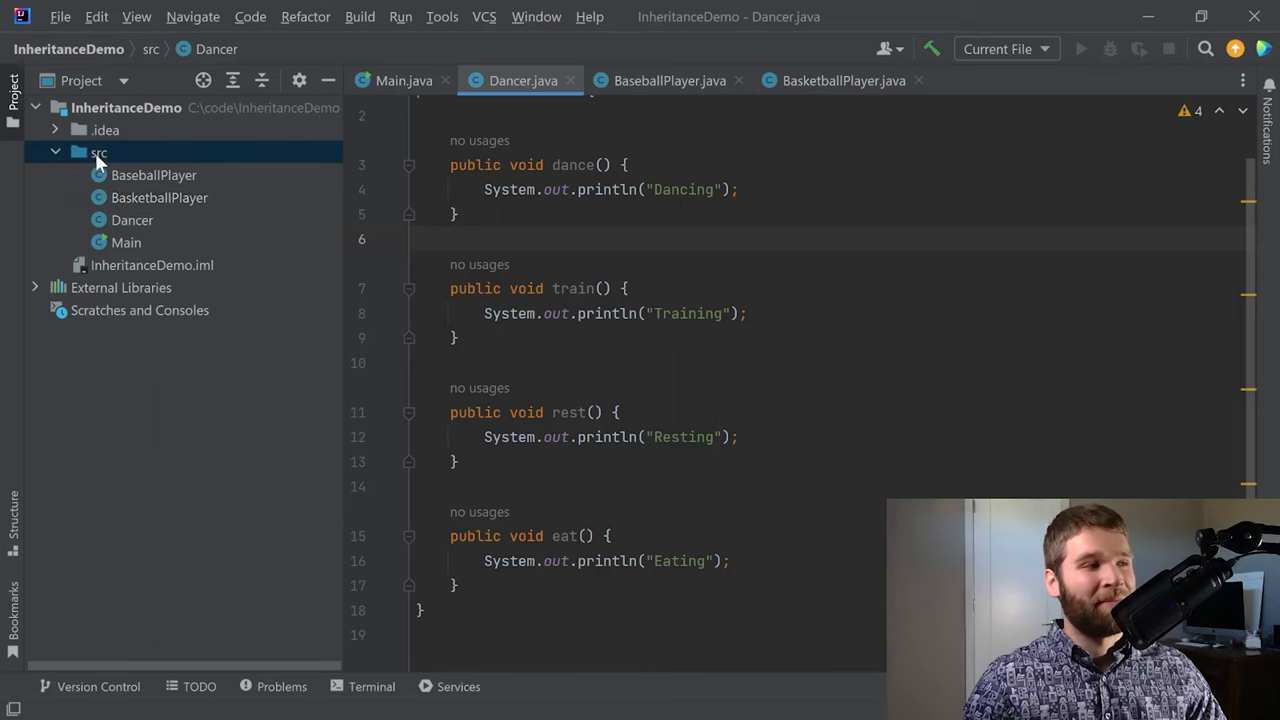
right_click(98, 152)
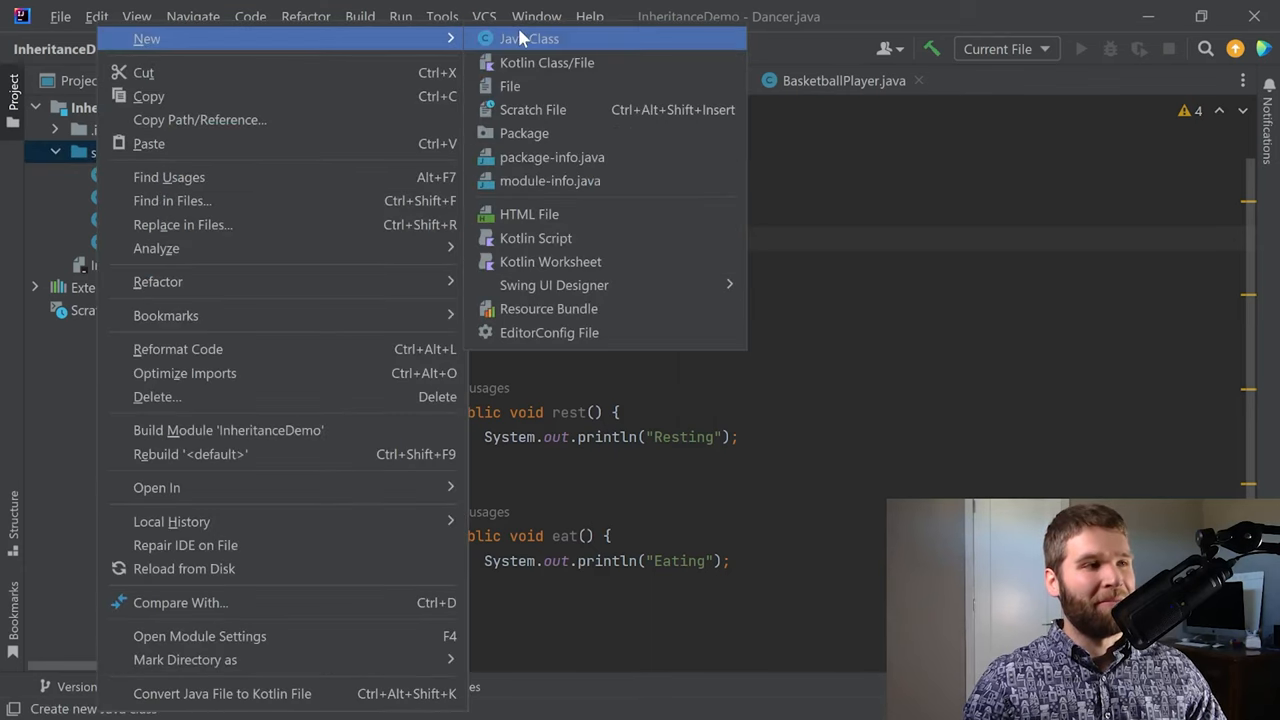
left_click(528, 38)
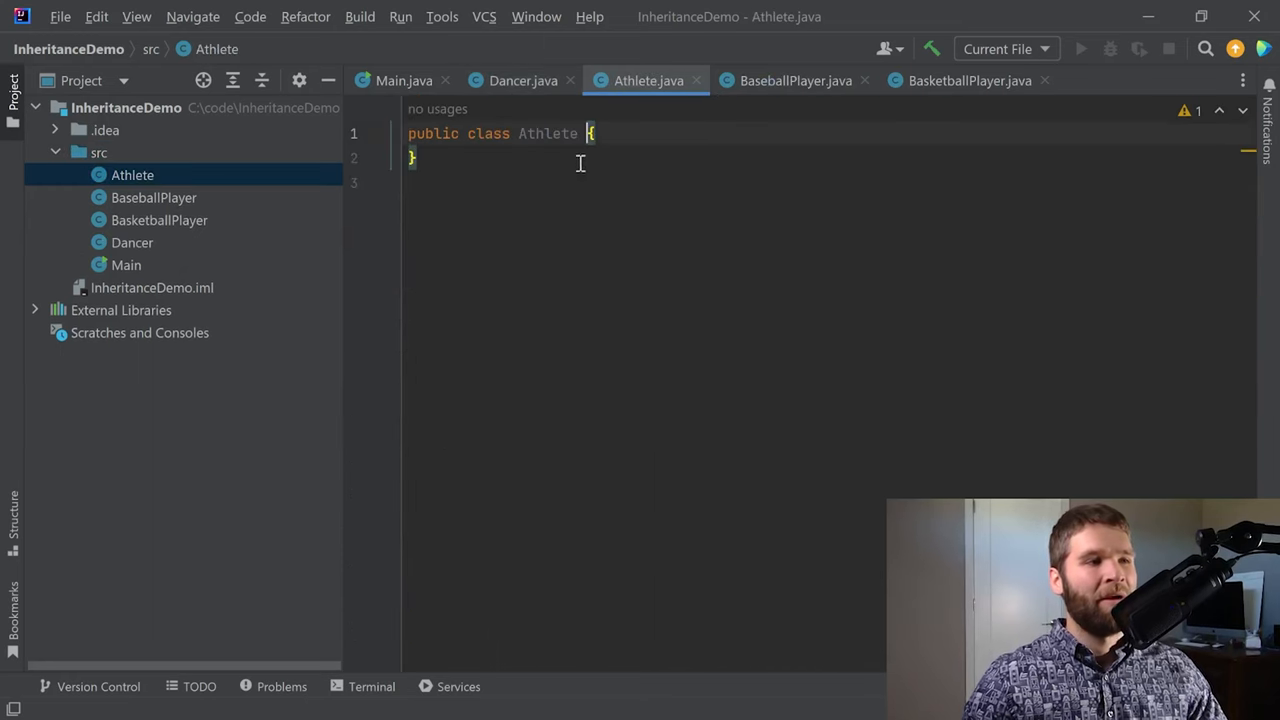
left_click(524, 80)
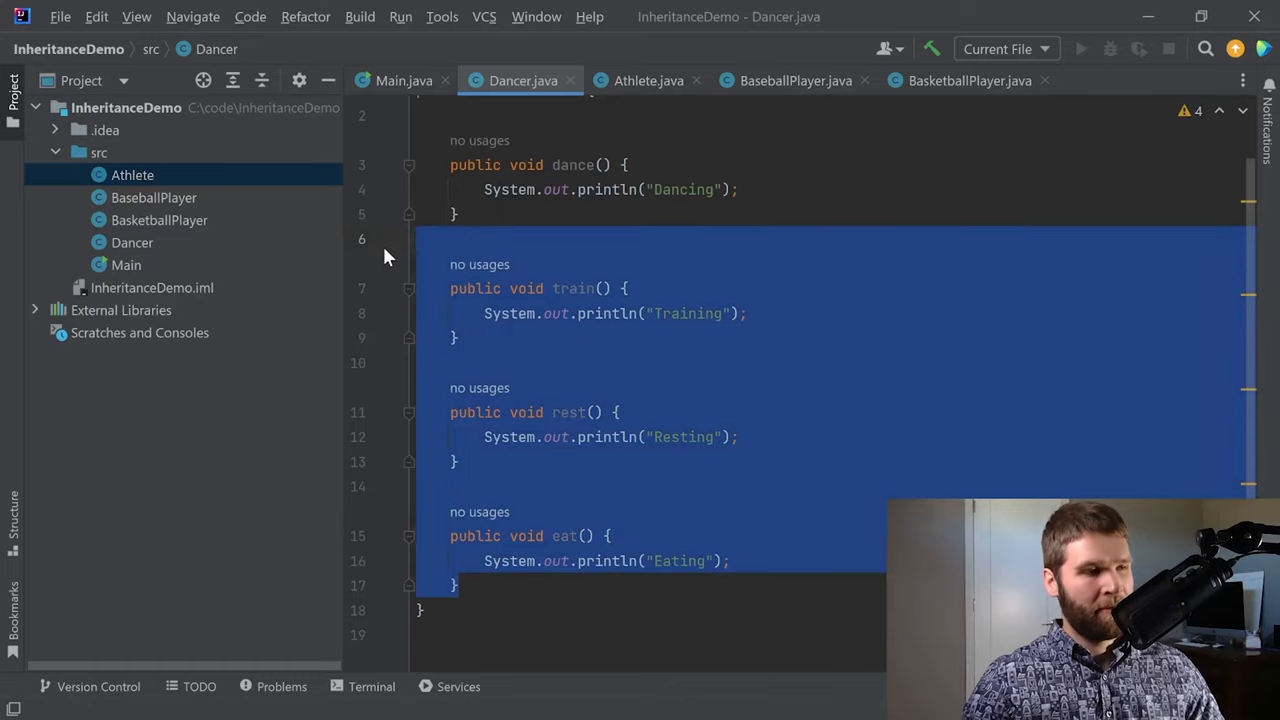
left_click(648, 80)
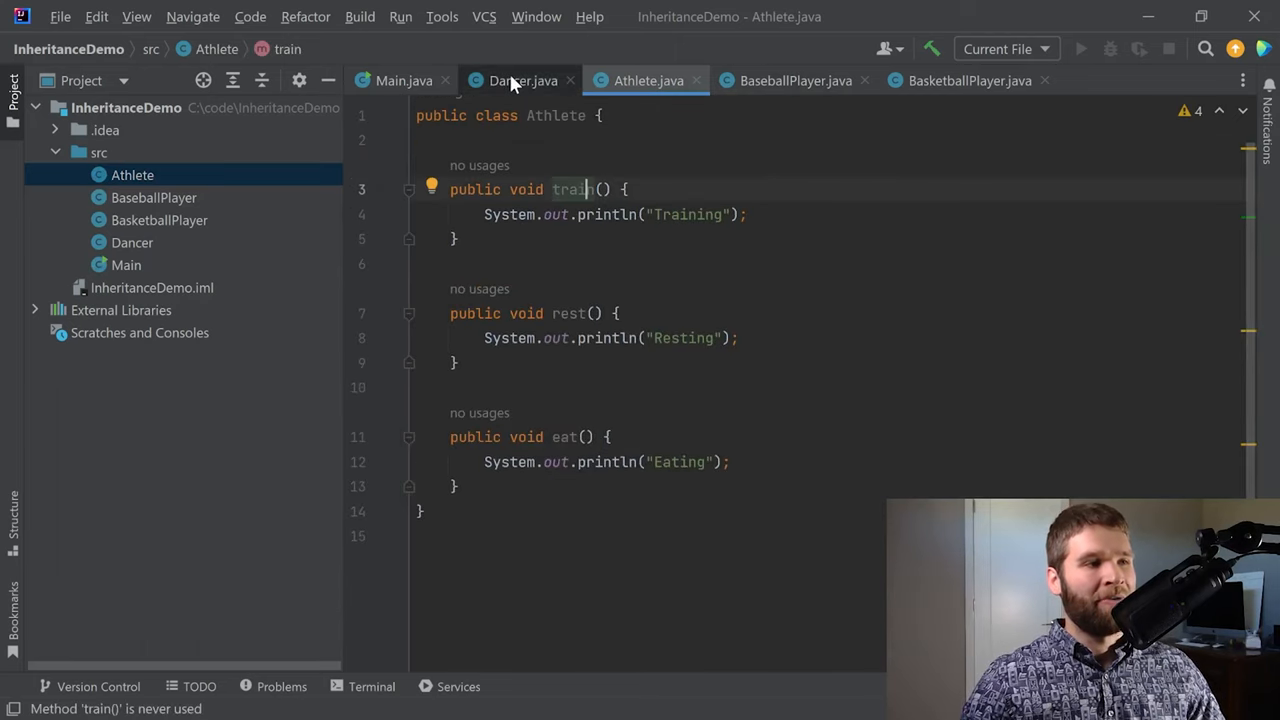
- Make Dancer extend Athlete, keeping only its dance method, then return to Main
left_click(522, 80)
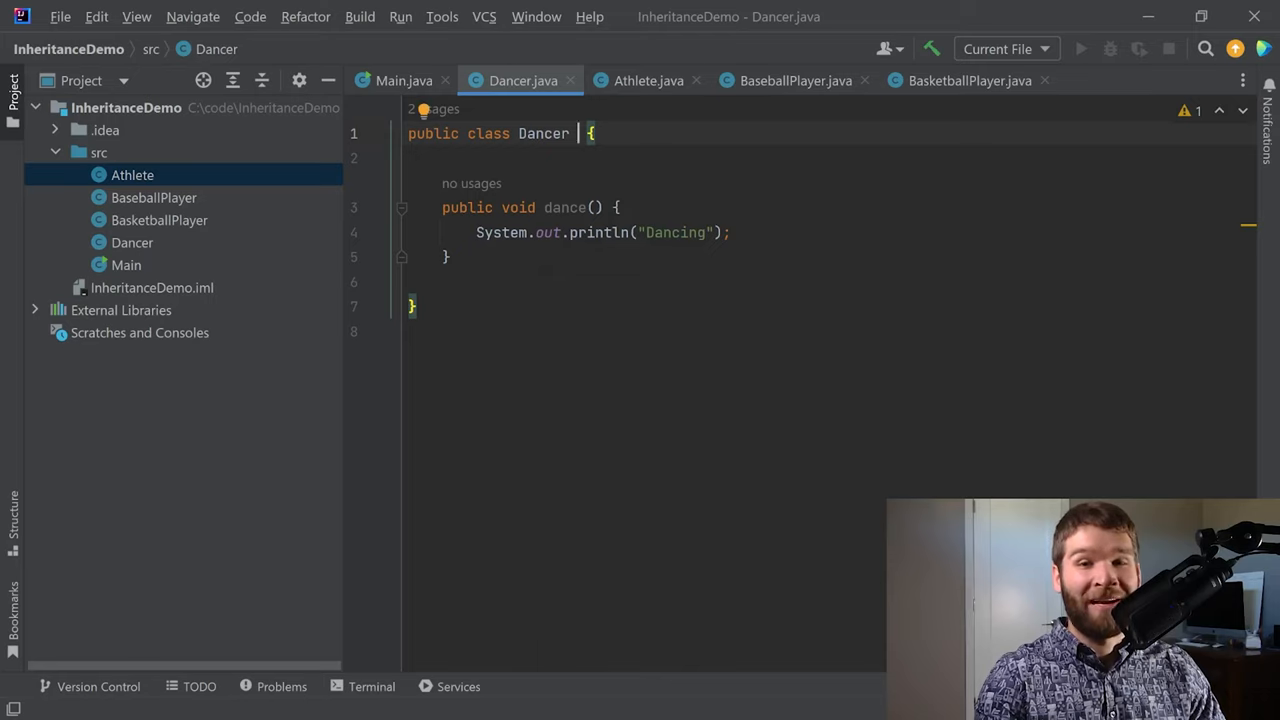
type("ext")
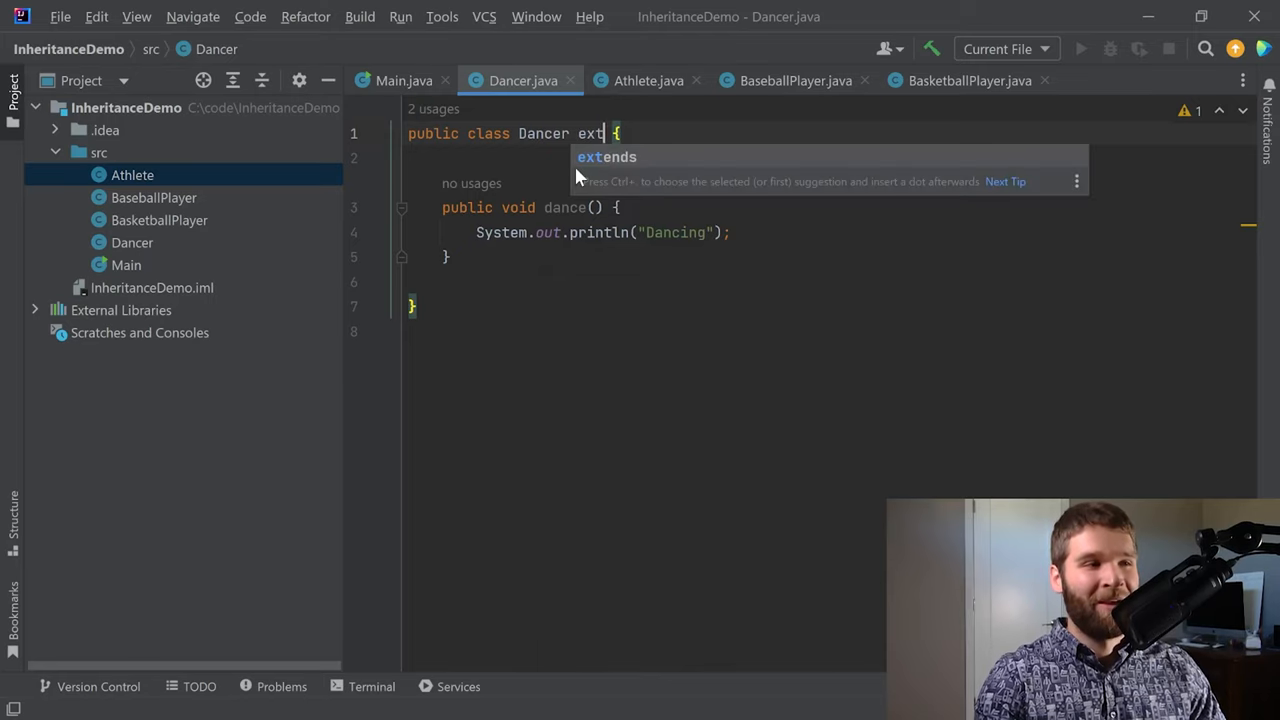
key("Tab")
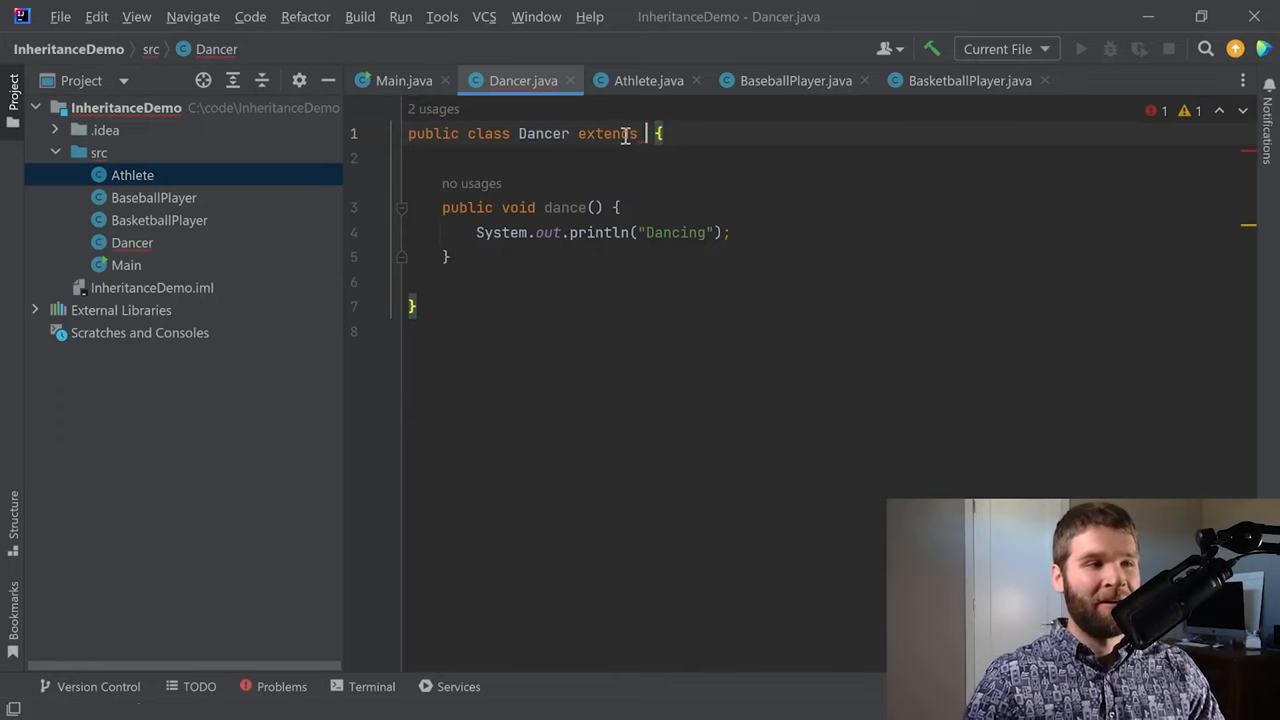
type("Athlete")
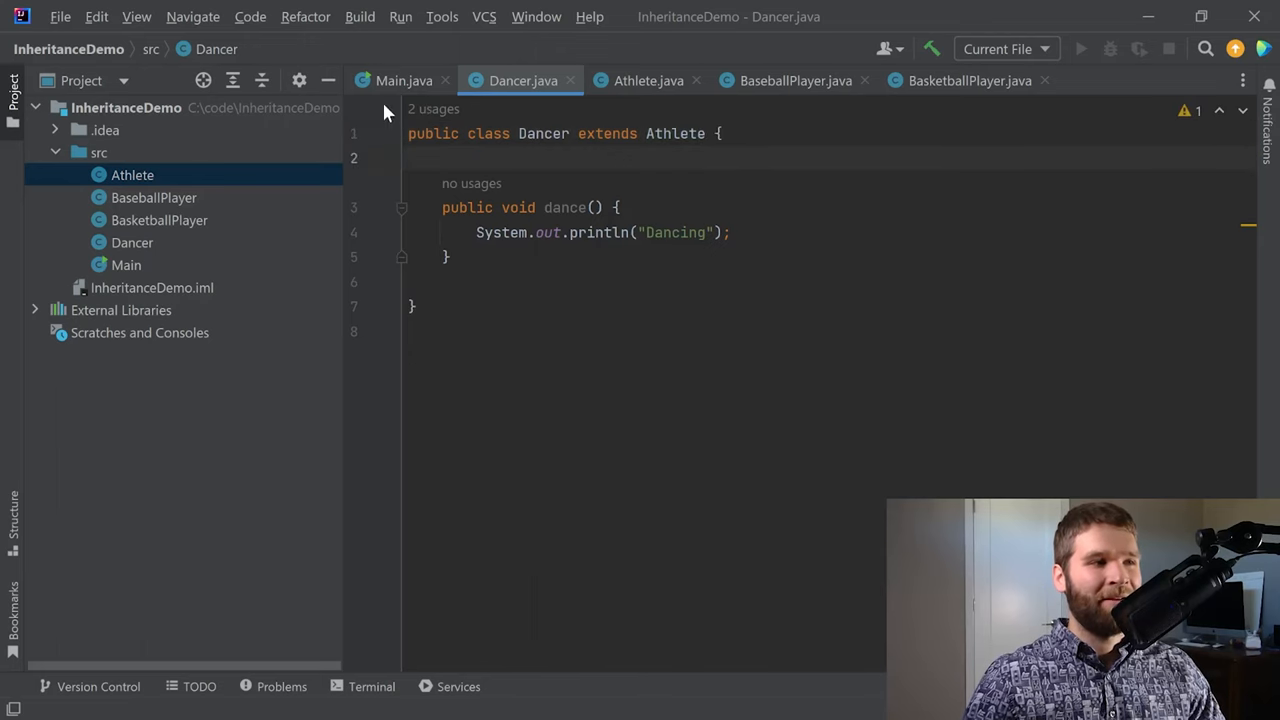
left_click(404, 80)
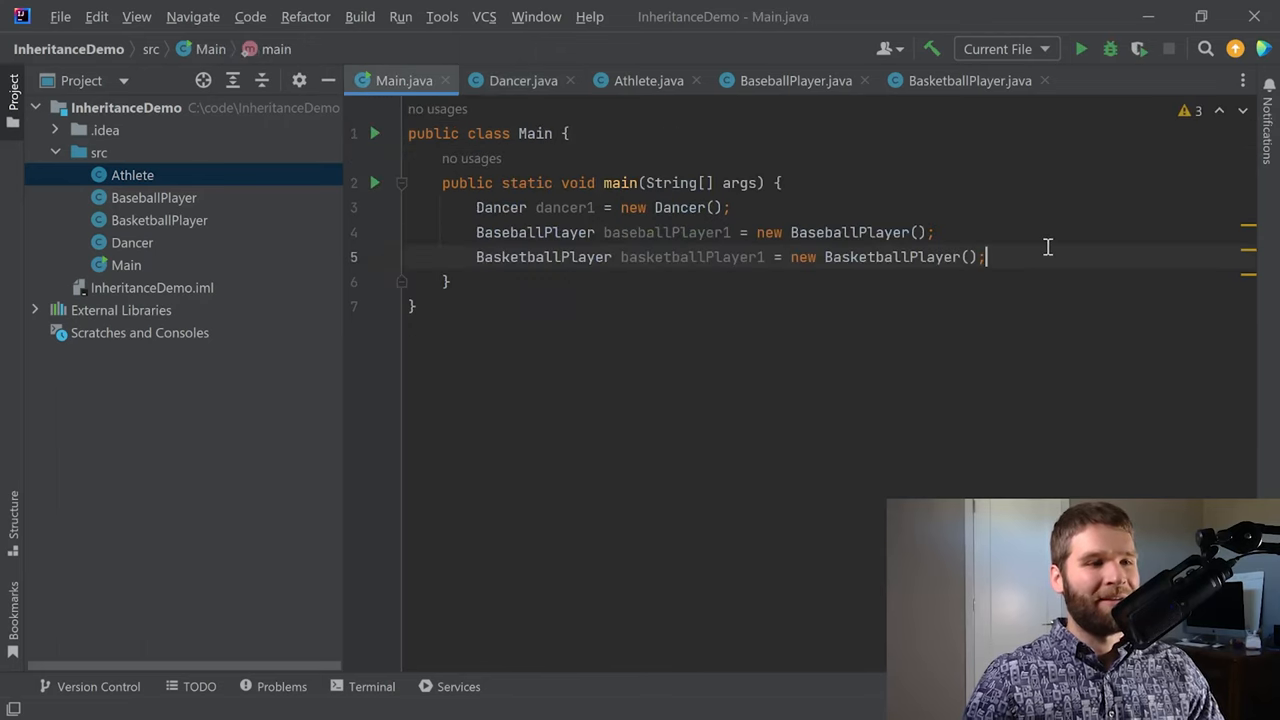
- Call dancer1.rest() in main and run it, printing Resting via the inherited method
type("dancer1.")
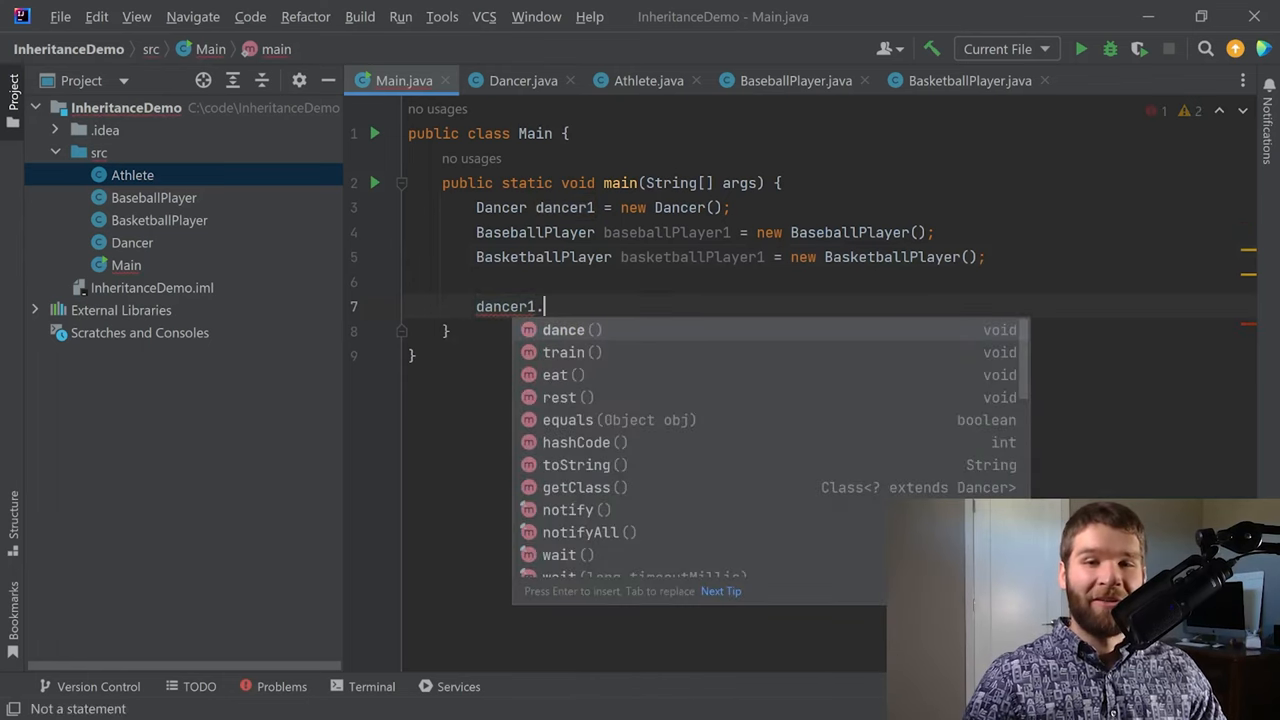
key("Down")
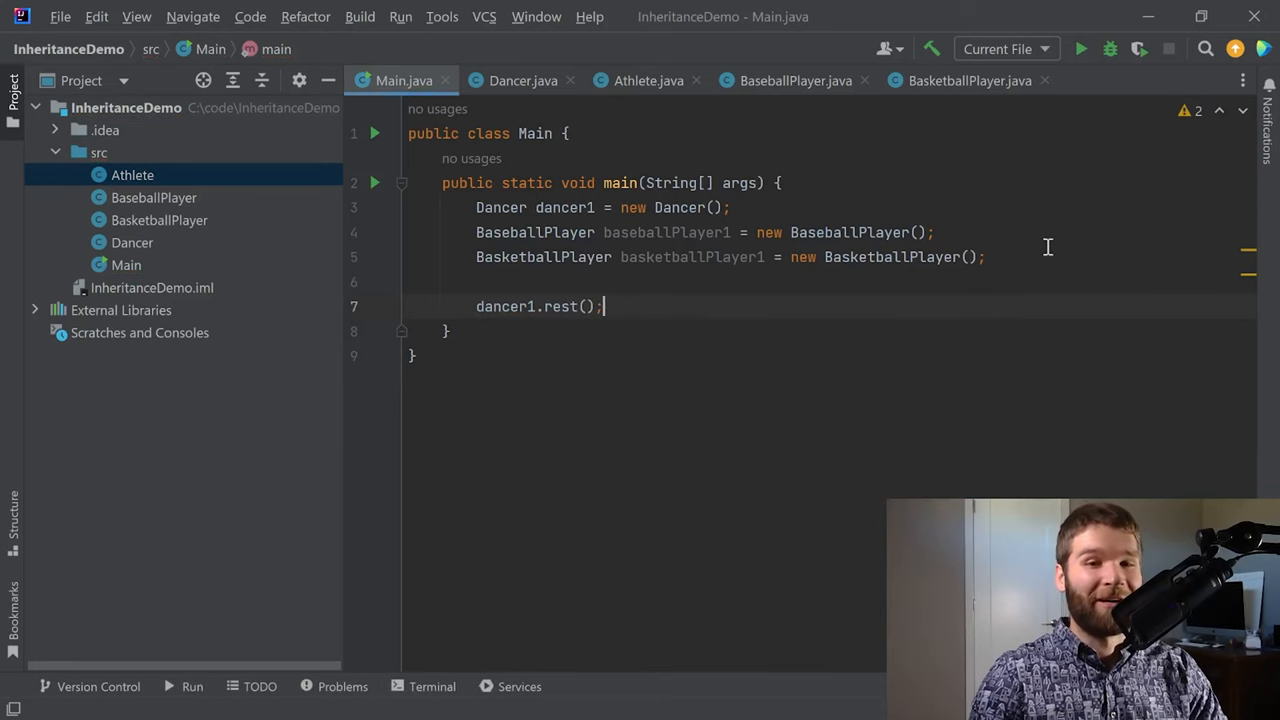
left_click(1080, 48)
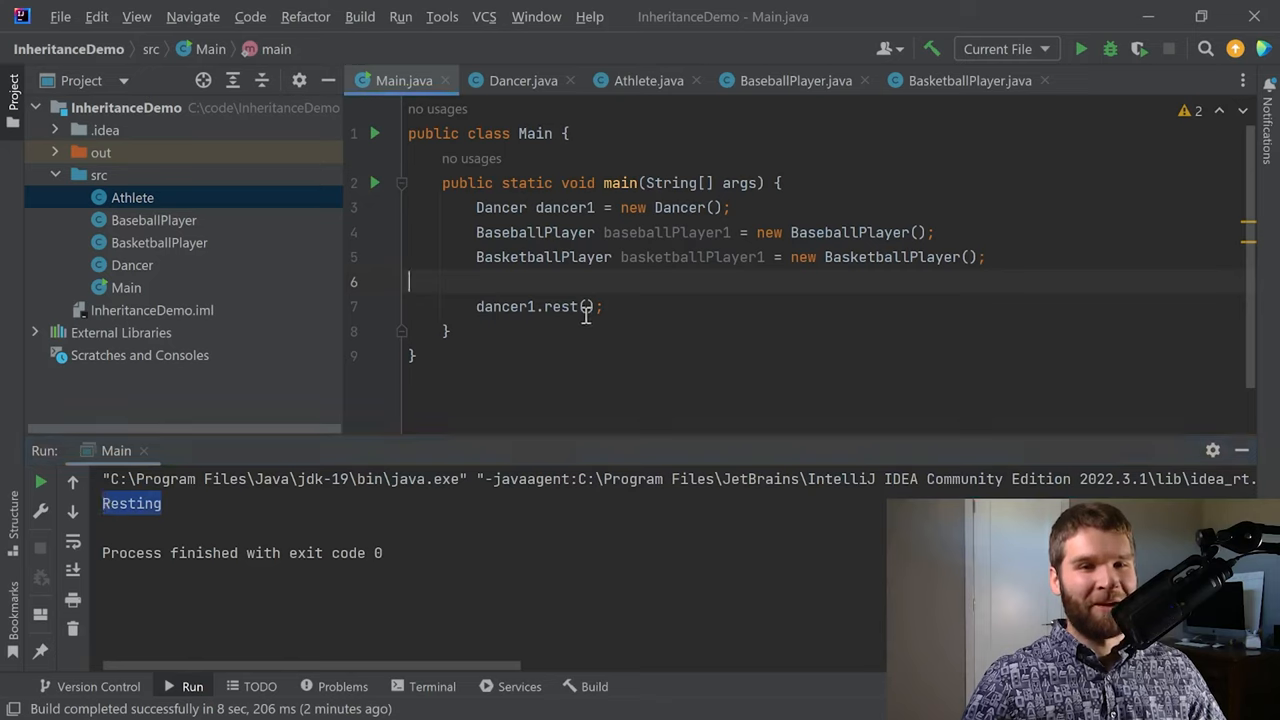
left_click(524, 80)
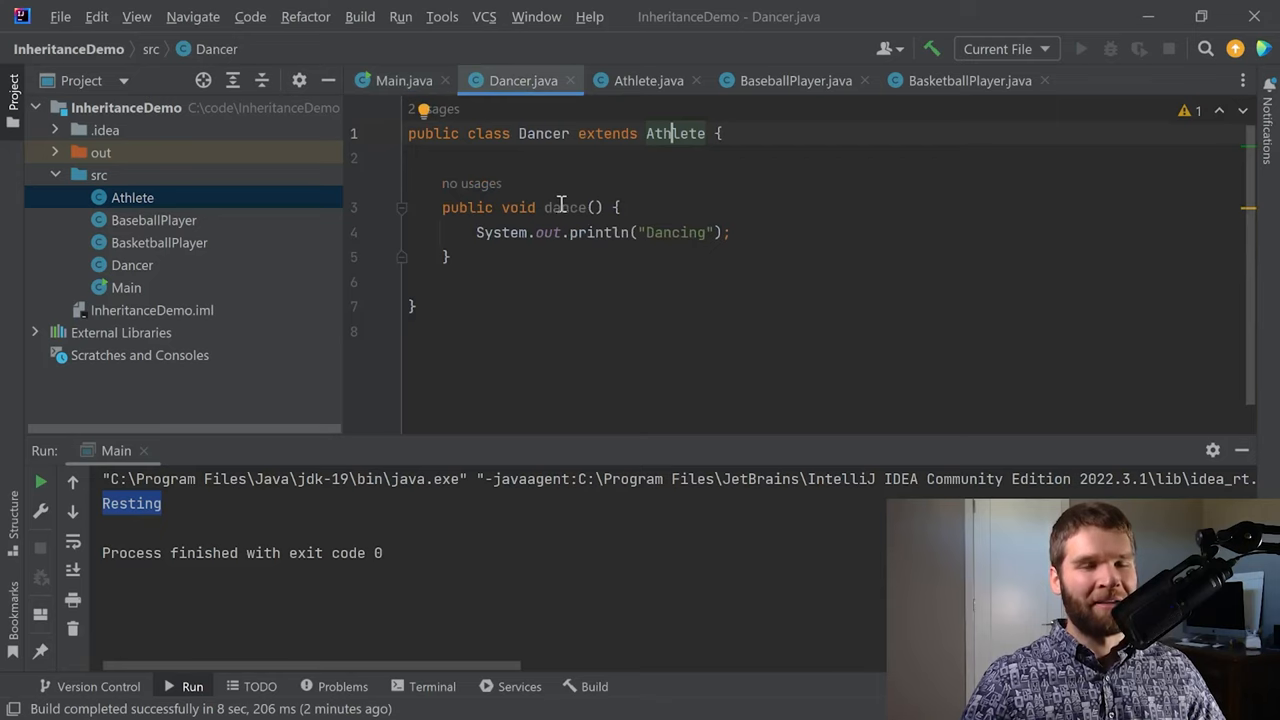
mouse_move(670, 132)
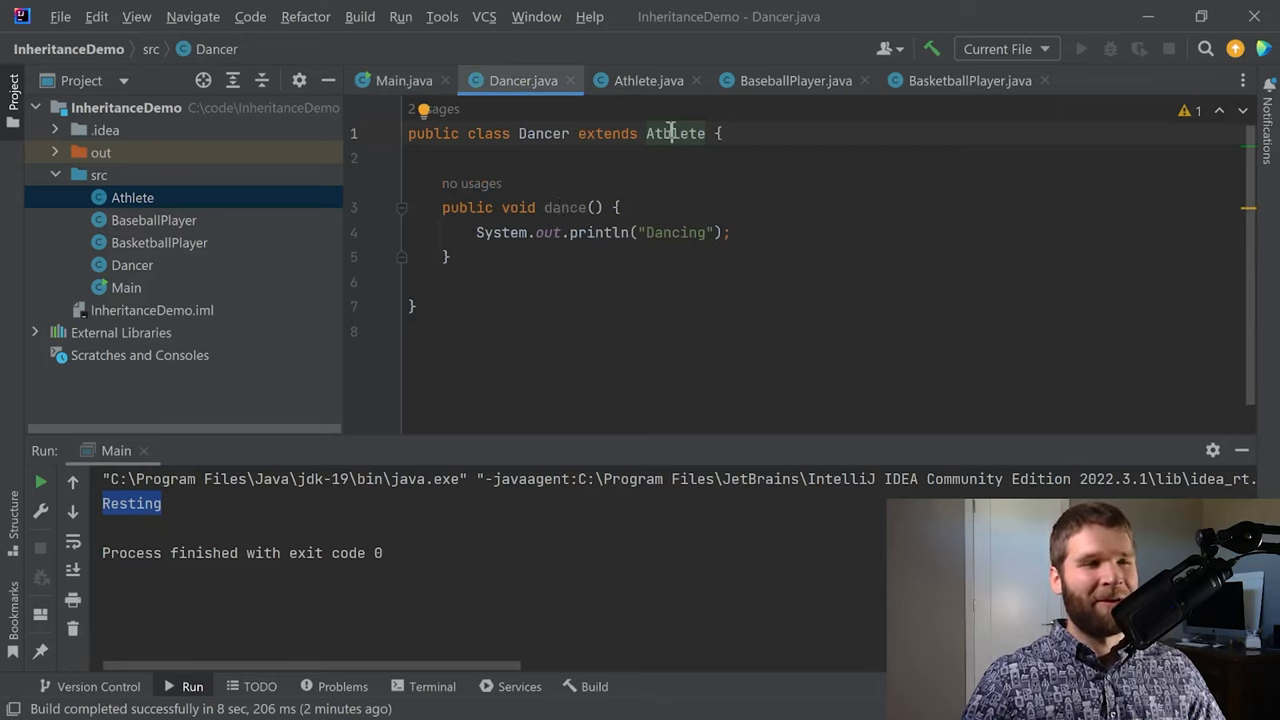
mouse_move(674, 132)
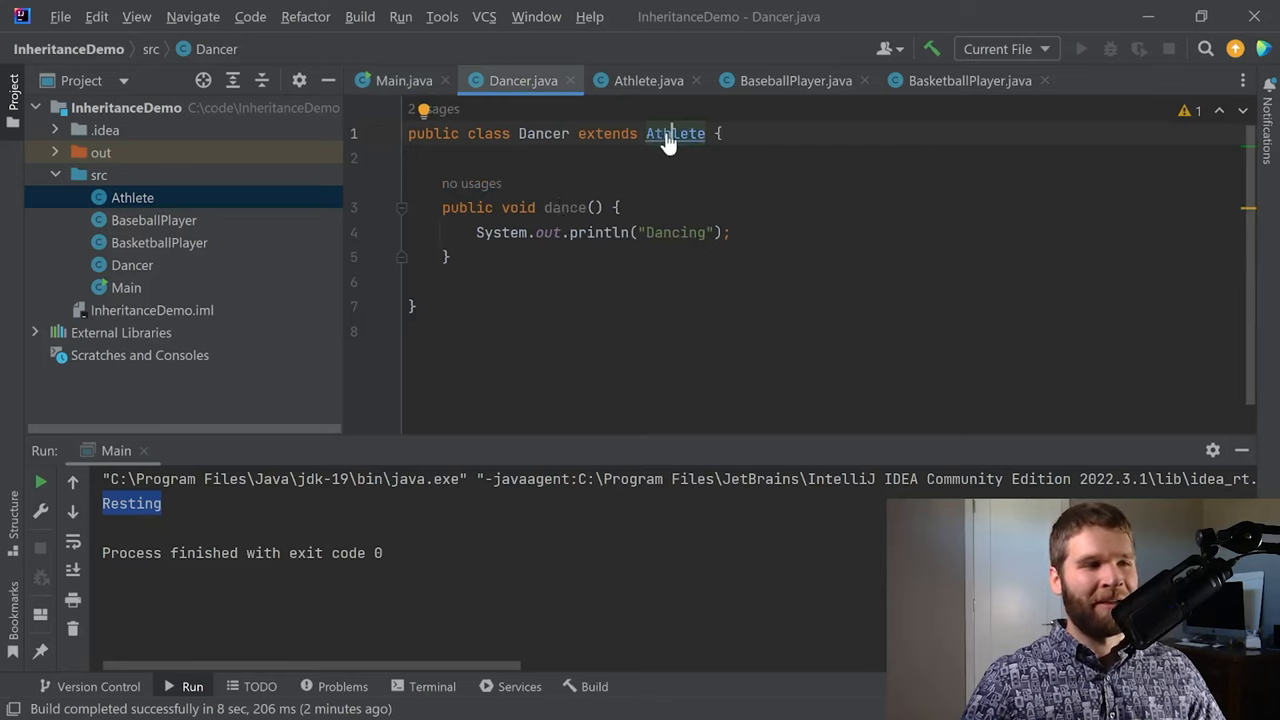
- Navigate from Dancer's declaration to the Athlete superclass source with its rest method
left_click(676, 132)
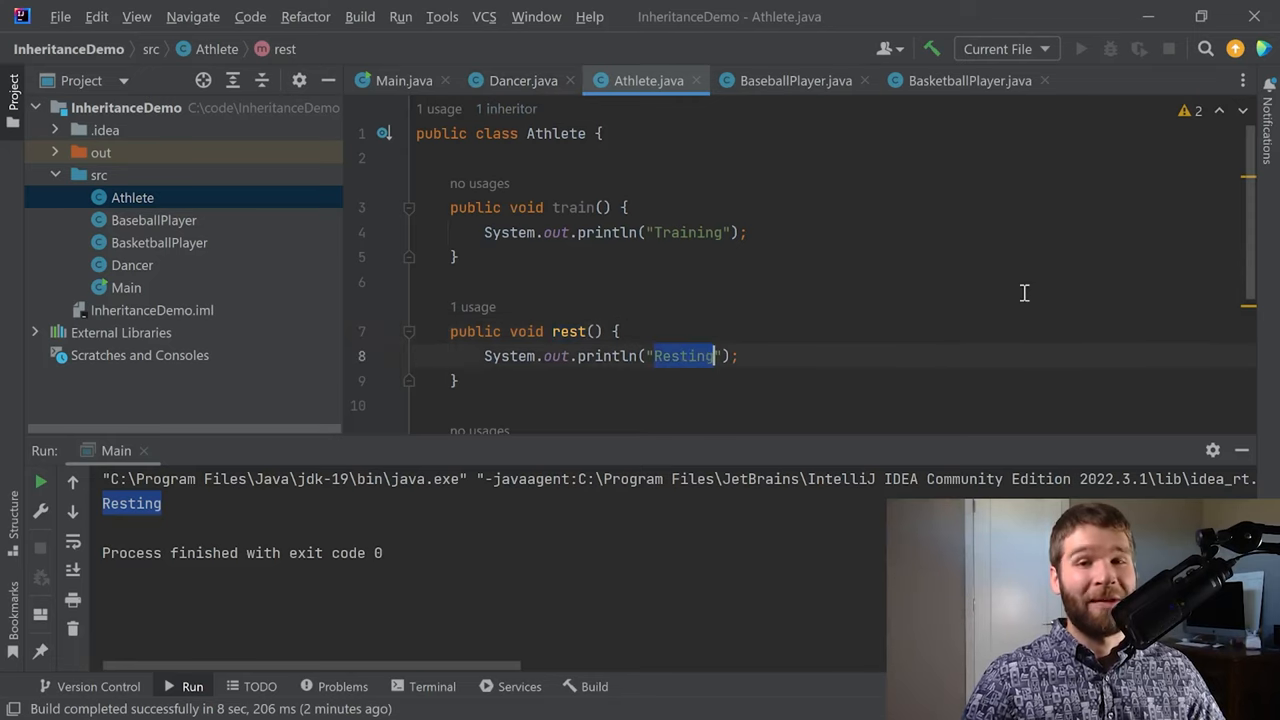
left_click(416, 280)
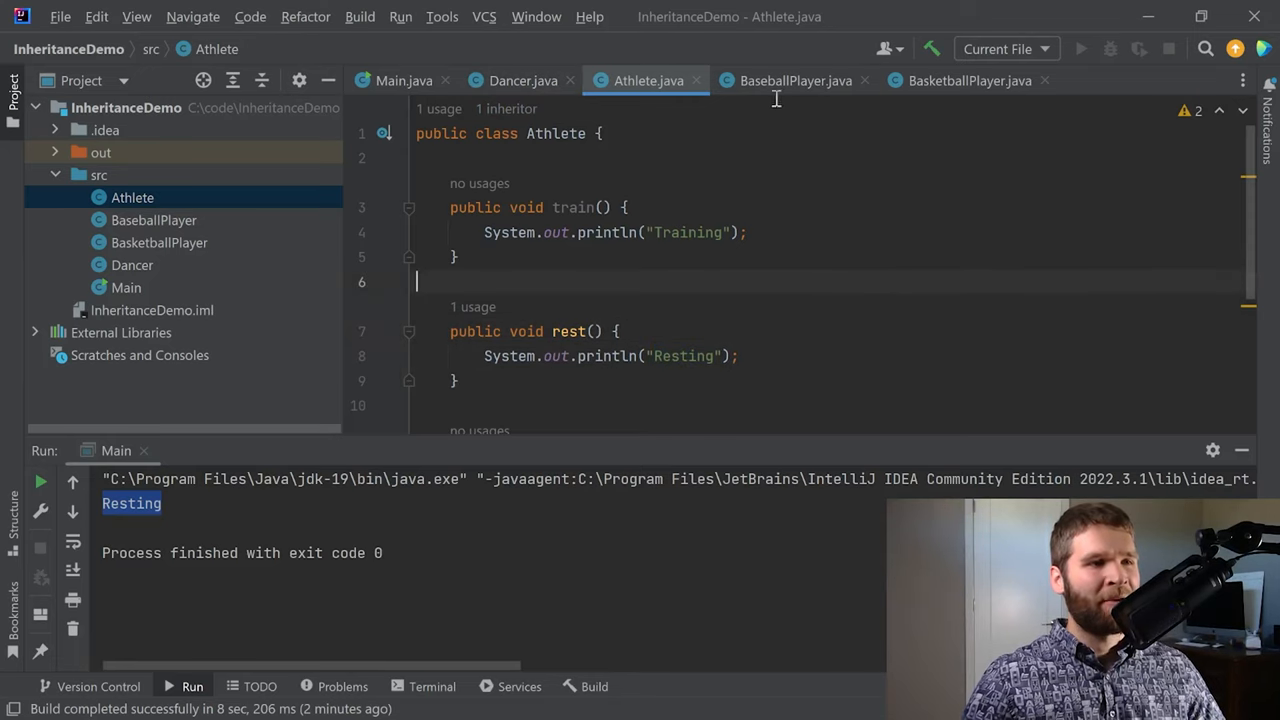
- Make BaseballPlayer extend Athlete, keeping only playBall
left_click(796, 80)
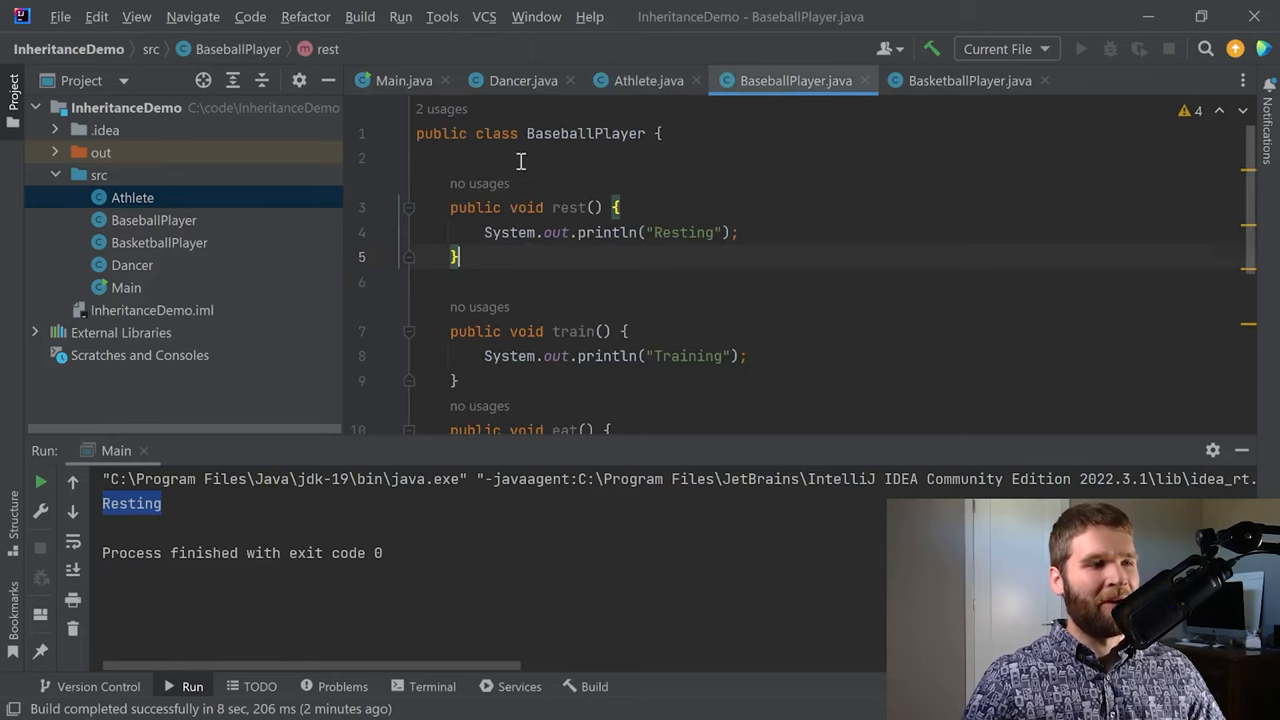
scroll("down", 3)
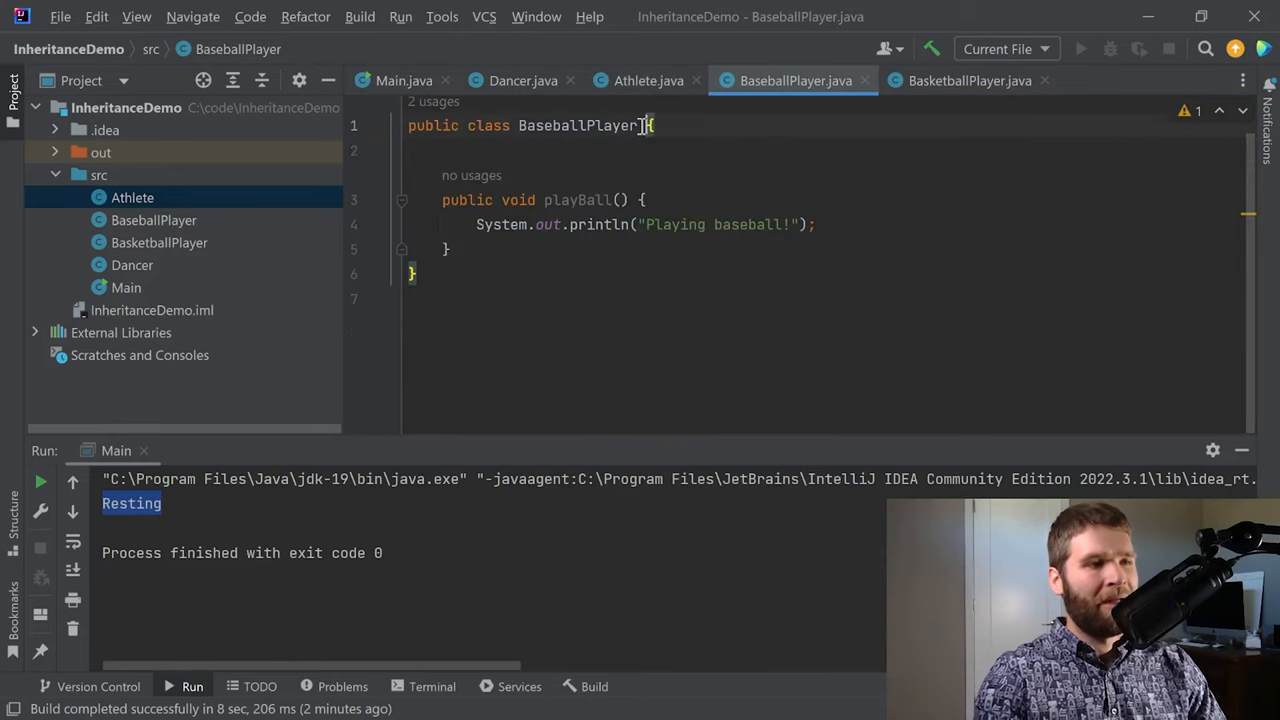
type("extends")
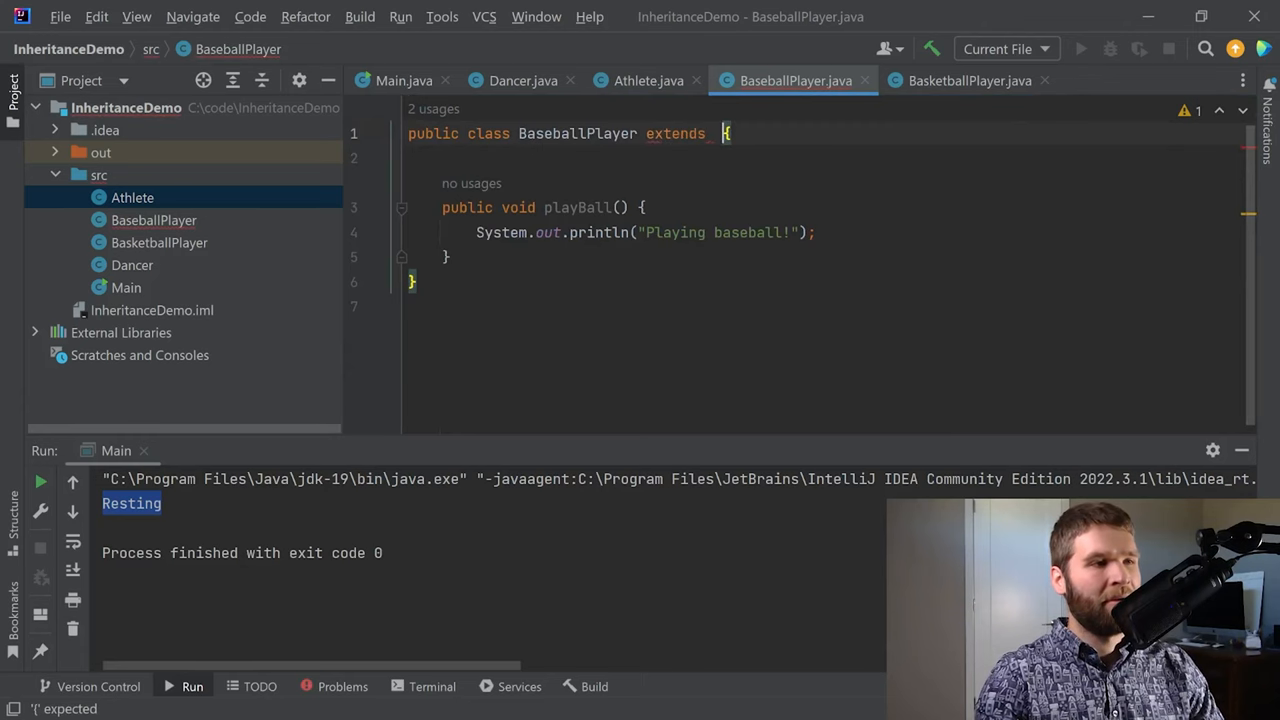
type("Athlete")
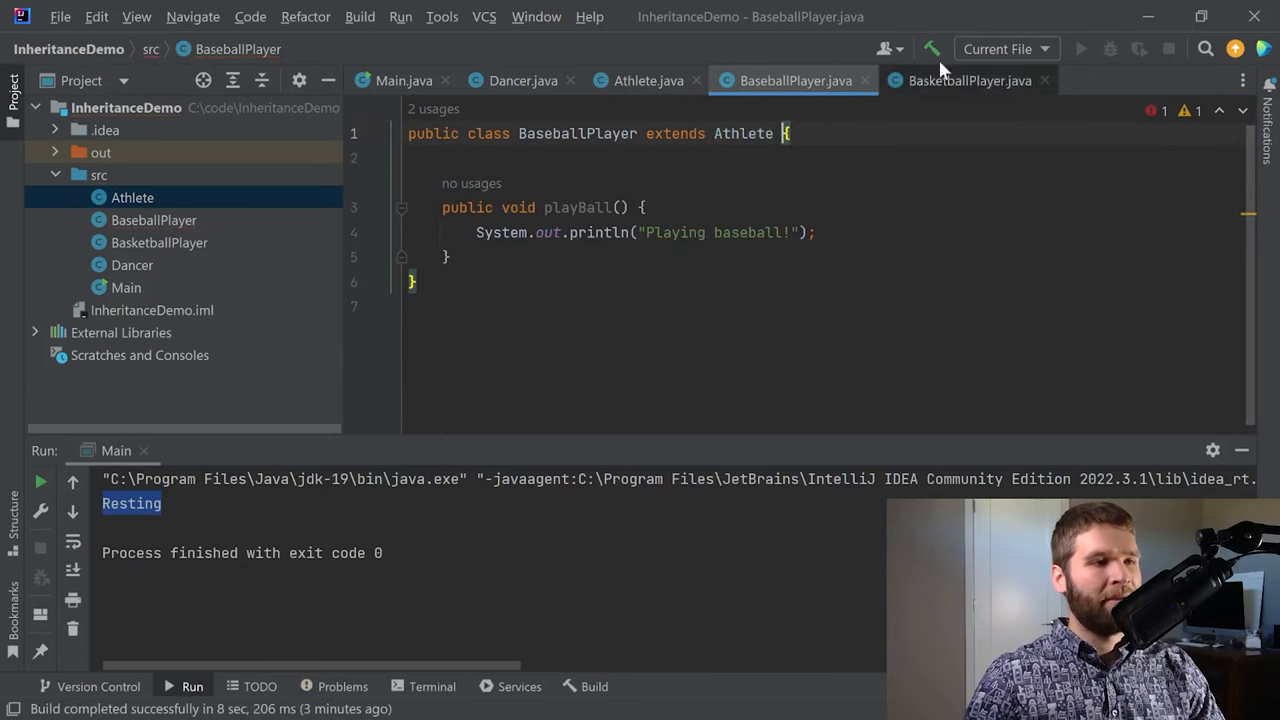
- Make BasketballPlayer extend Athlete, keeping only shootHoops, then return to Main
left_click(968, 80)
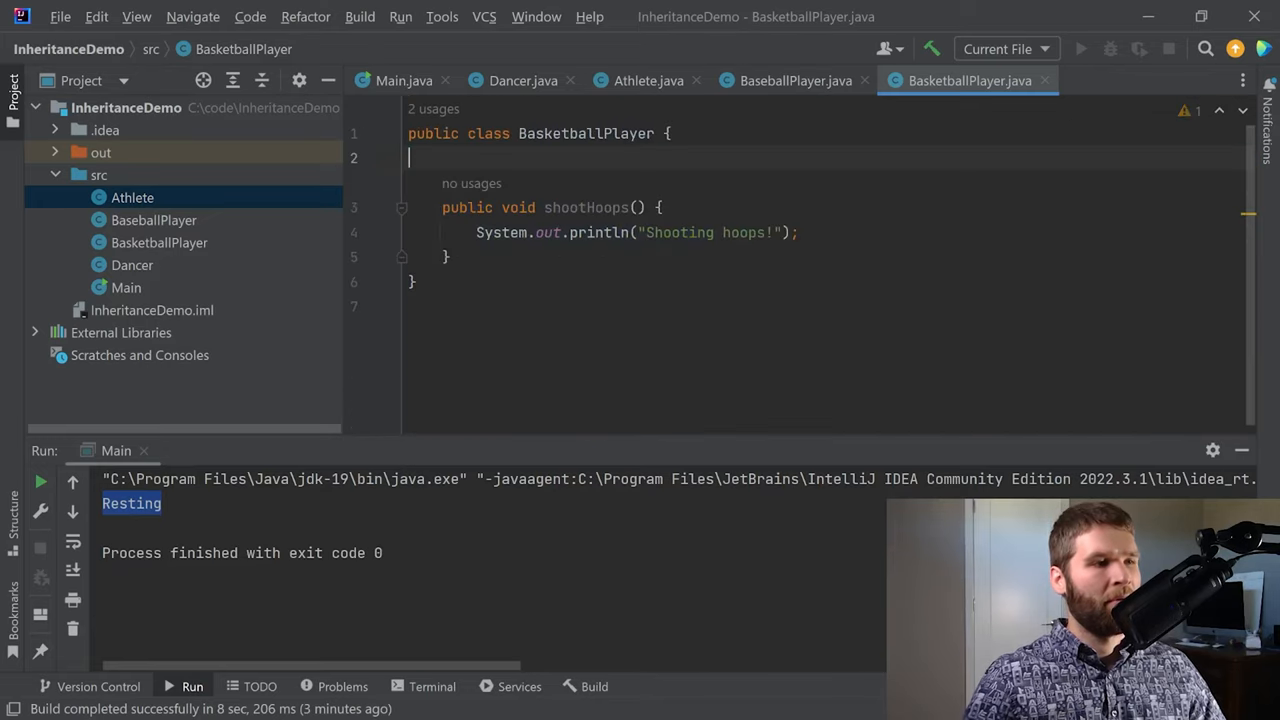
type("extends")
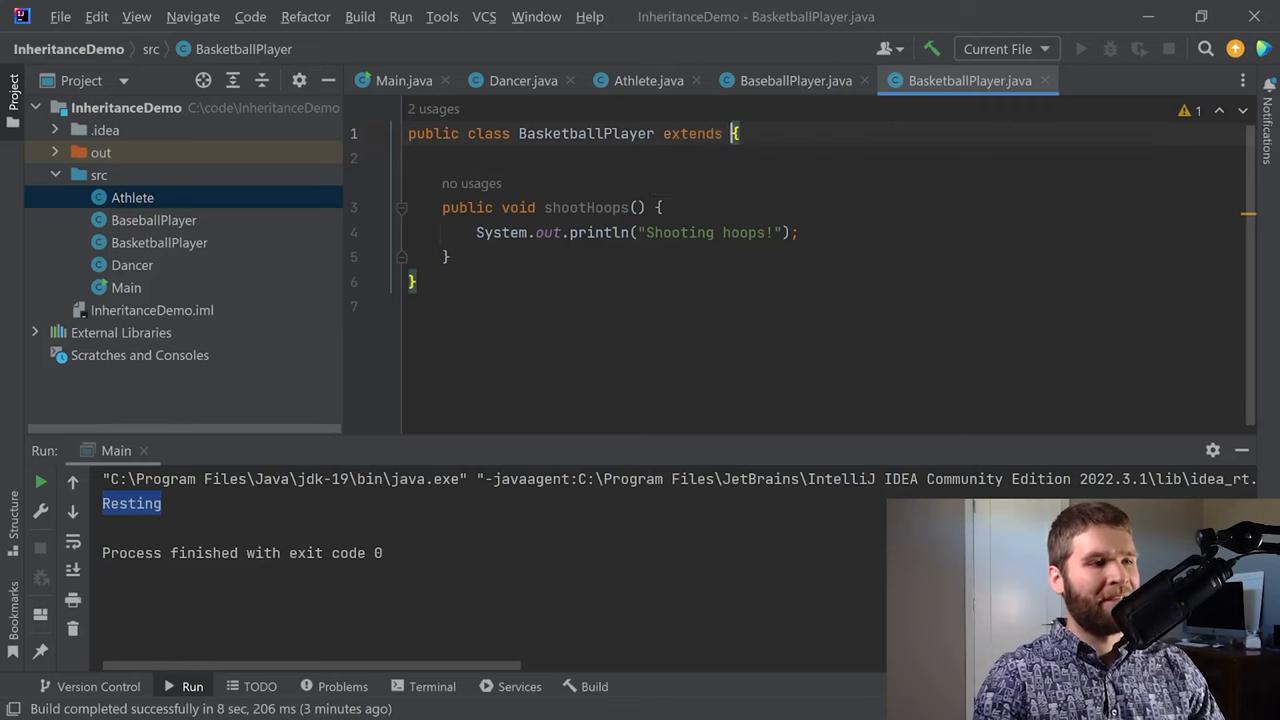
type("Athlete")
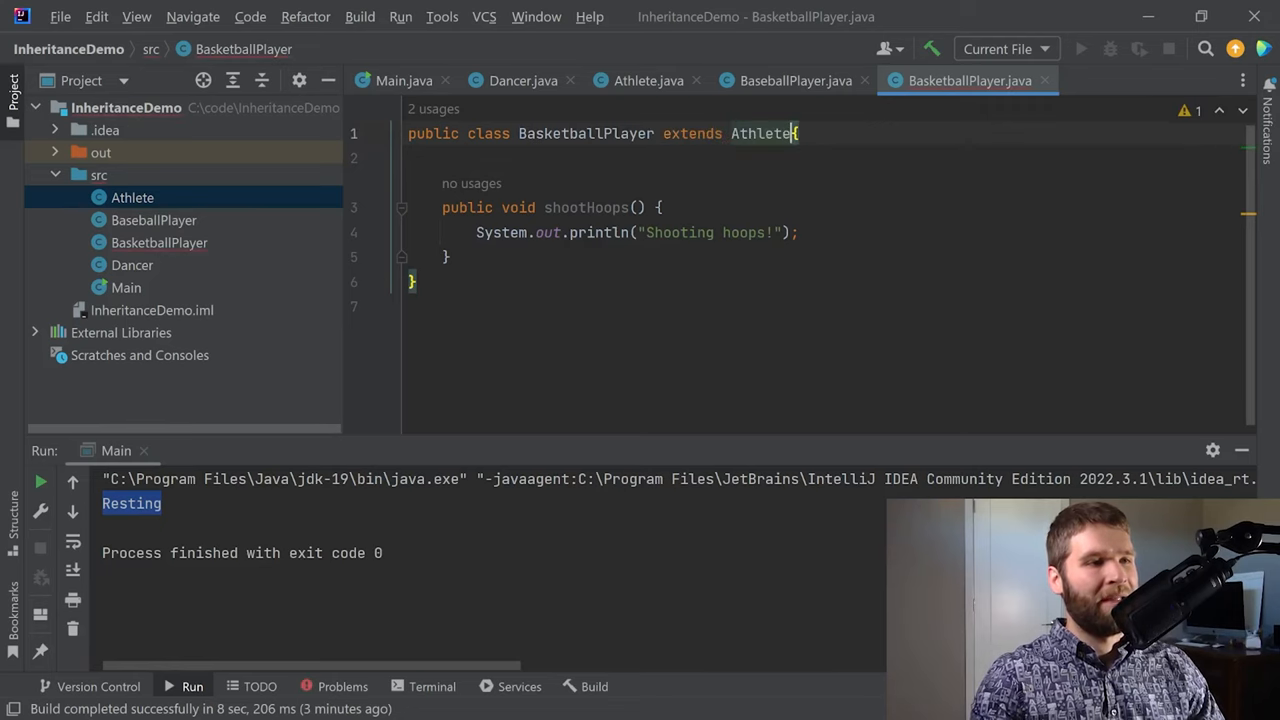
left_click(404, 80)
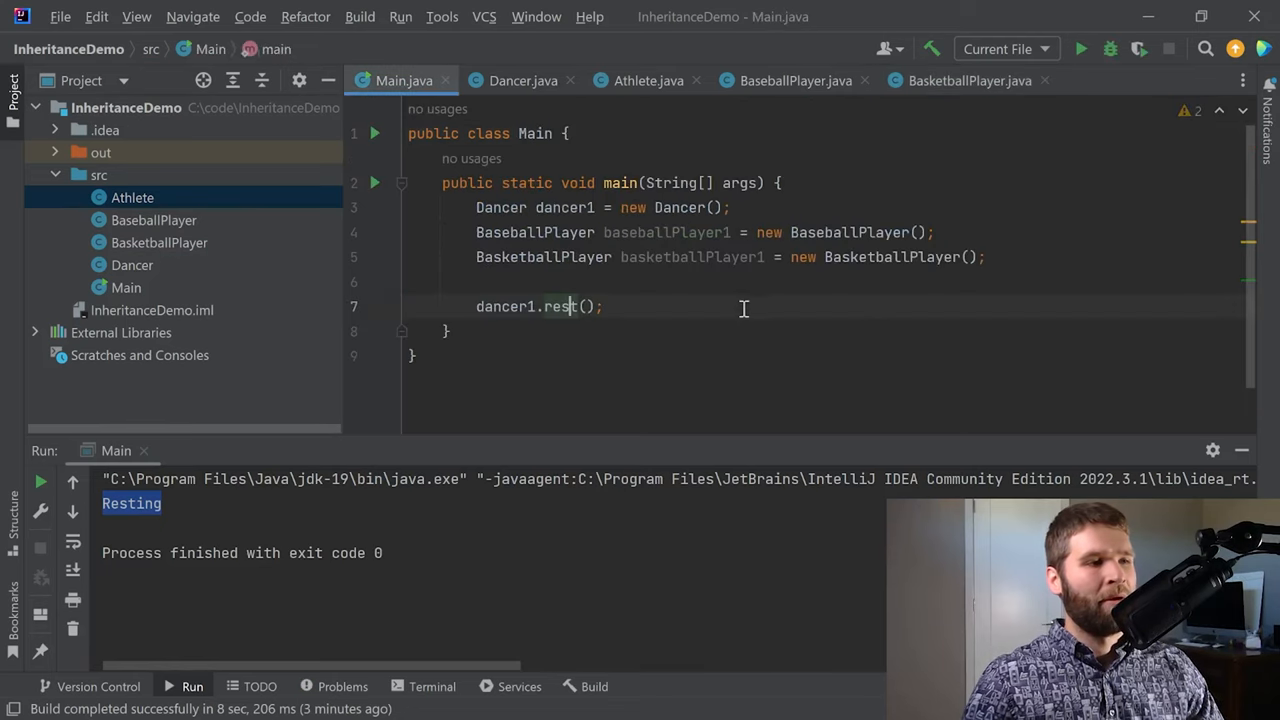
- Add basketballPlayer1.rest(), baseballPlayer1.playBall() and dancer1.train() to main and run it
key("Return")
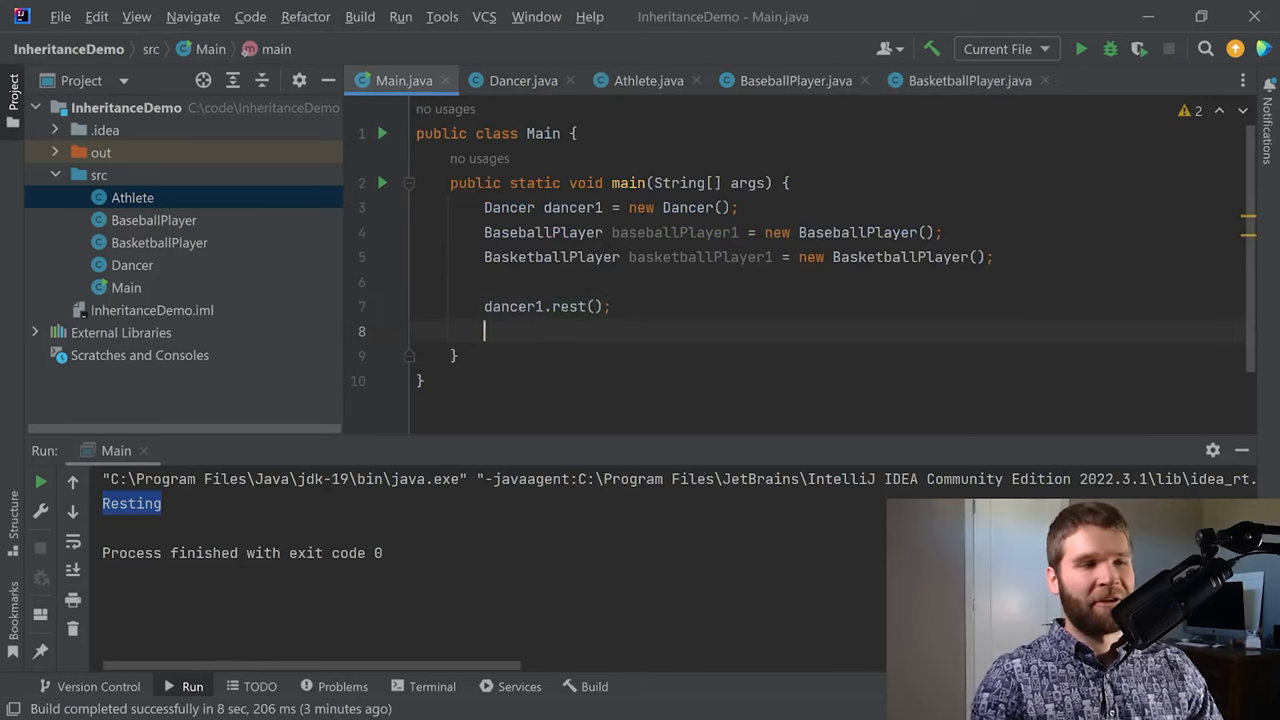
type("bas")
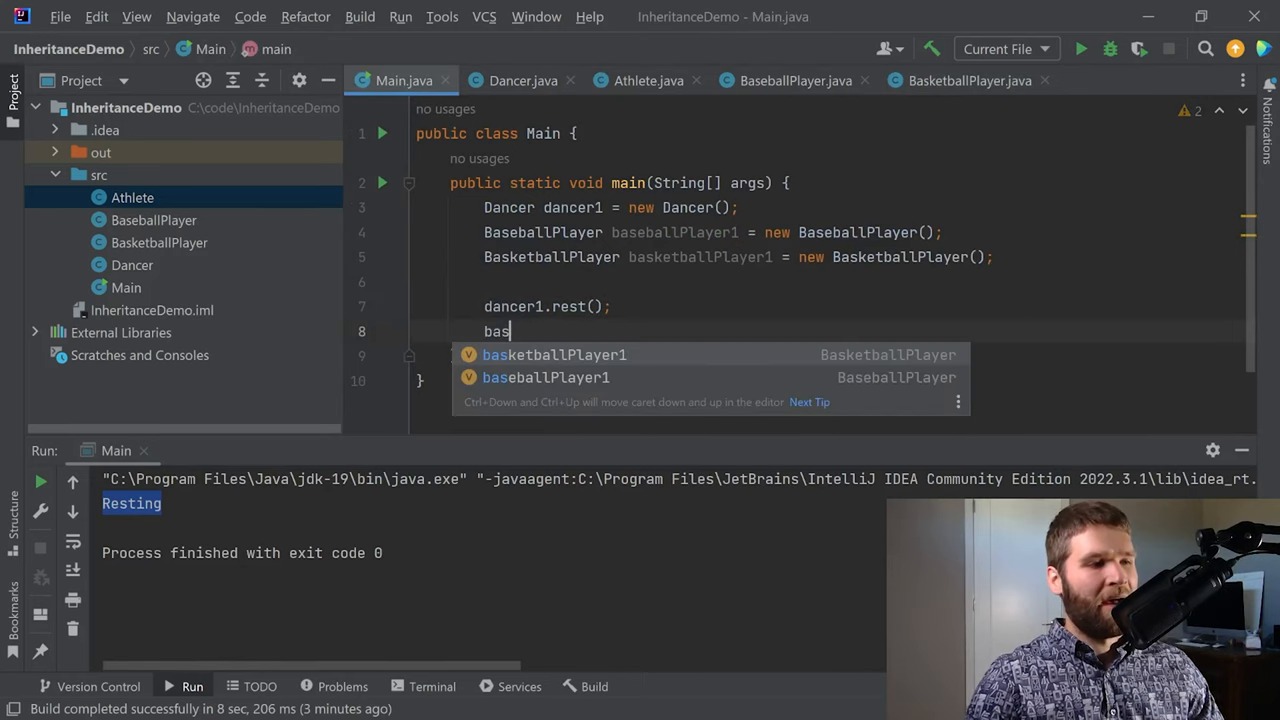
type("ketballPlayer1.rest();")
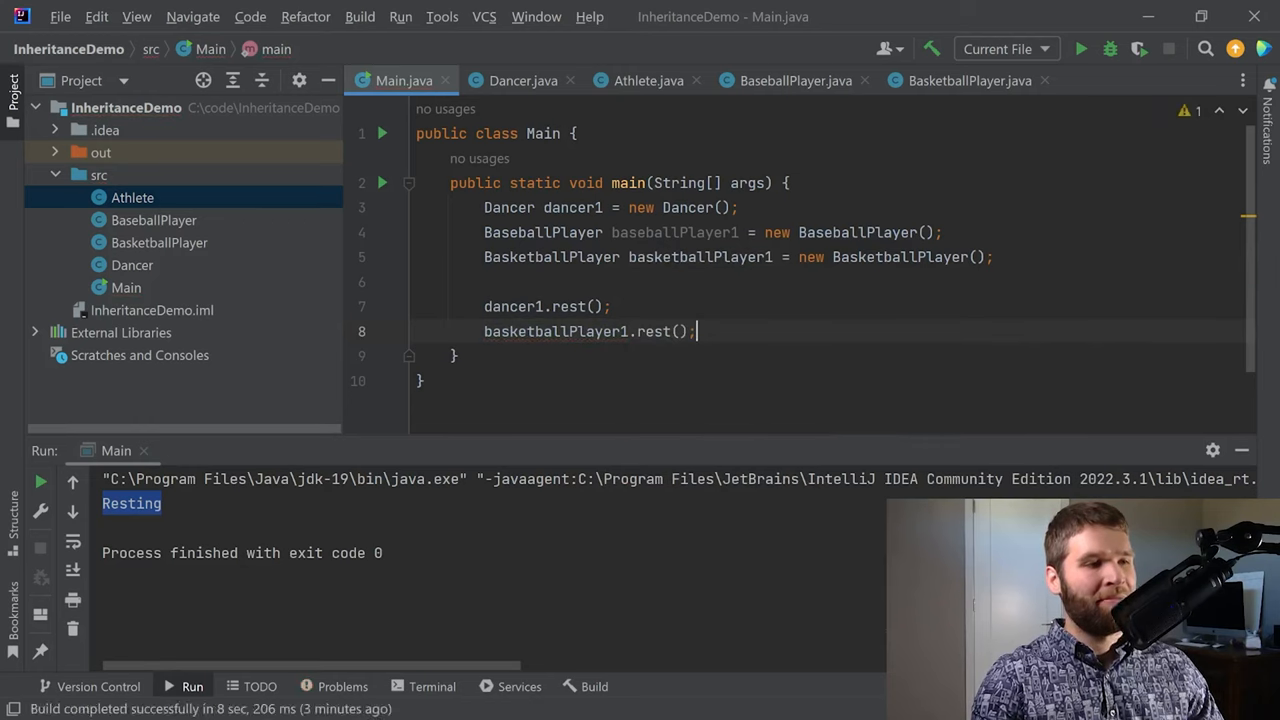
type("baseballPlayer1.playBall();")
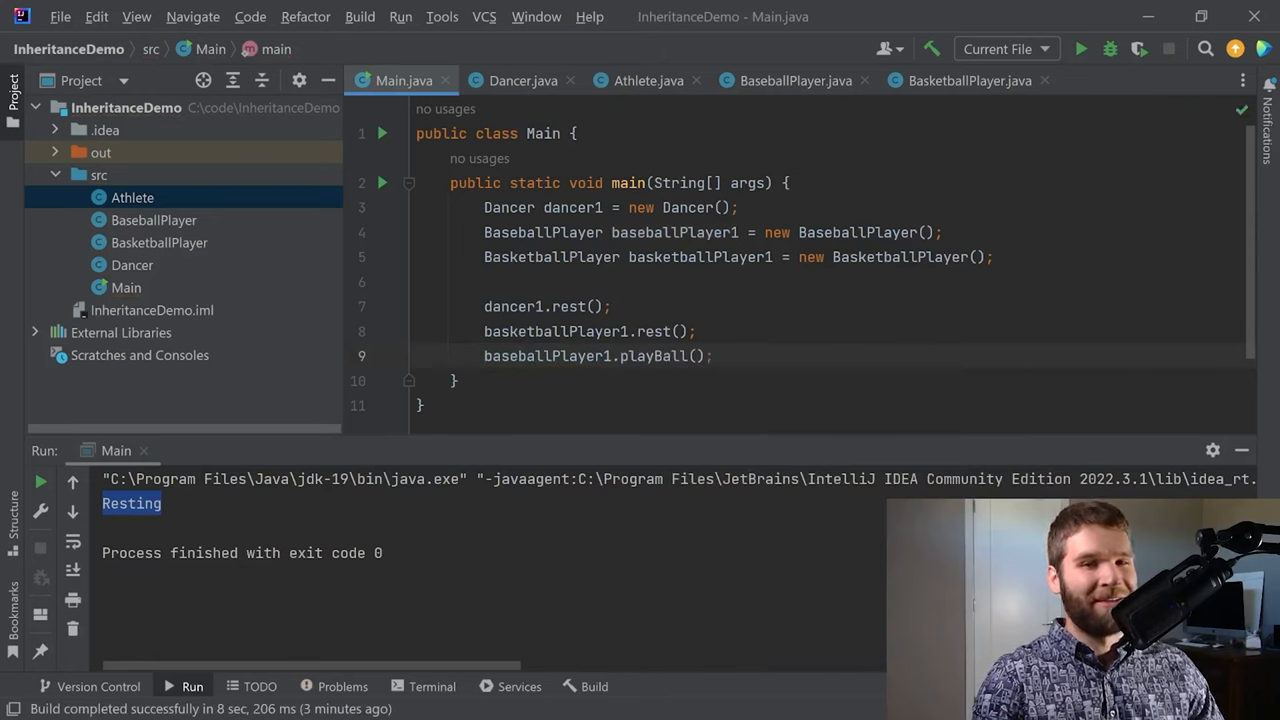
type("dancer1.train();")
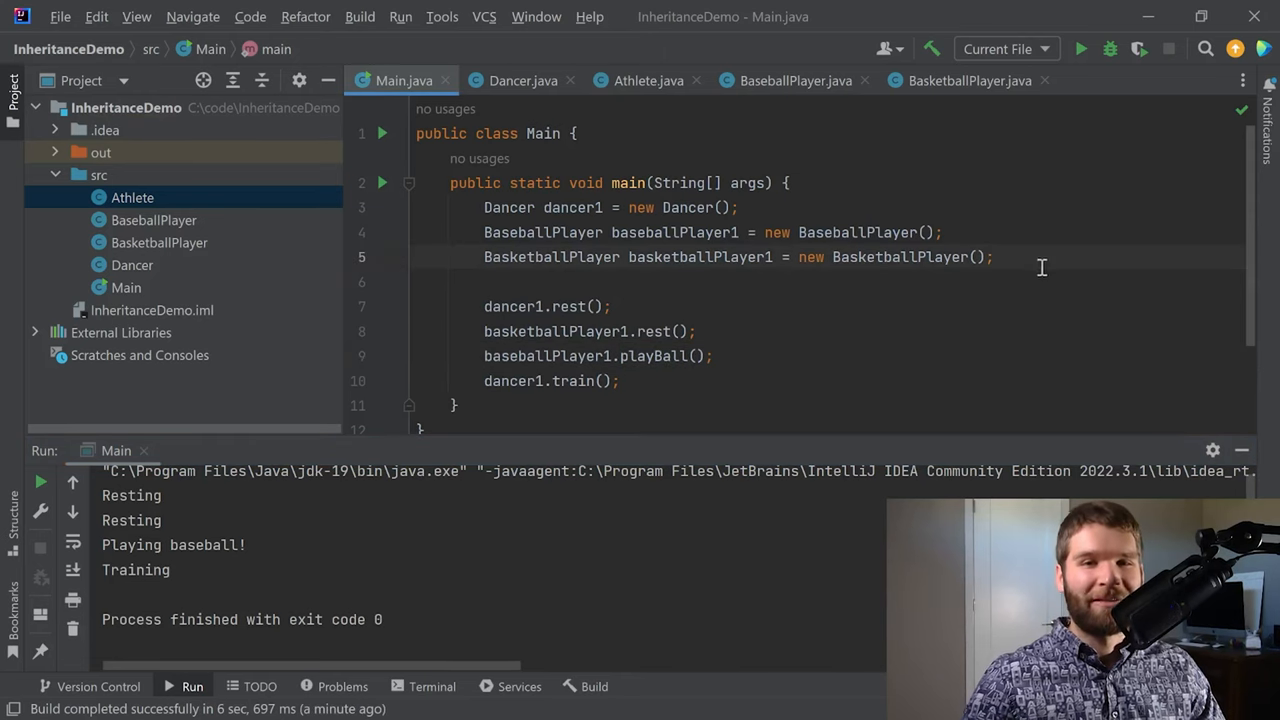
- Create a new Java class HockeyPlayer in the src folder
left_click(100, 176)
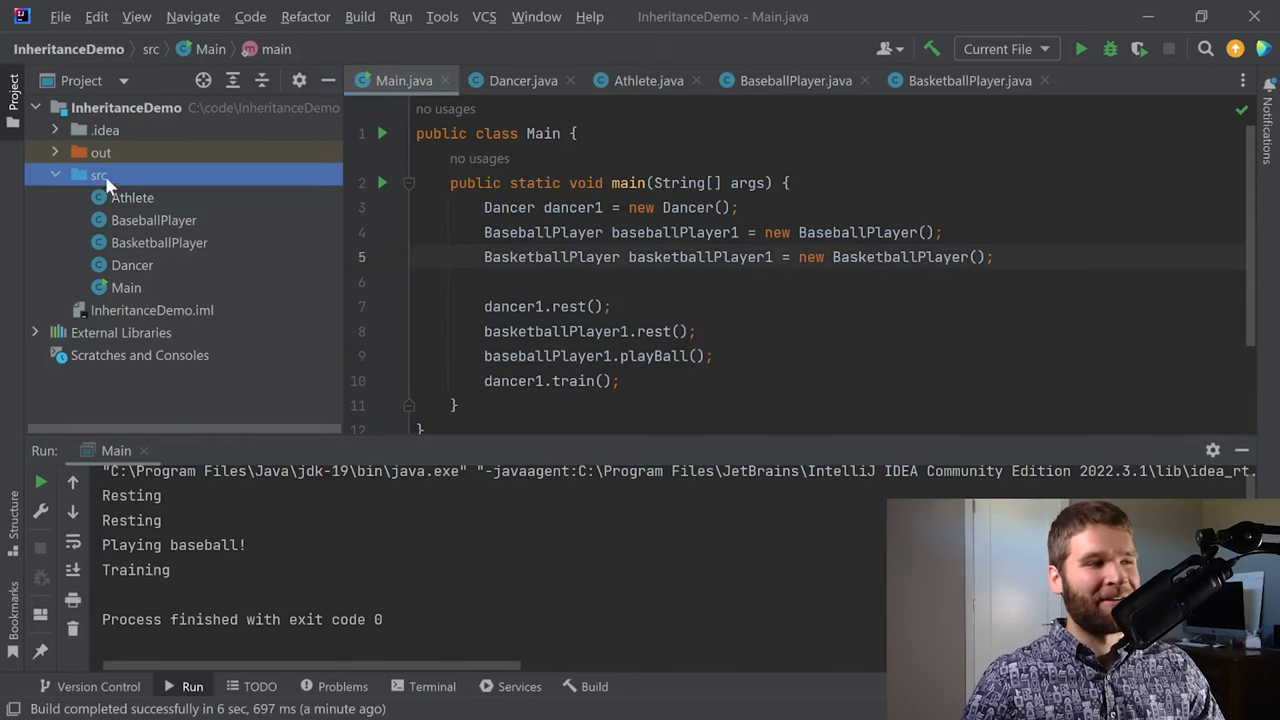
right_click(98, 176)
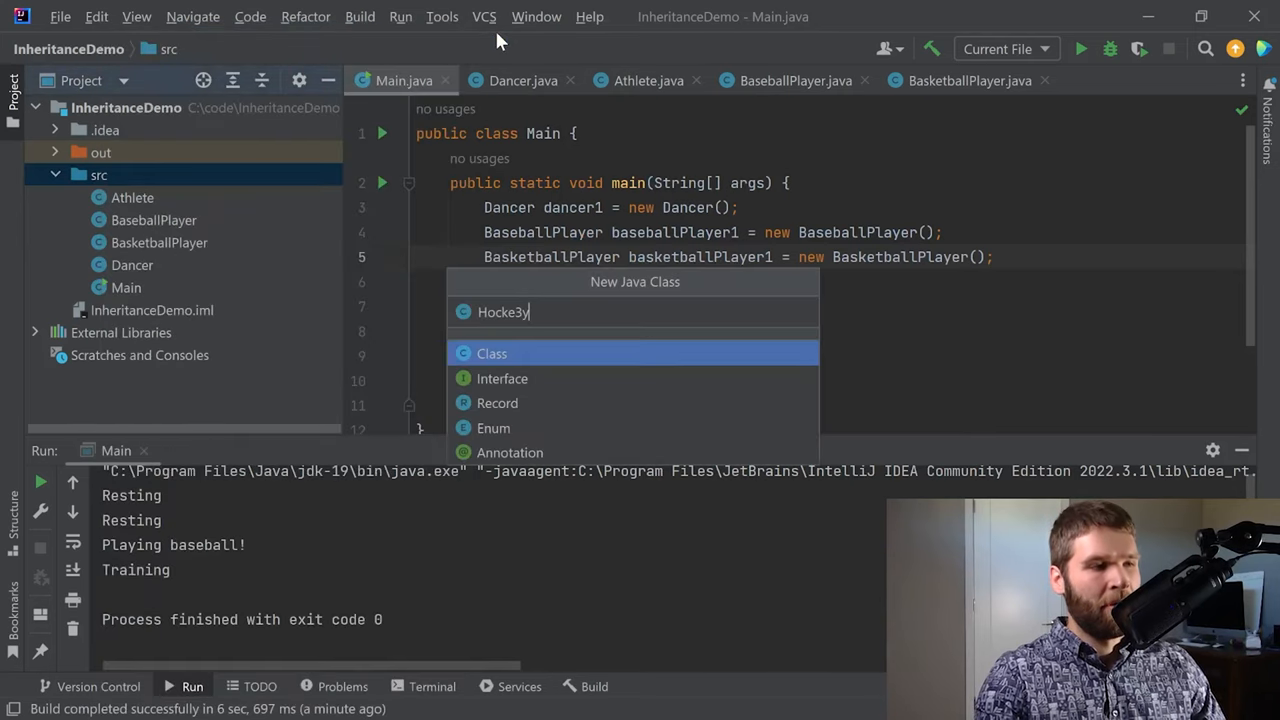
type("HockeyPlayer")
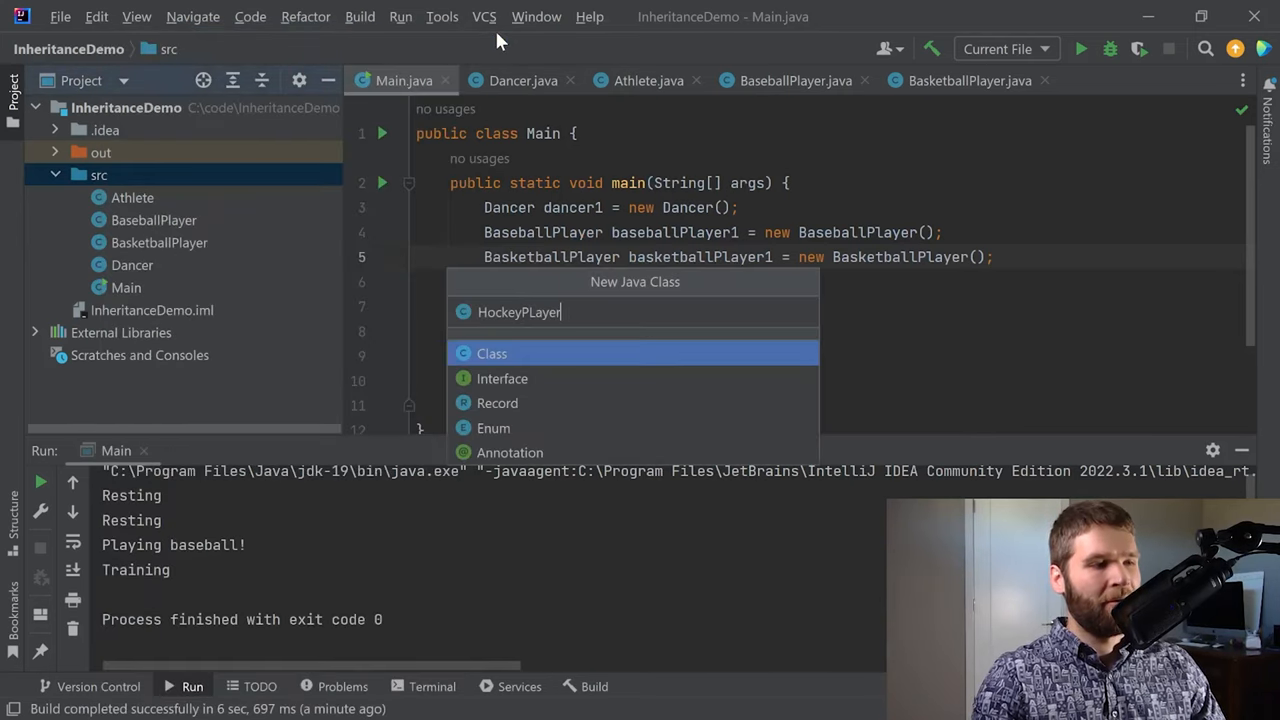
key("Backspace")
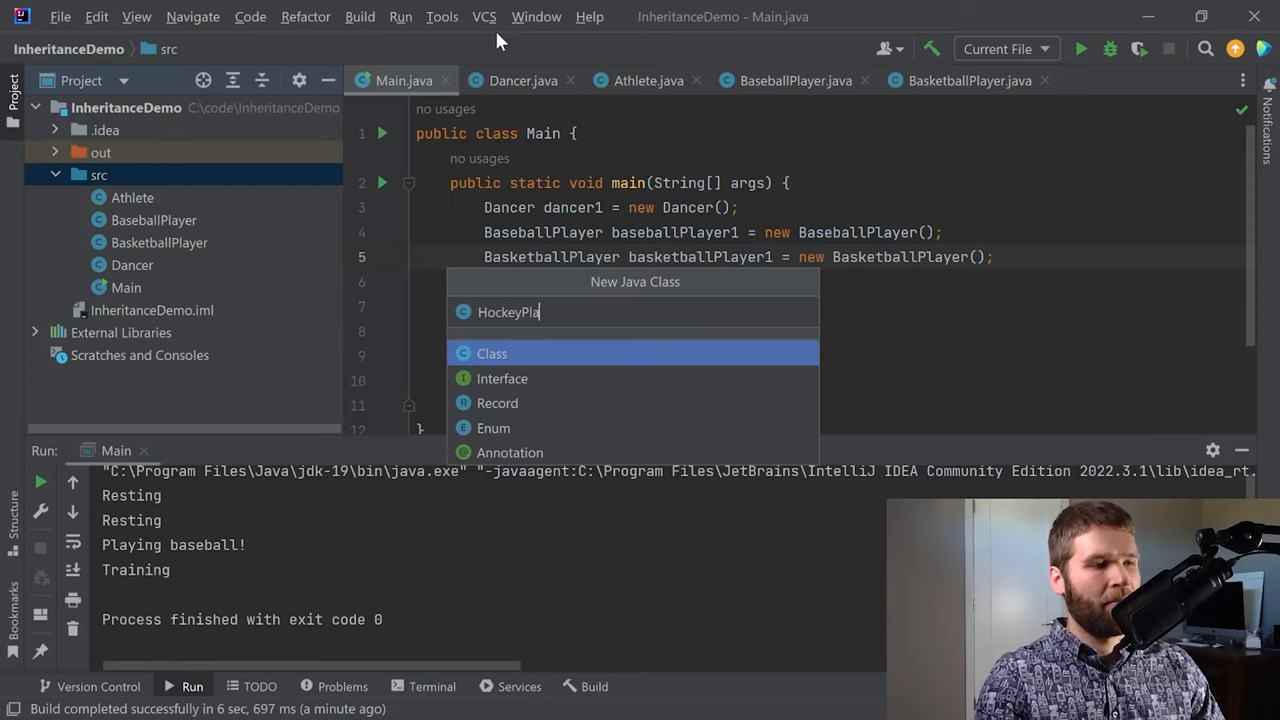
- Give HockeyPlayer, extending Athlete, a shootThePuck method printing Score!
left_click(492, 352)
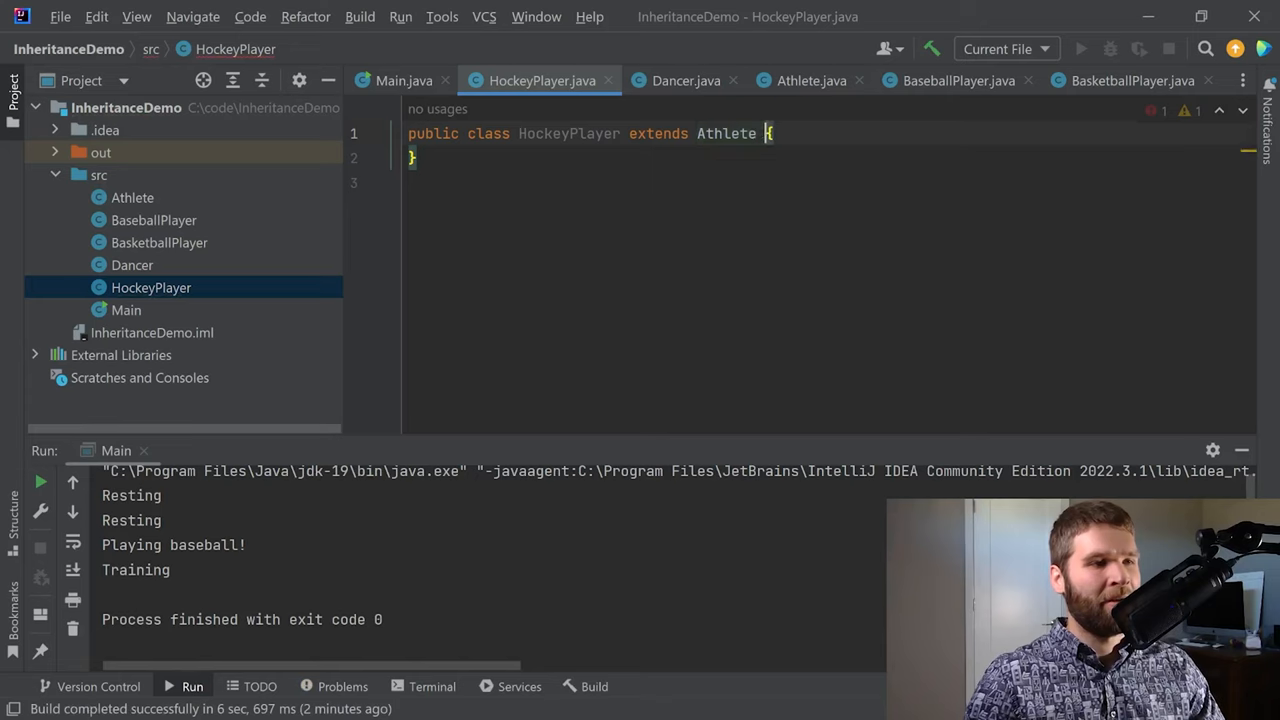
type("public void")
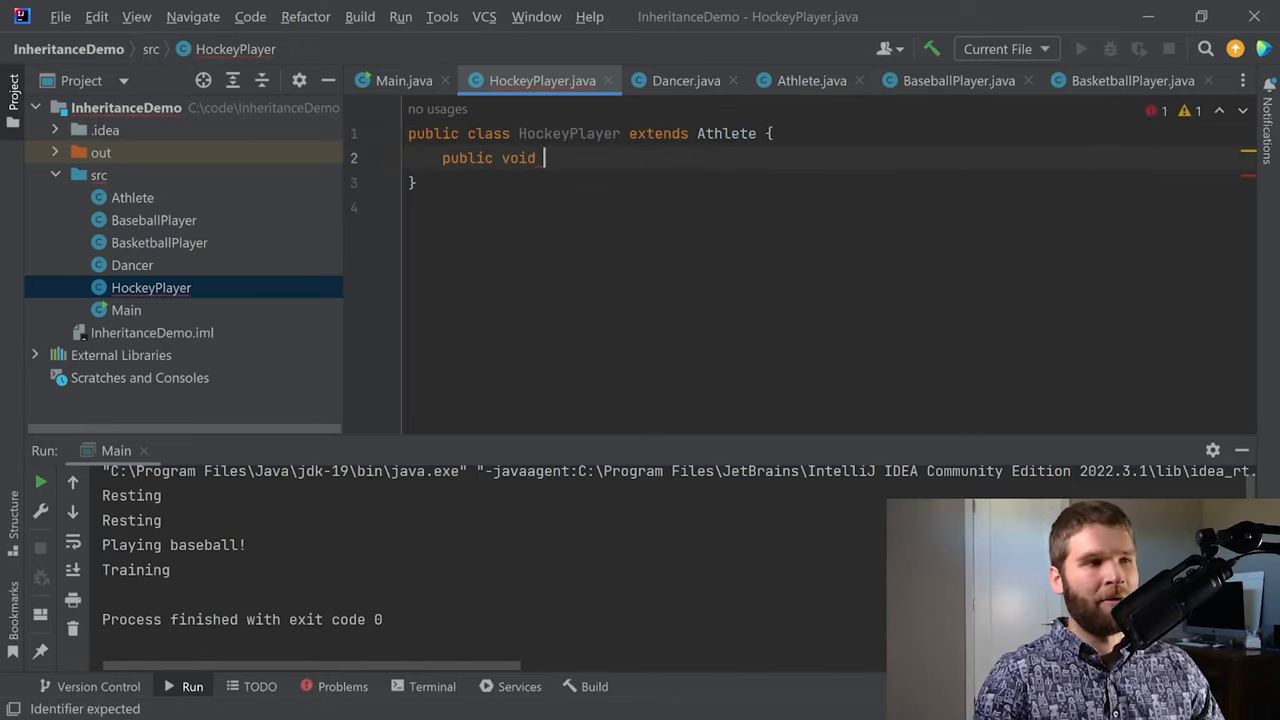
type("shootThe")
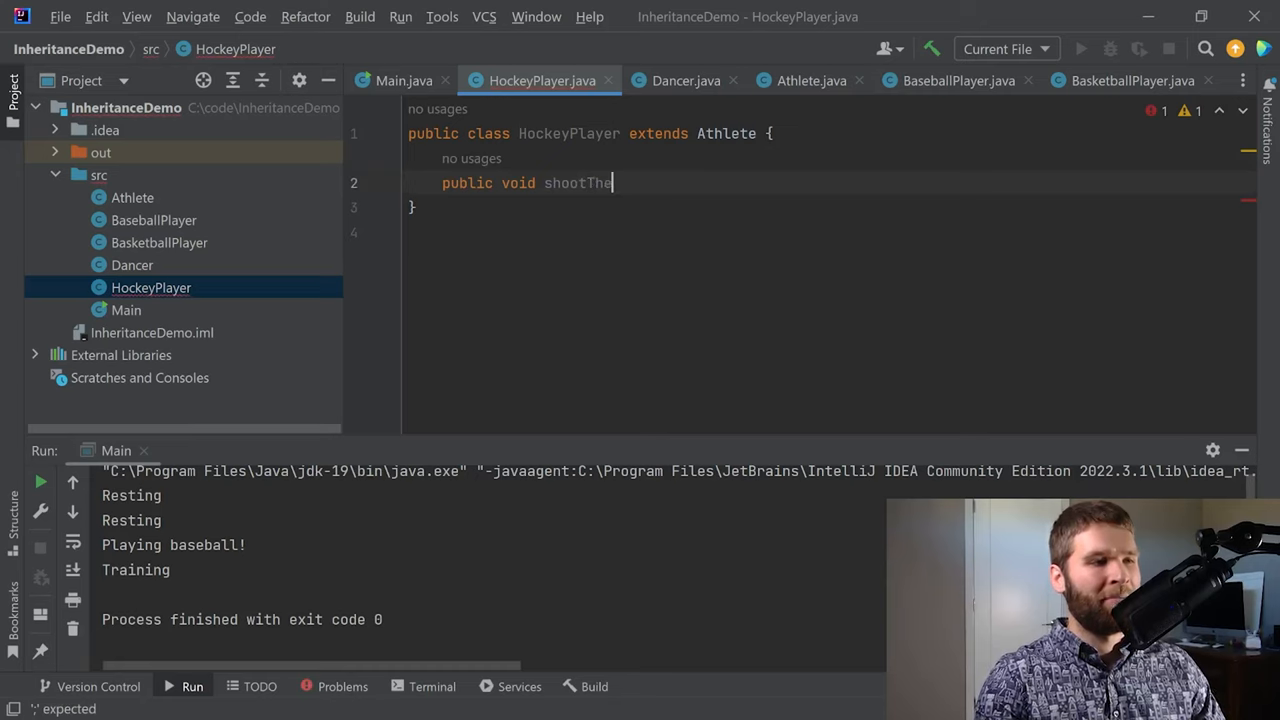
type("Puck() {")
type("System.out.println(\"Score!\");")
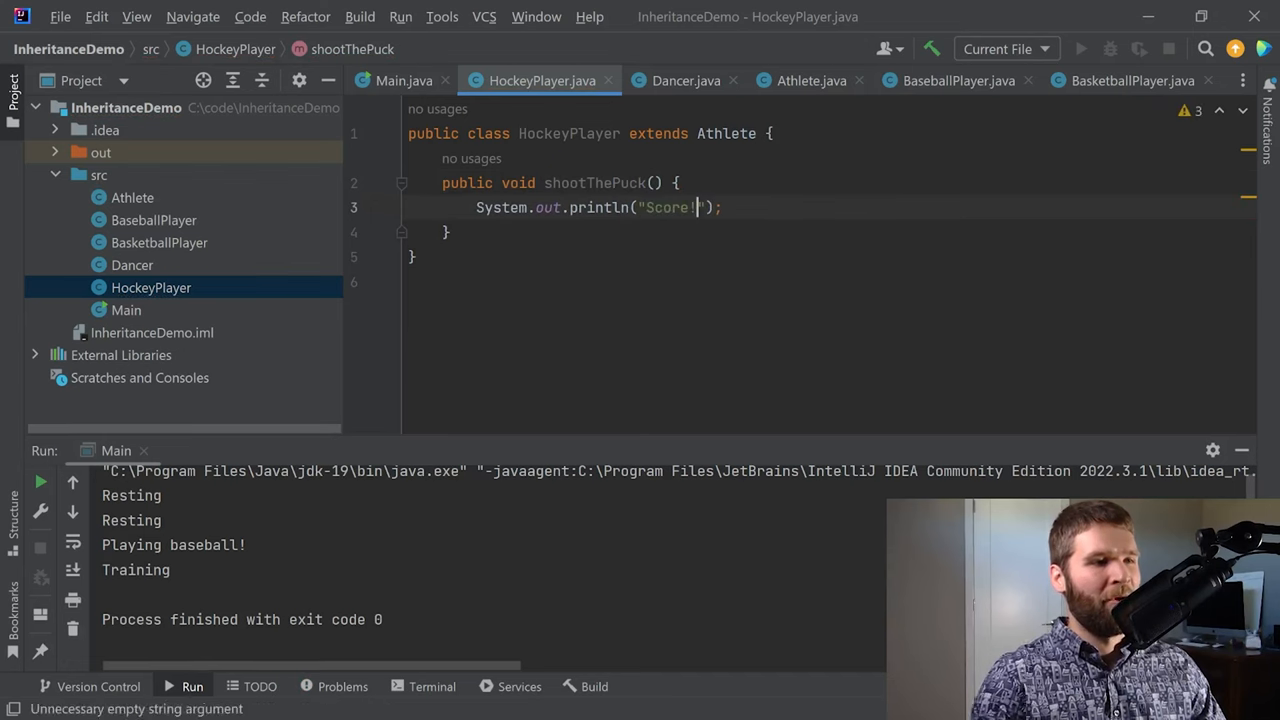
left_click(404, 80)
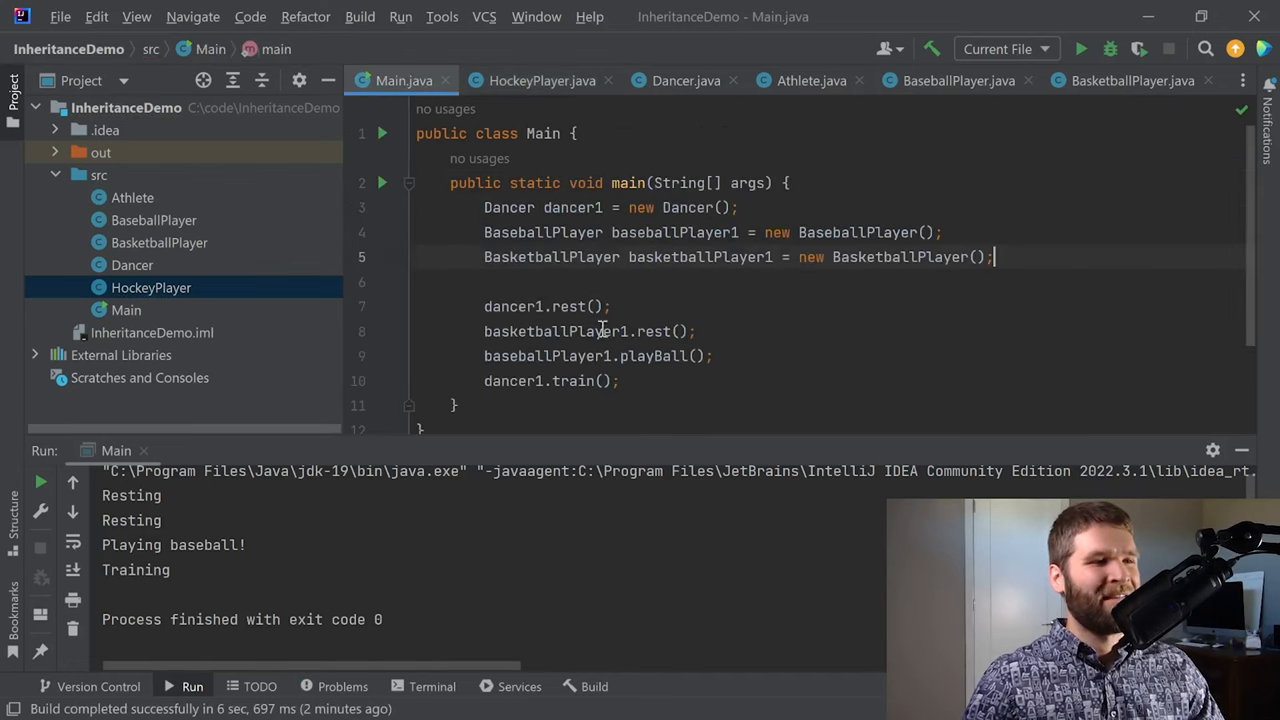
- Declare HockeyPlayer hockeyPlayer1 = new HockeyPlayer() in main
type("J")
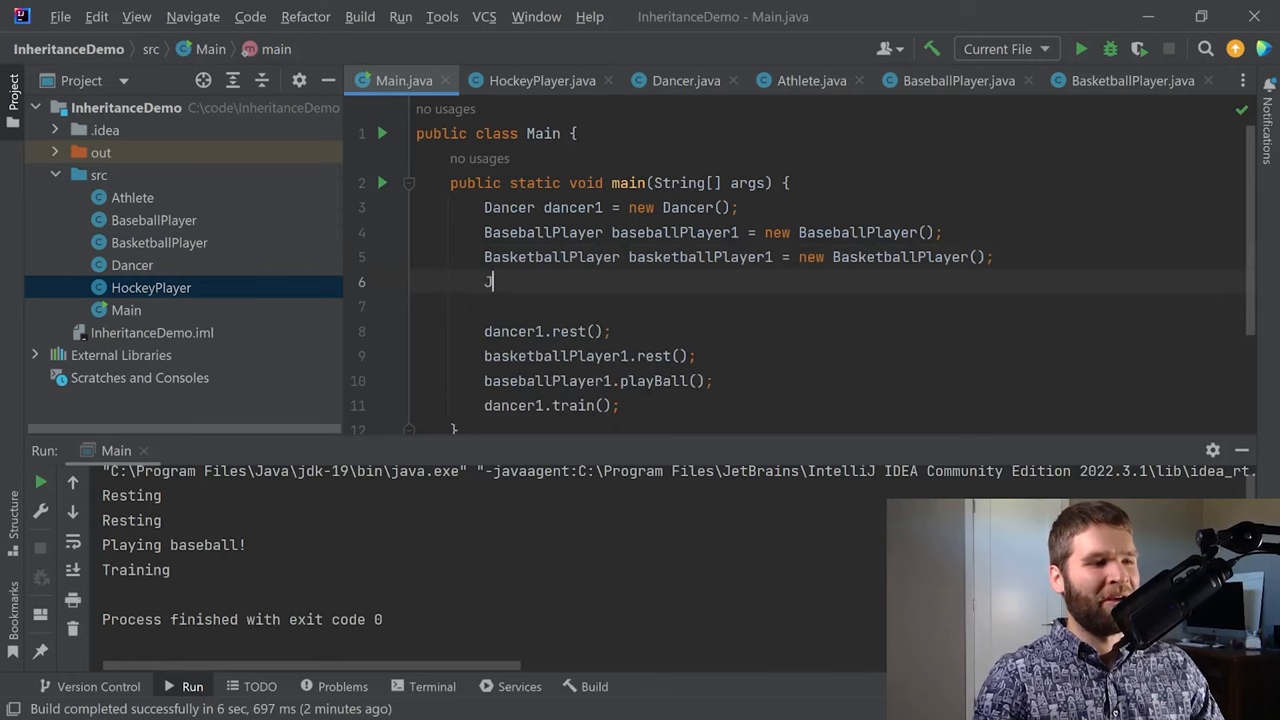
type("HockeyPlayer")
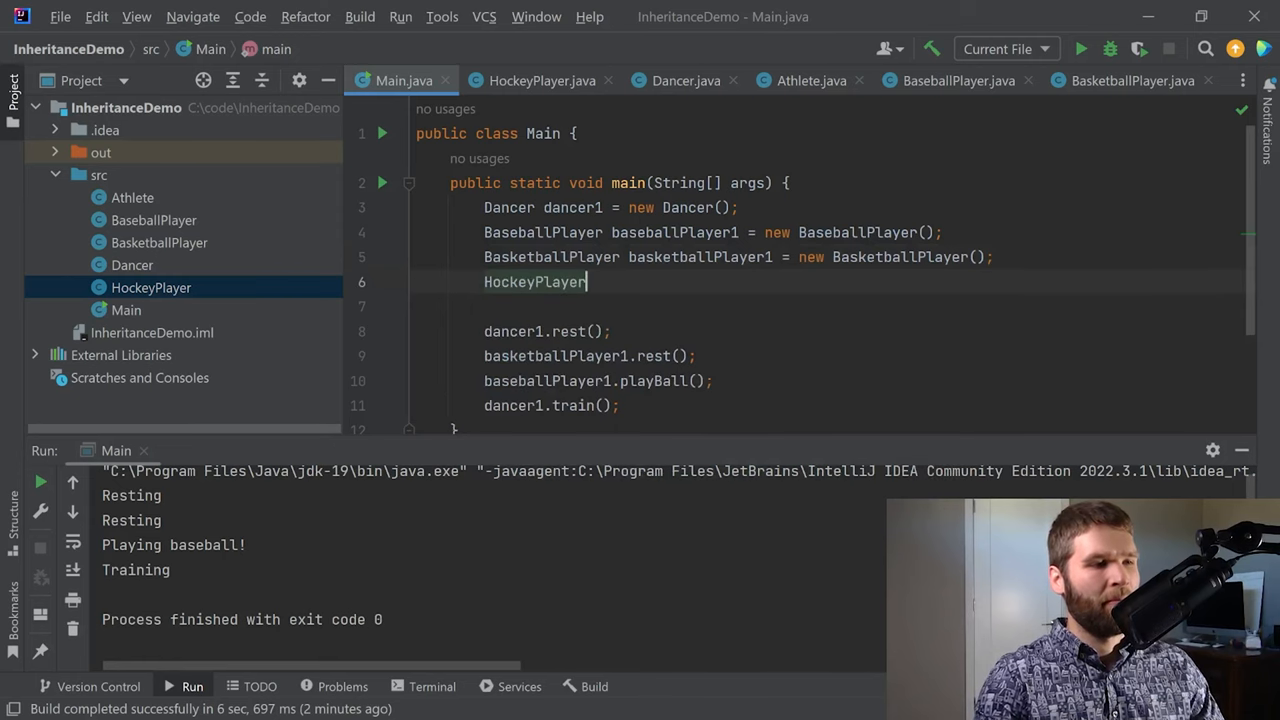
type("hockeyPlayer1 = new")
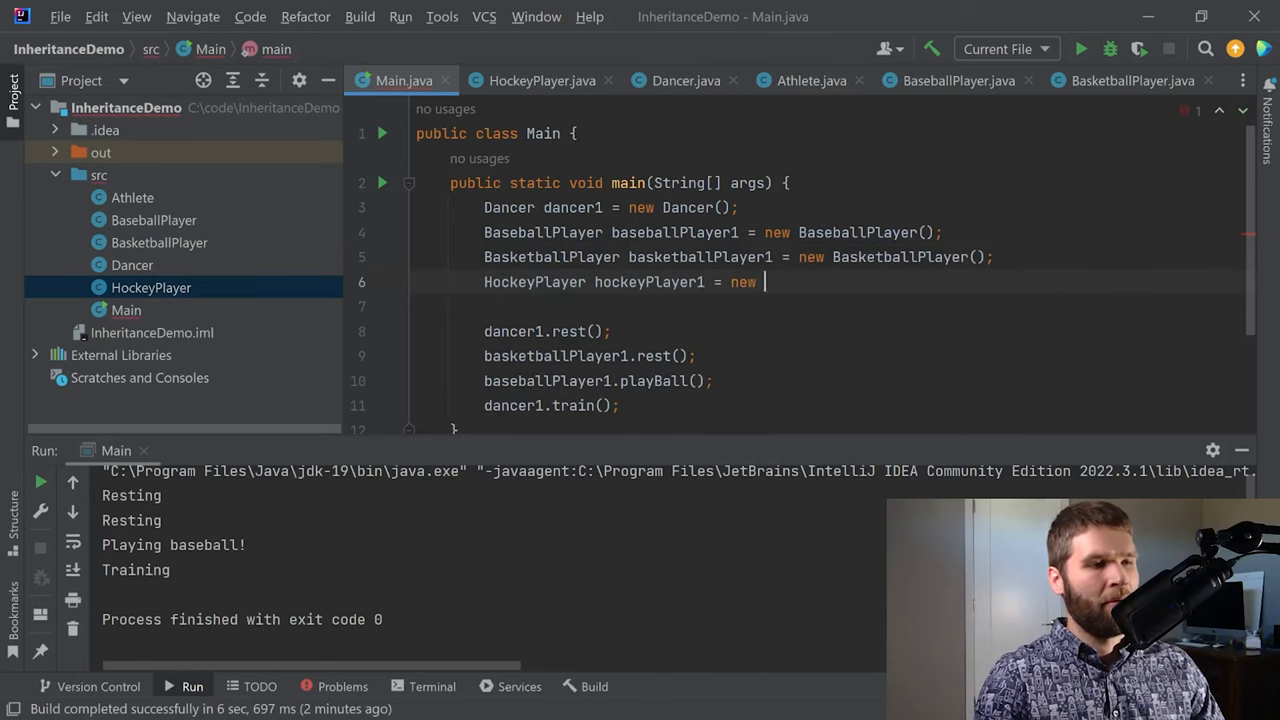
type("HockeyPlayer();")
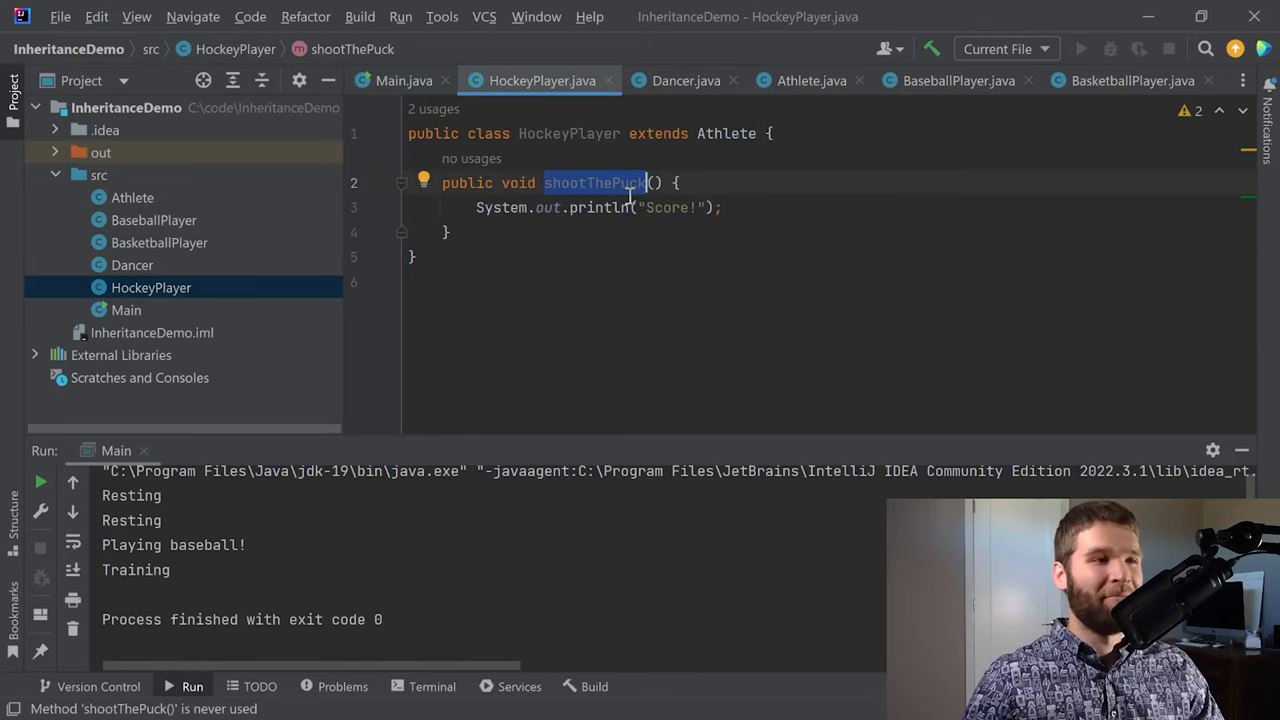
- Call hockeyPlayer1.eat() and hockeyPlayer1.shootThePuck(), so the run ends with Eating and Score!
left_click(404, 80)
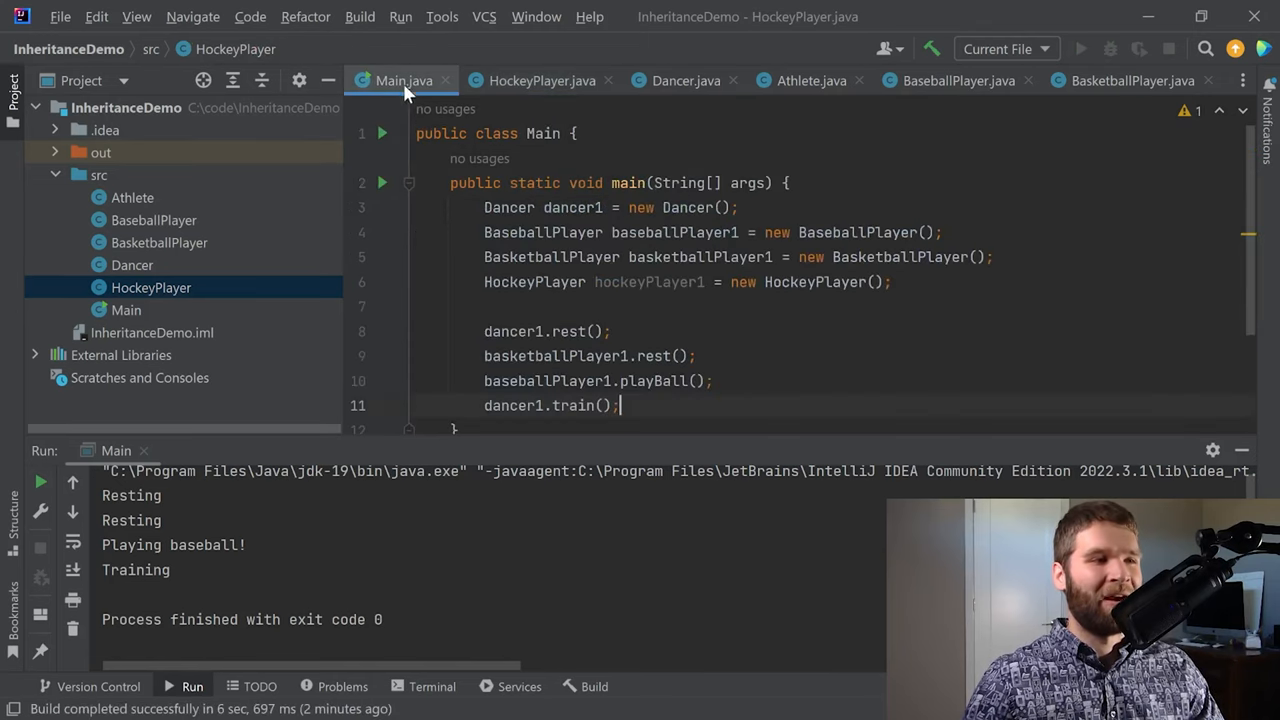
type("hoc")
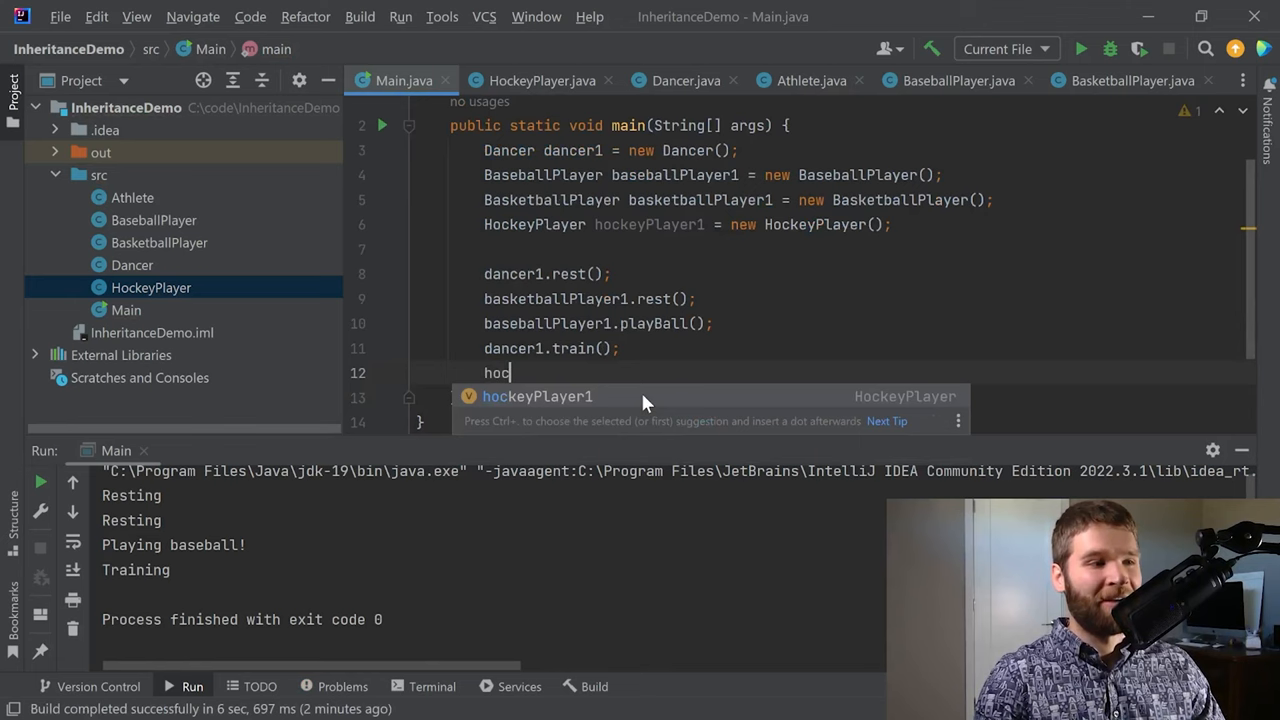
type("keyPlayer1.")
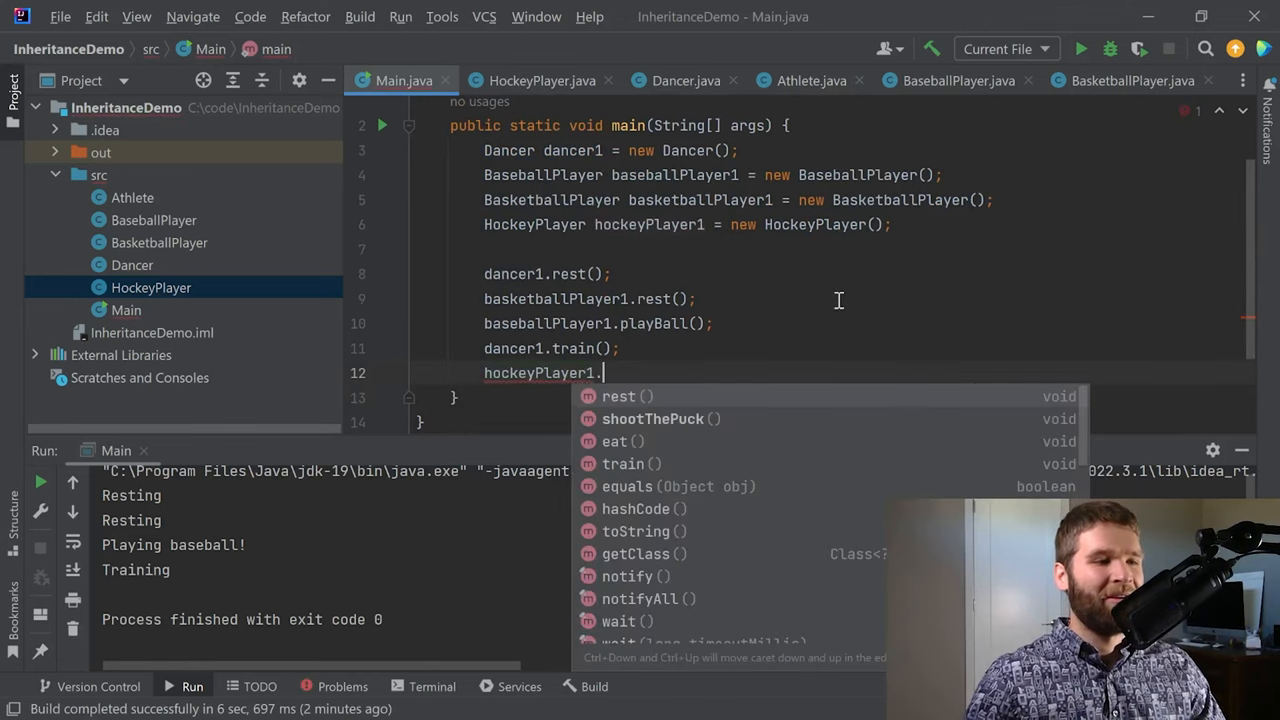
type("eat();")
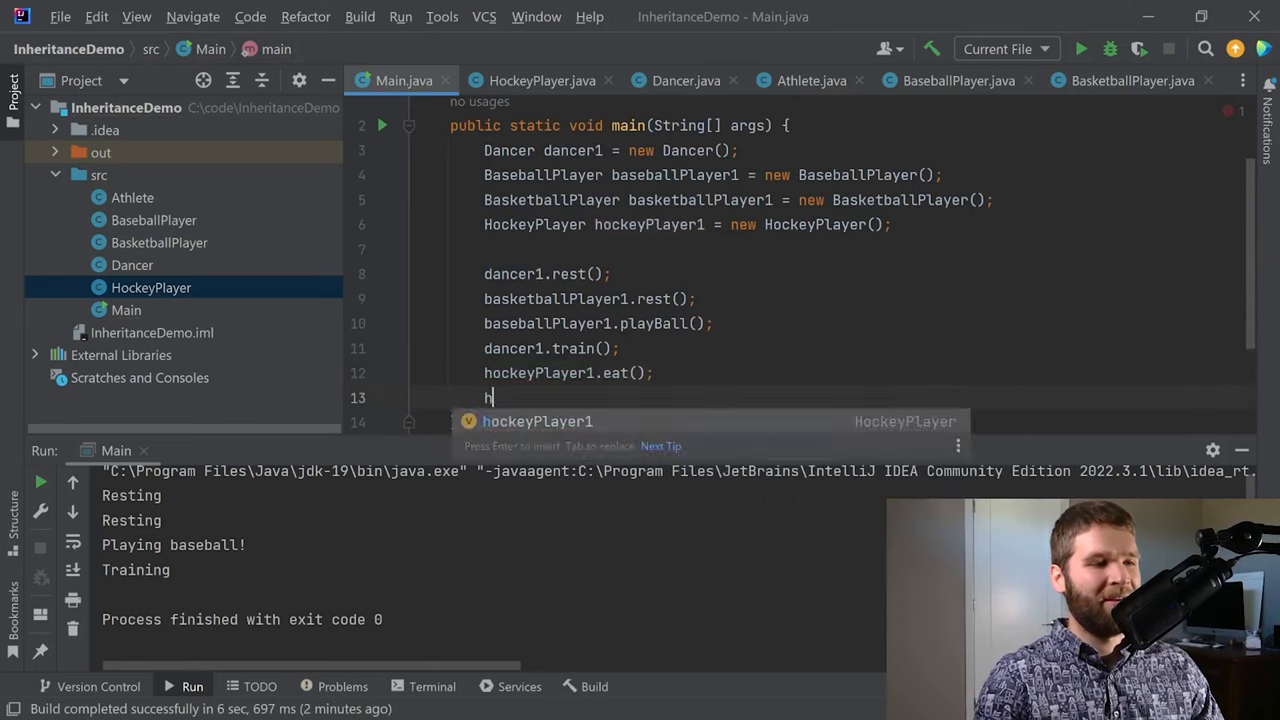
type("ockeyPlayer1.shootThePuck();")
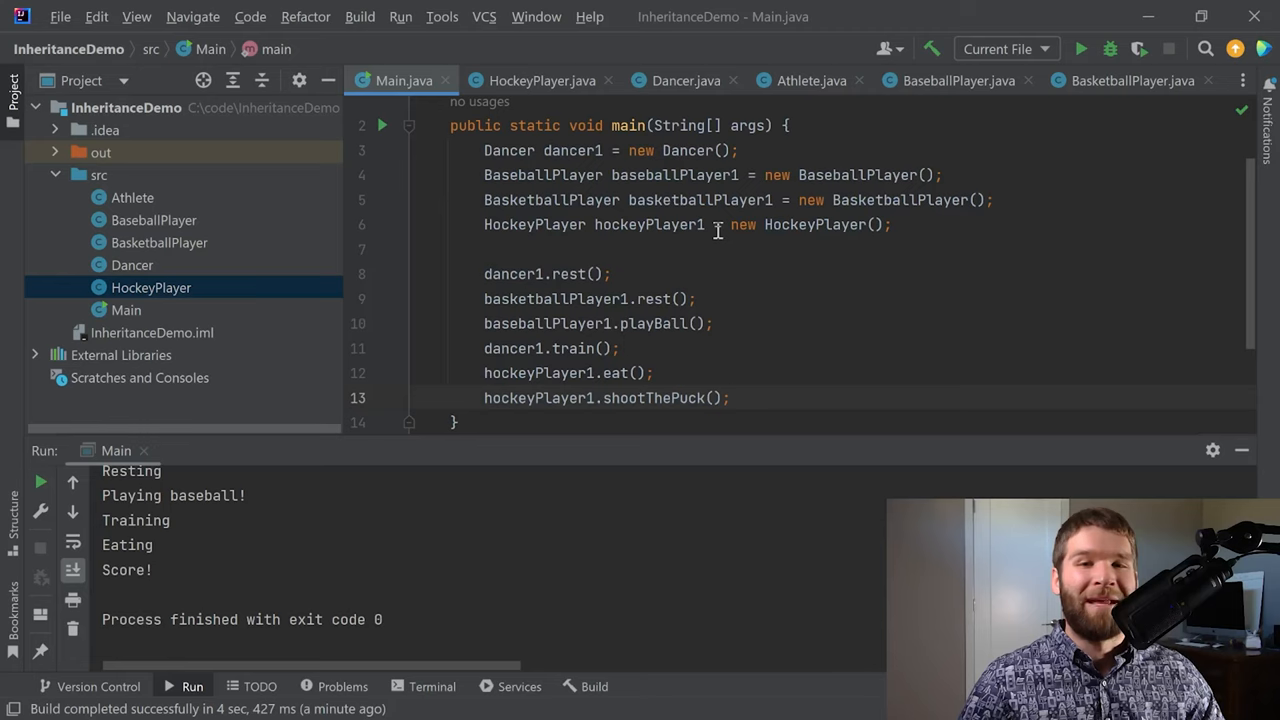
mouse_move(710, 228)
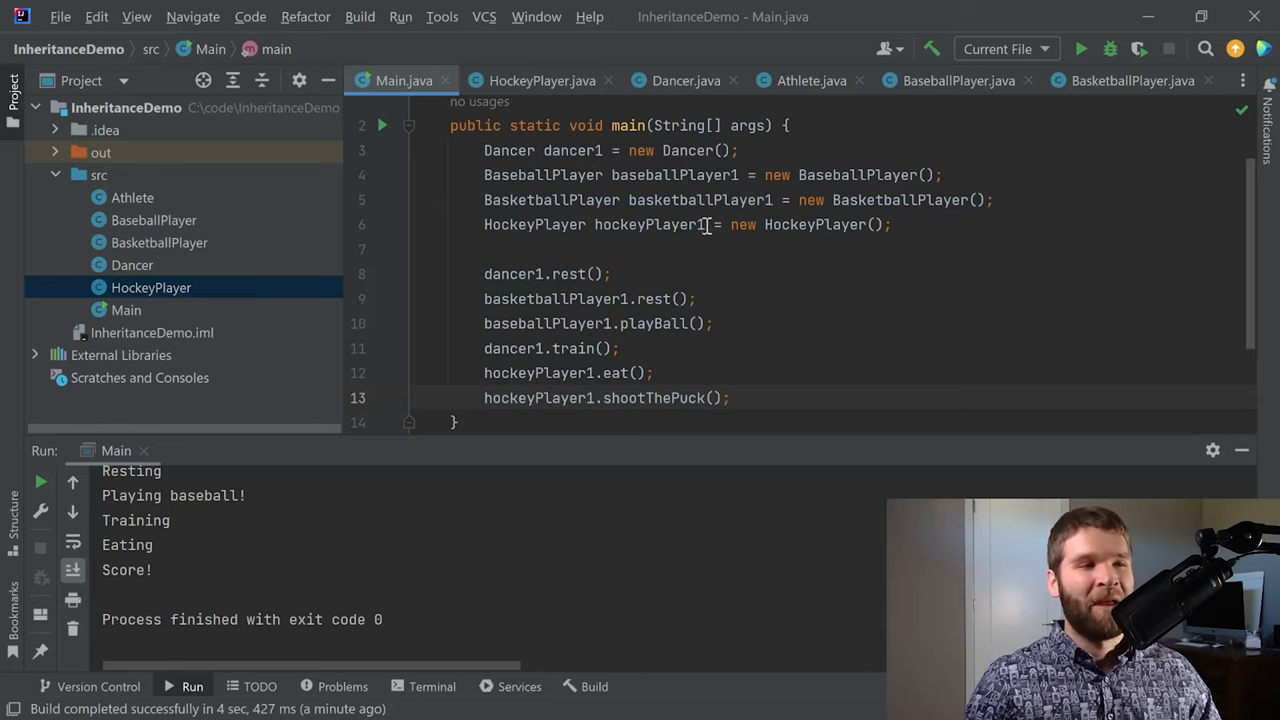